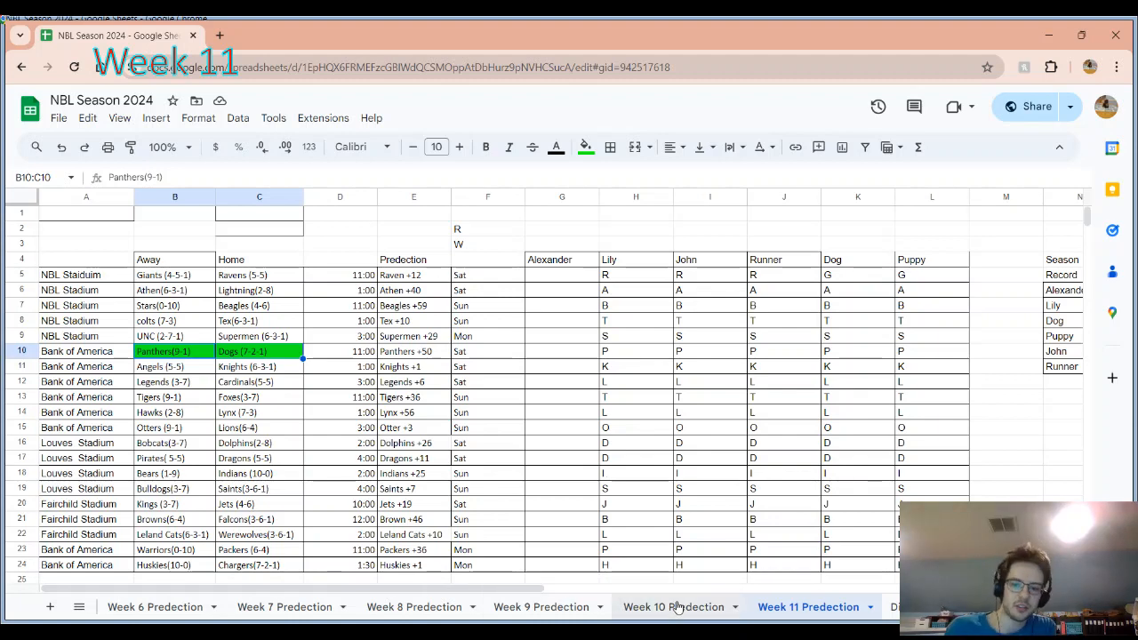
- Open the Week 10 Predection sheet and review the Dogs, Foxes and Cardinals matchups
{"action": "left_click", "coordinate": [674, 606]}
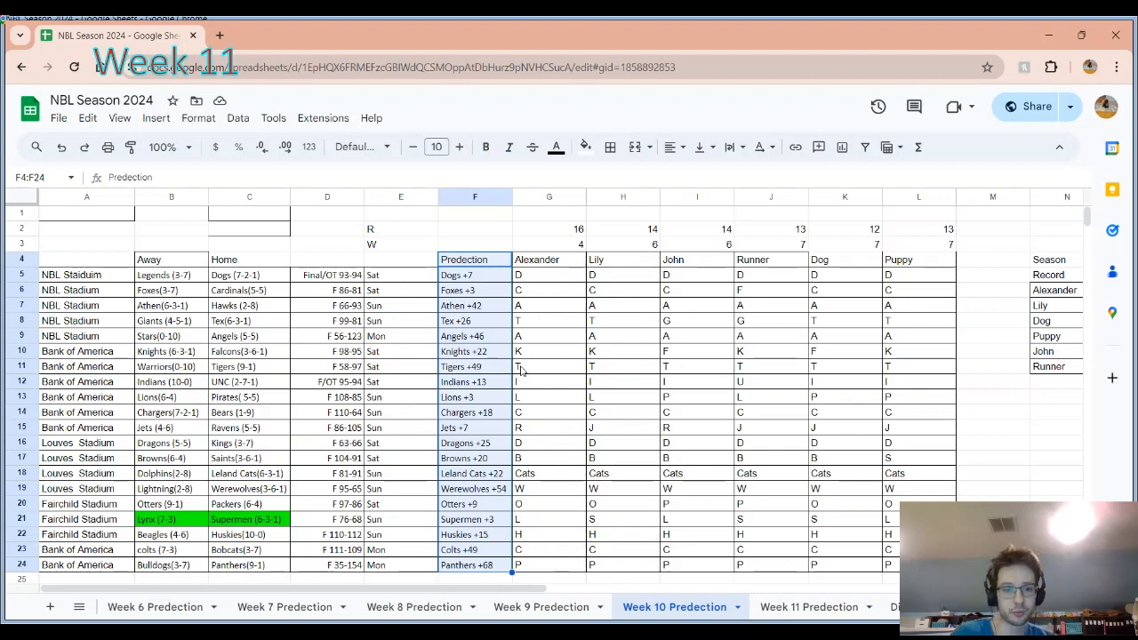
{"action": "left_click", "coordinate": [171, 275]}
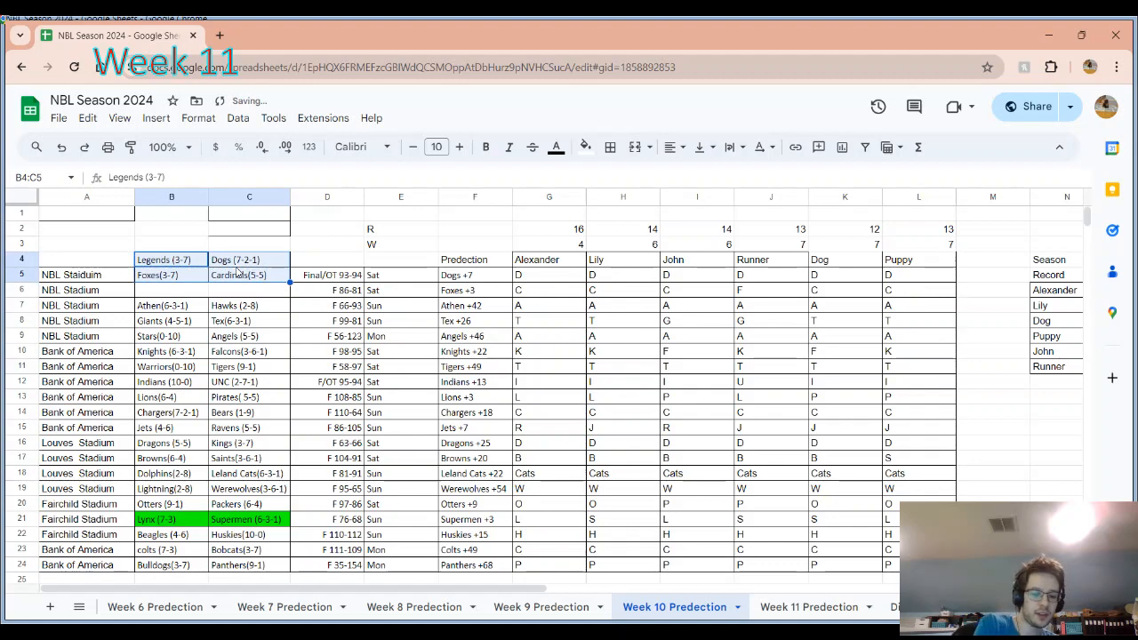
{"action": "left_click", "coordinate": [249, 274]}
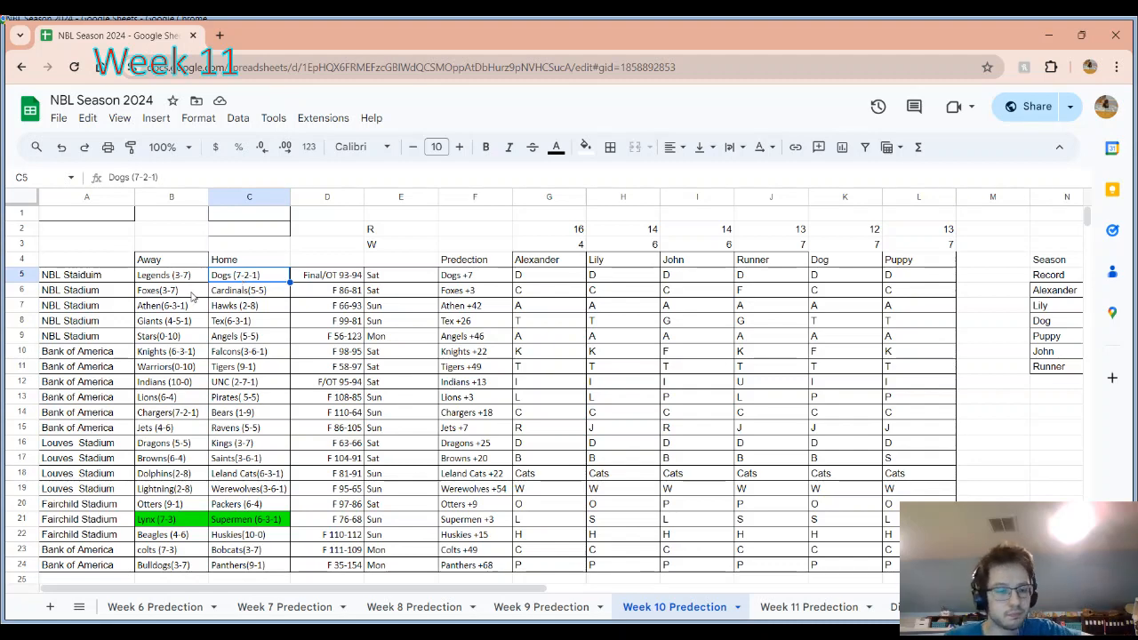
{"action": "left_click", "coordinate": [171, 290]}
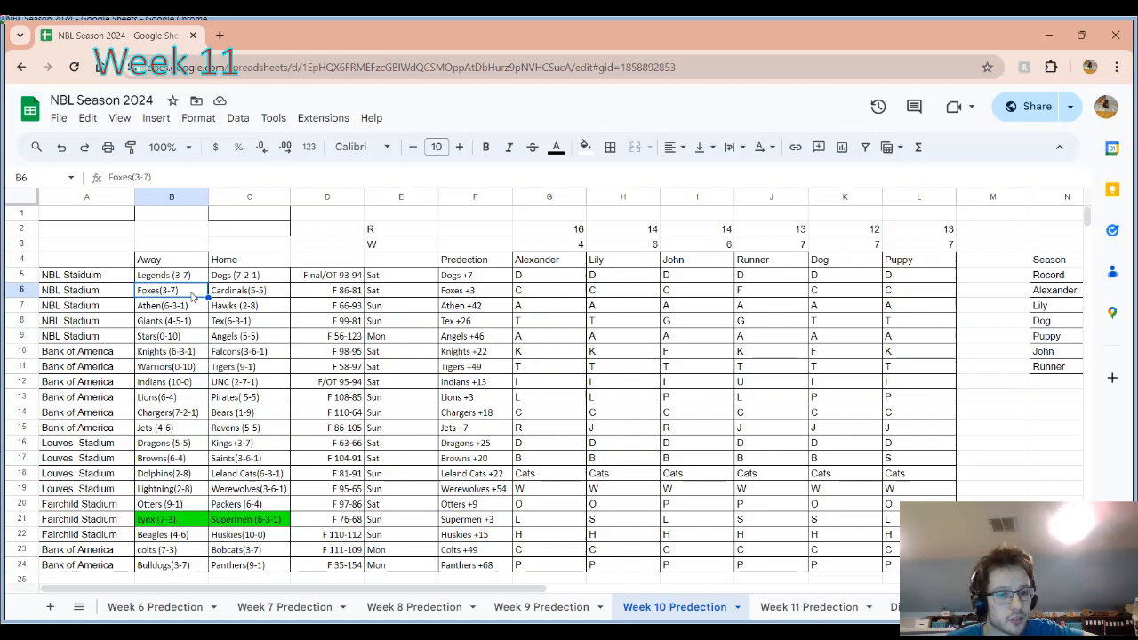
{"action": "mouse_move", "coordinate": [225, 298]}
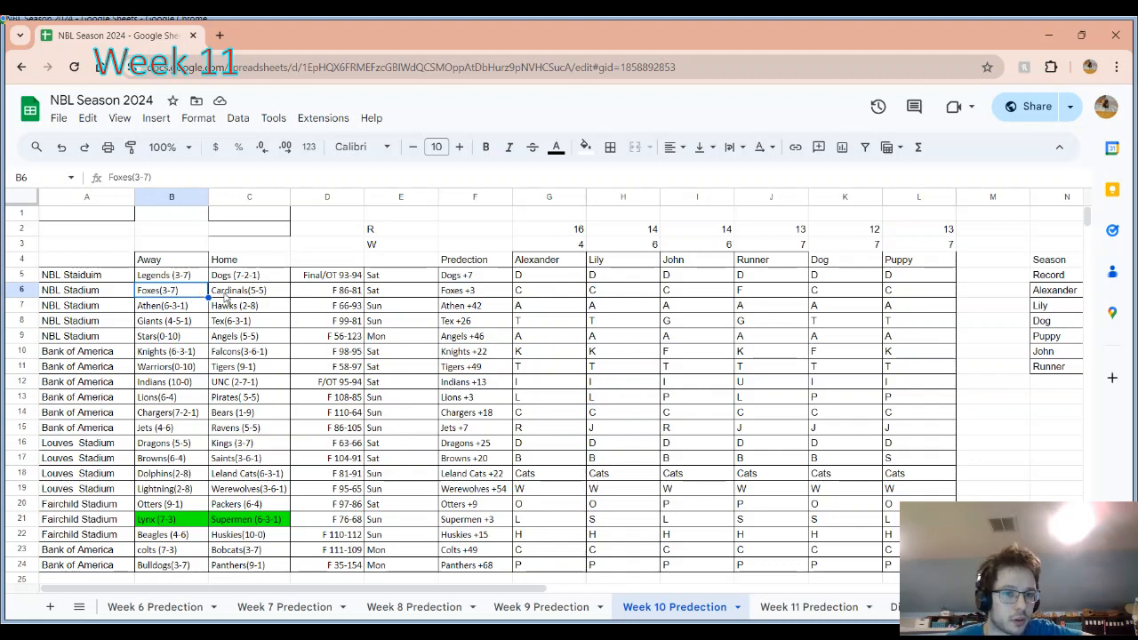
{"action": "left_click", "coordinate": [249, 290]}
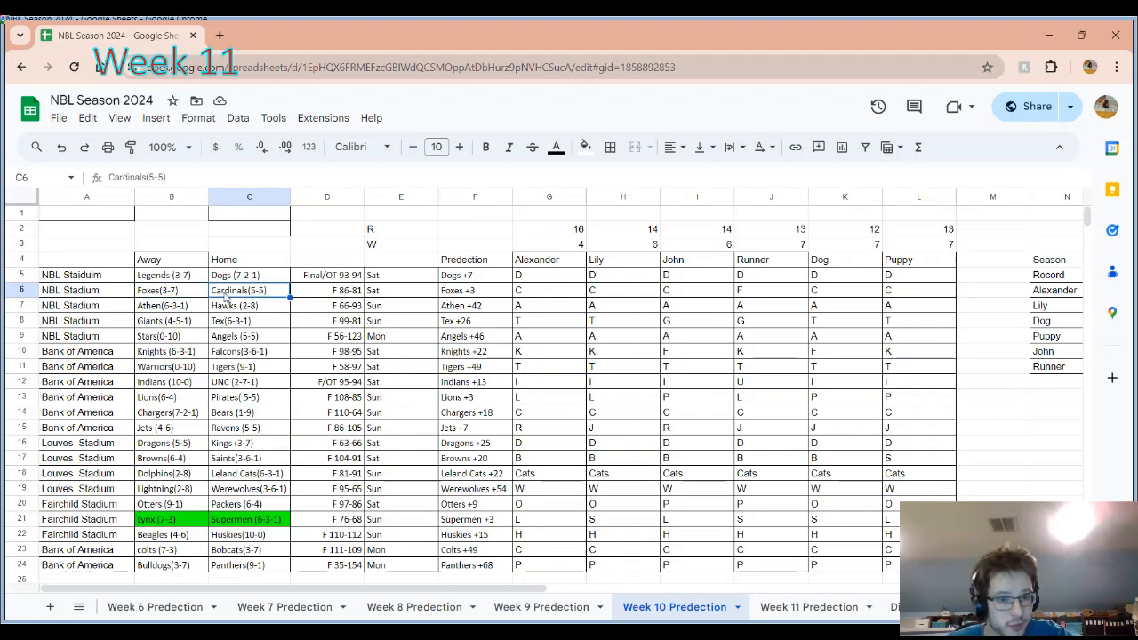
- Review the Athen, Hawks, Giants, Knights, Indians, Lions and Jets team cells
{"action": "left_click", "coordinate": [171, 305]}
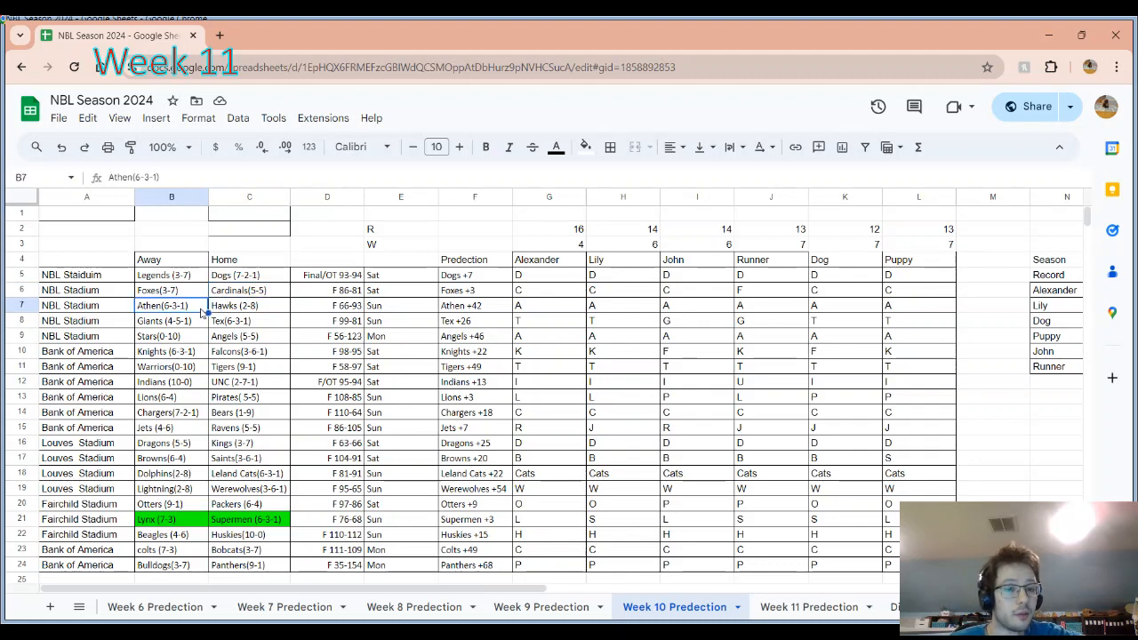
{"action": "left_click", "coordinate": [249, 305]}
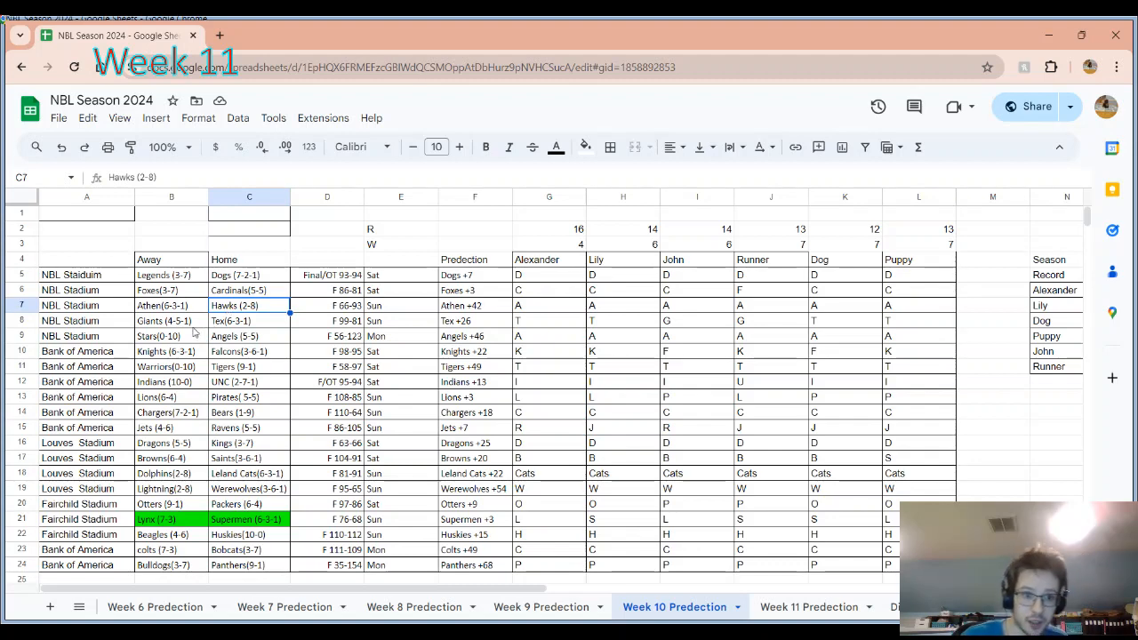
{"action": "left_click", "coordinate": [171, 320]}
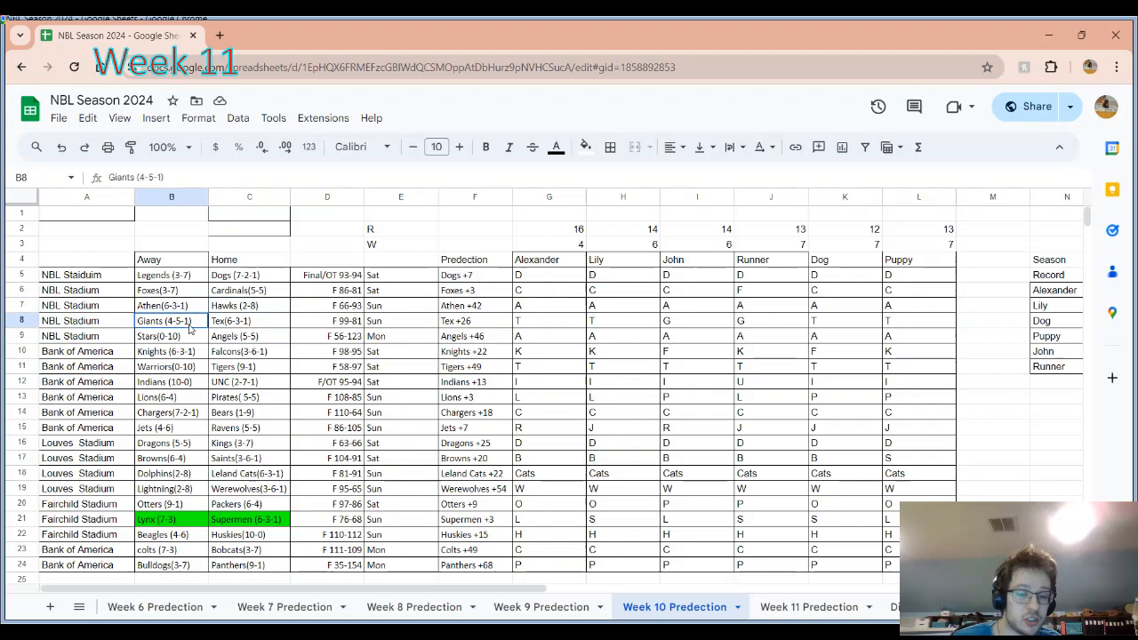
{"action": "left_click", "coordinate": [170, 336]}
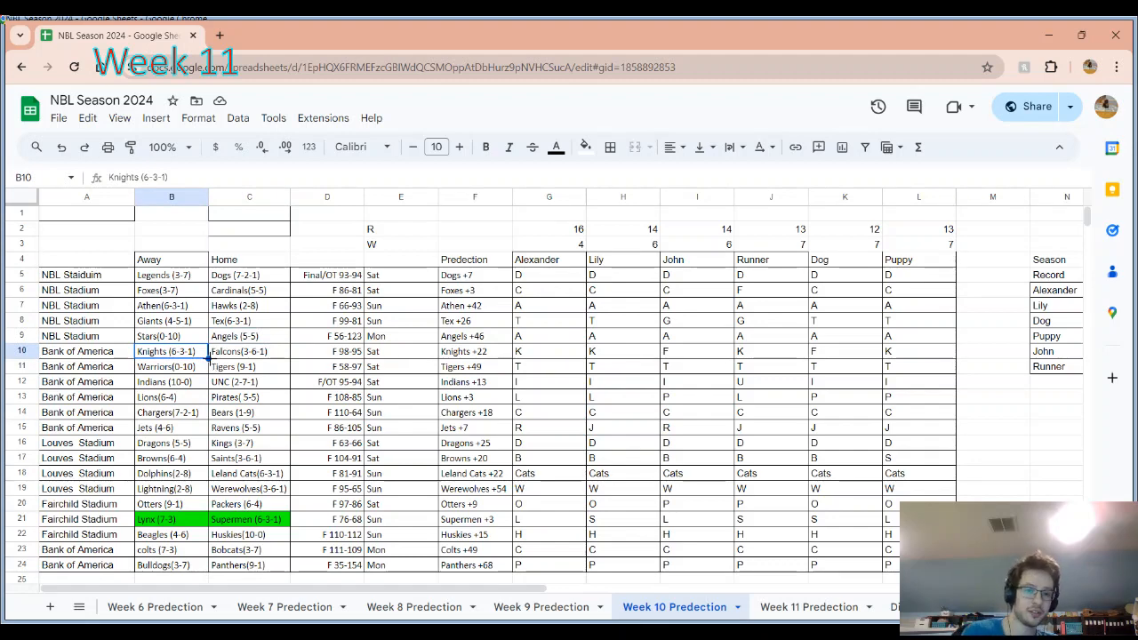
{"action": "left_click", "coordinate": [171, 382]}
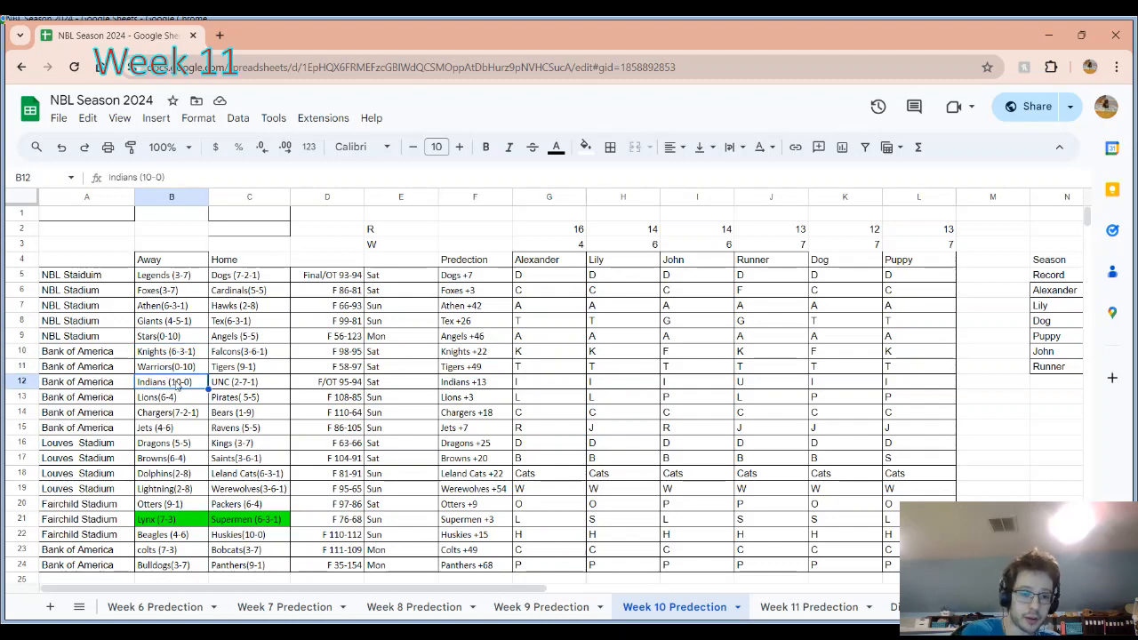
{"action": "mouse_move", "coordinate": [186, 406]}
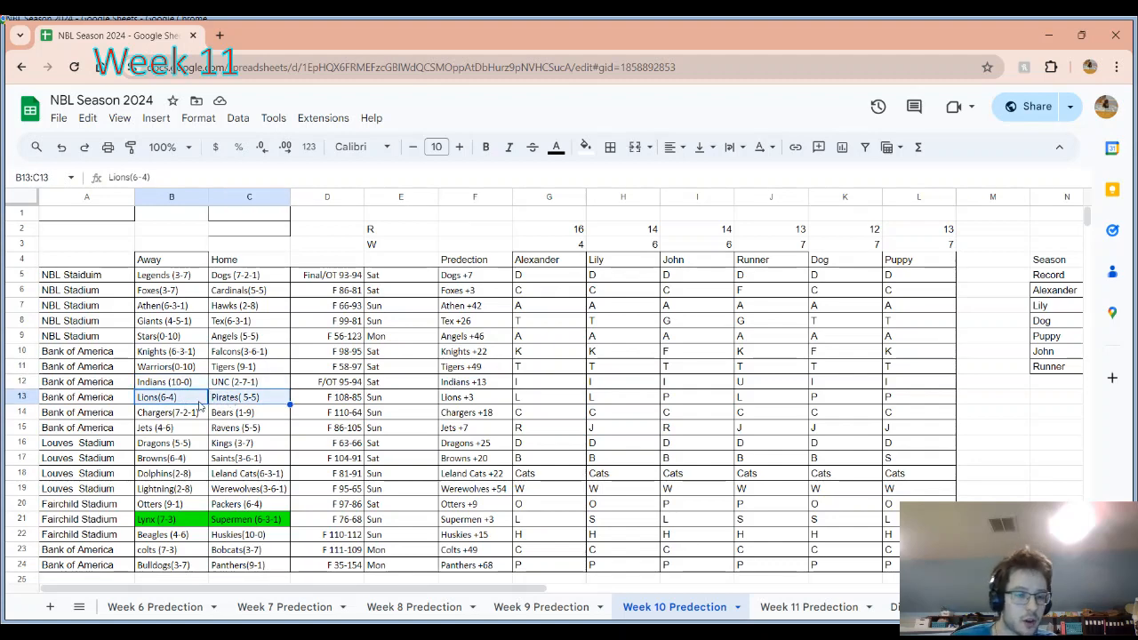
{"action": "left_click", "coordinate": [155, 397]}
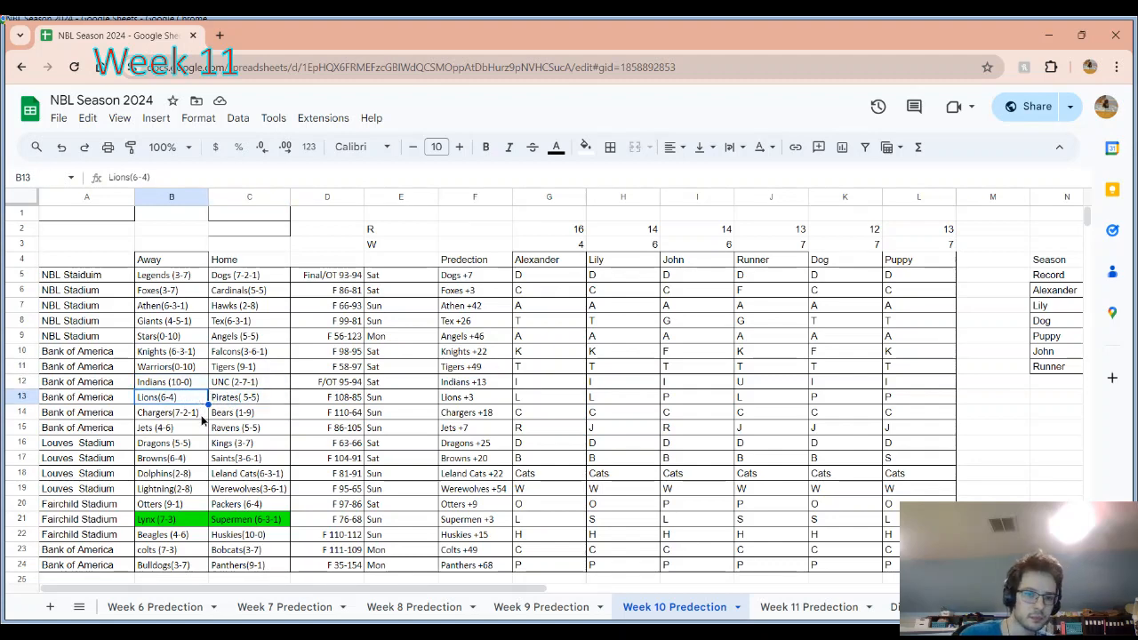
{"action": "left_click", "coordinate": [171, 412]}
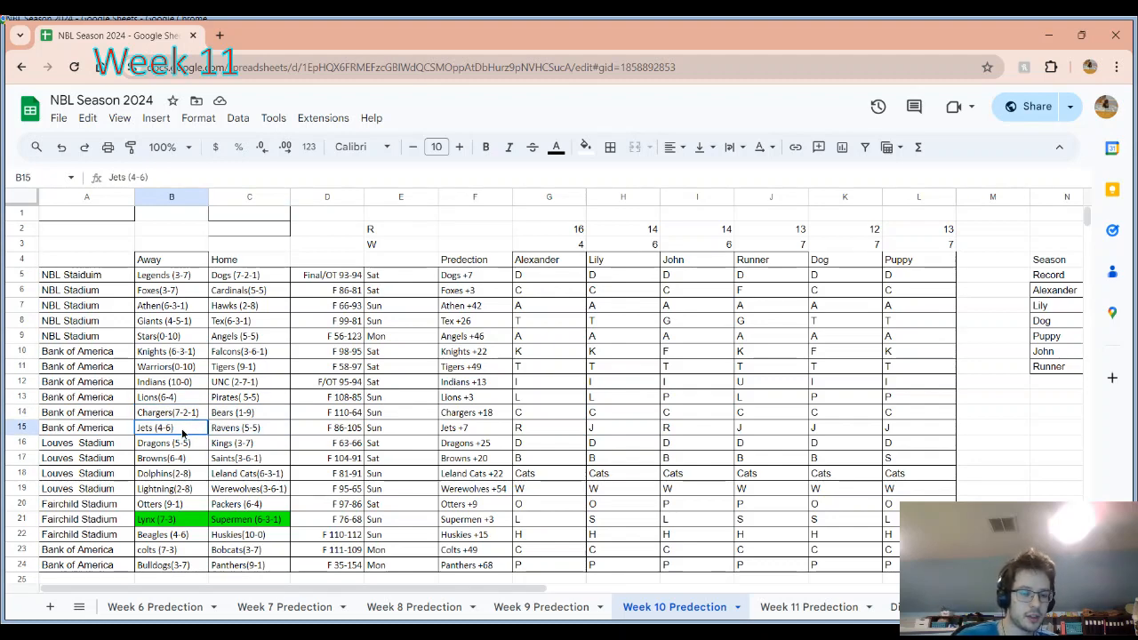
{"action": "left_click_drag", "start_coordinate": [172, 427], "coordinate": [249, 428]}
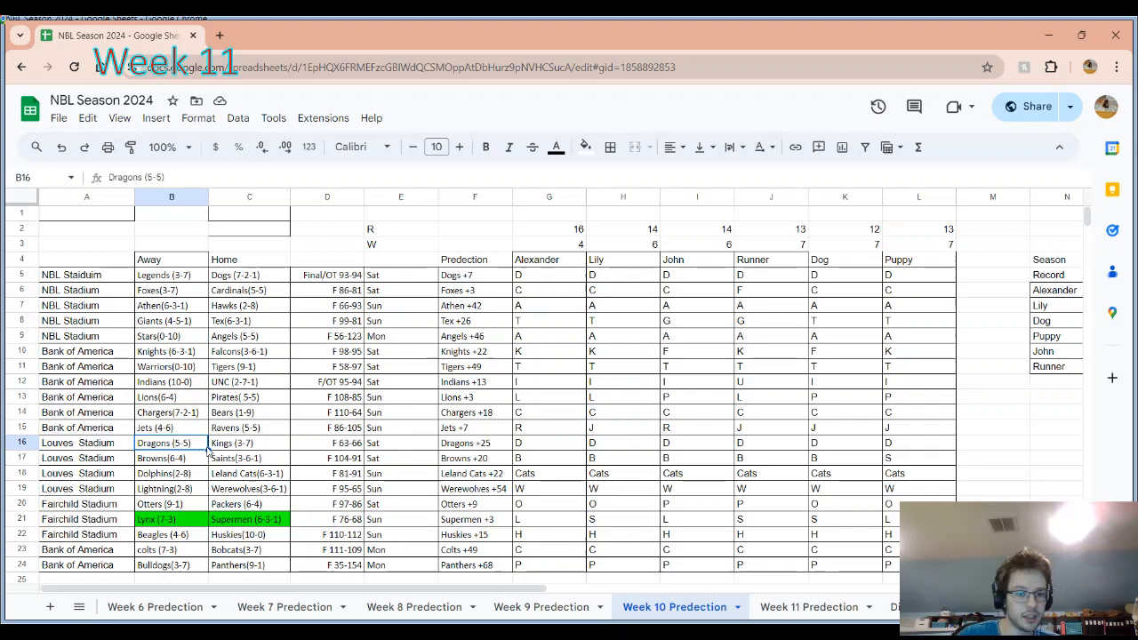
{"action": "left_click", "coordinate": [249, 443]}
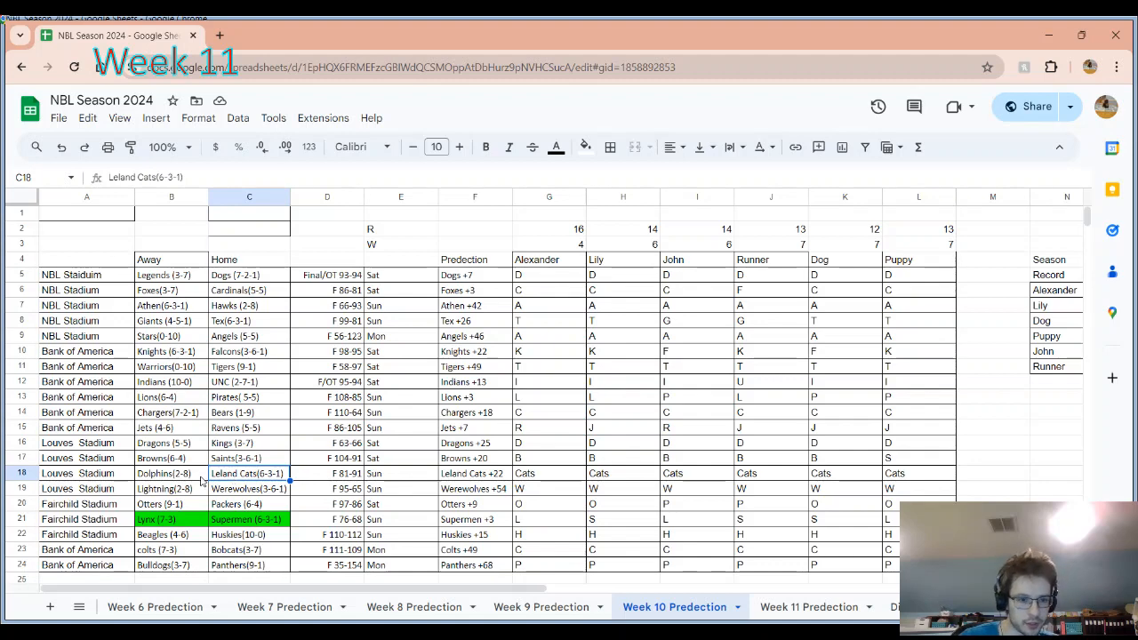
{"action": "left_click", "coordinate": [172, 473]}
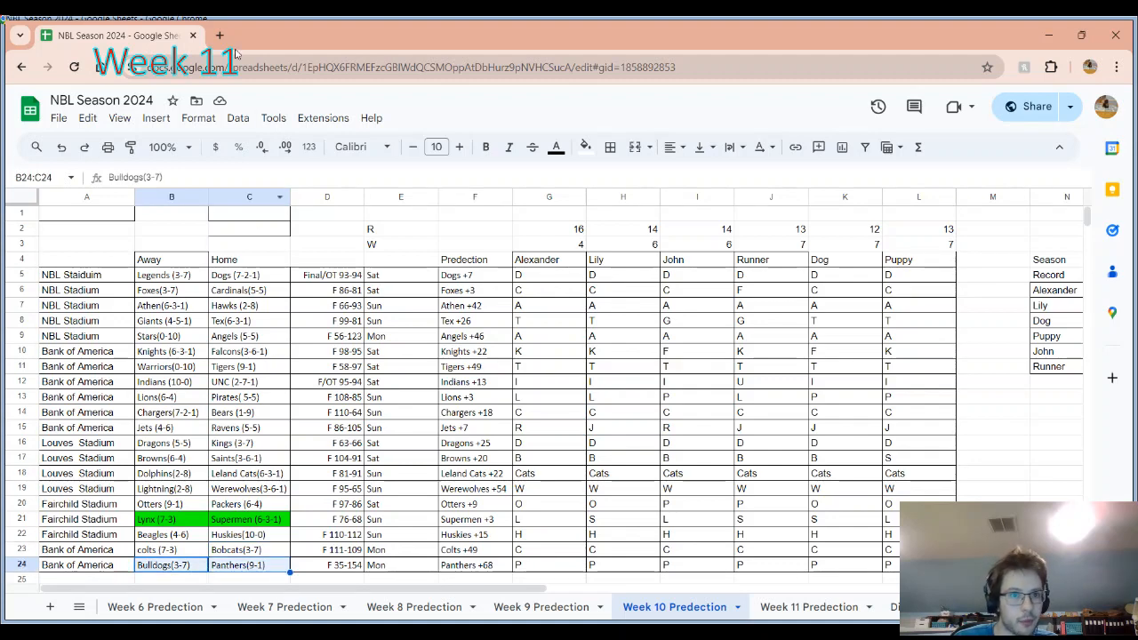
- Show Google Drive's Recent files list in a new browser tab
{"action": "left_click", "coordinate": [244, 34]}
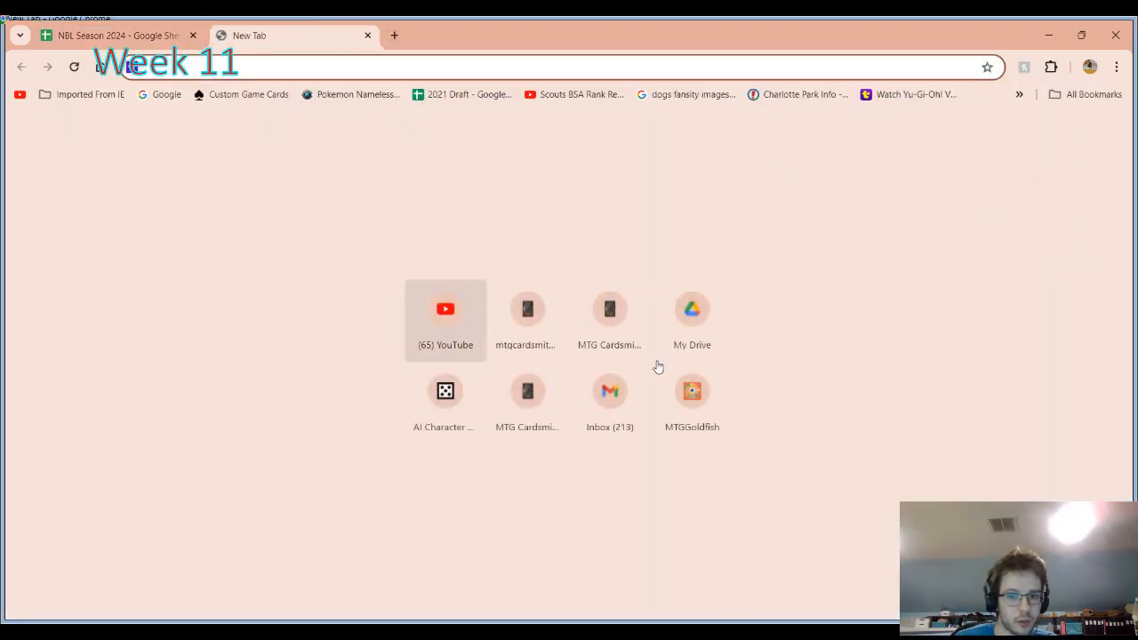
{"action": "left_click", "coordinate": [692, 308]}
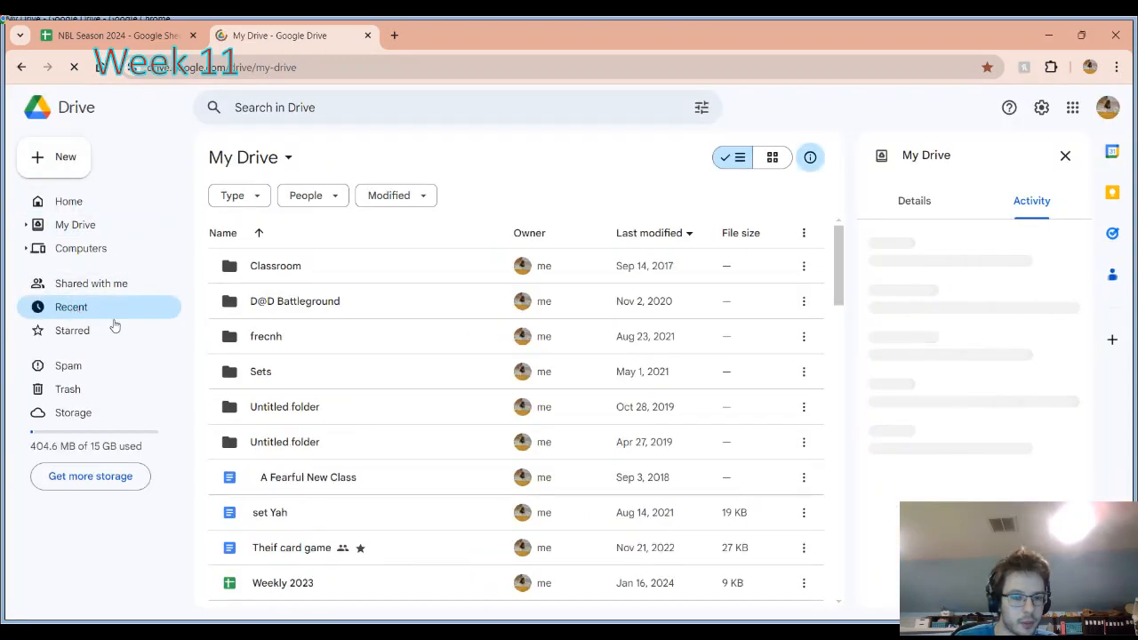
{"action": "left_click", "coordinate": [71, 306]}
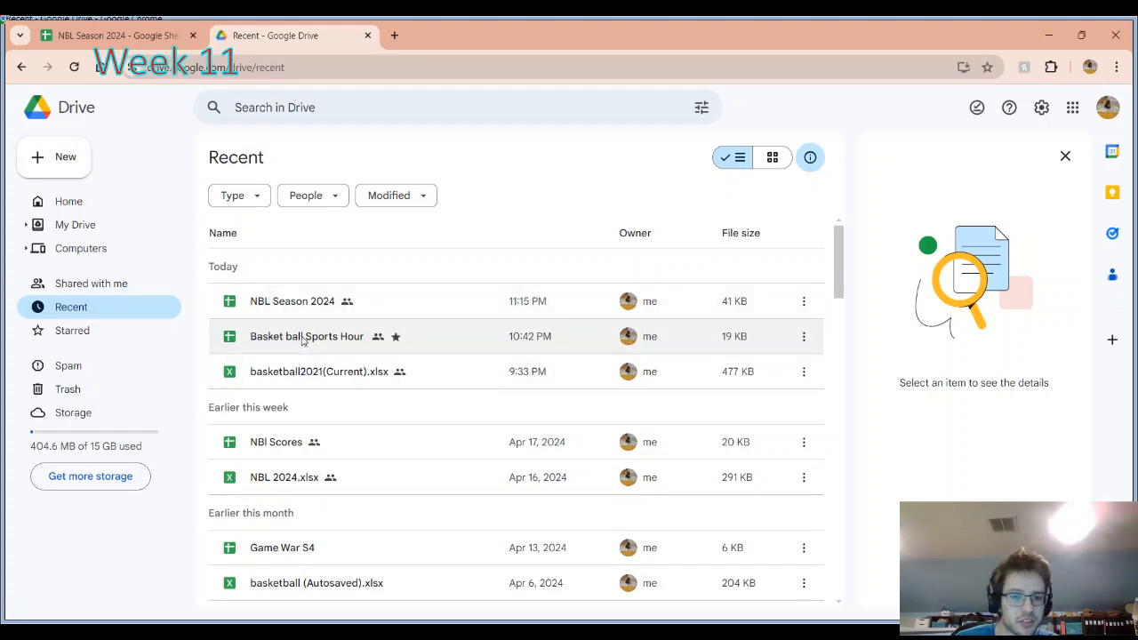
{"action": "double_click", "coordinate": [318, 372]}
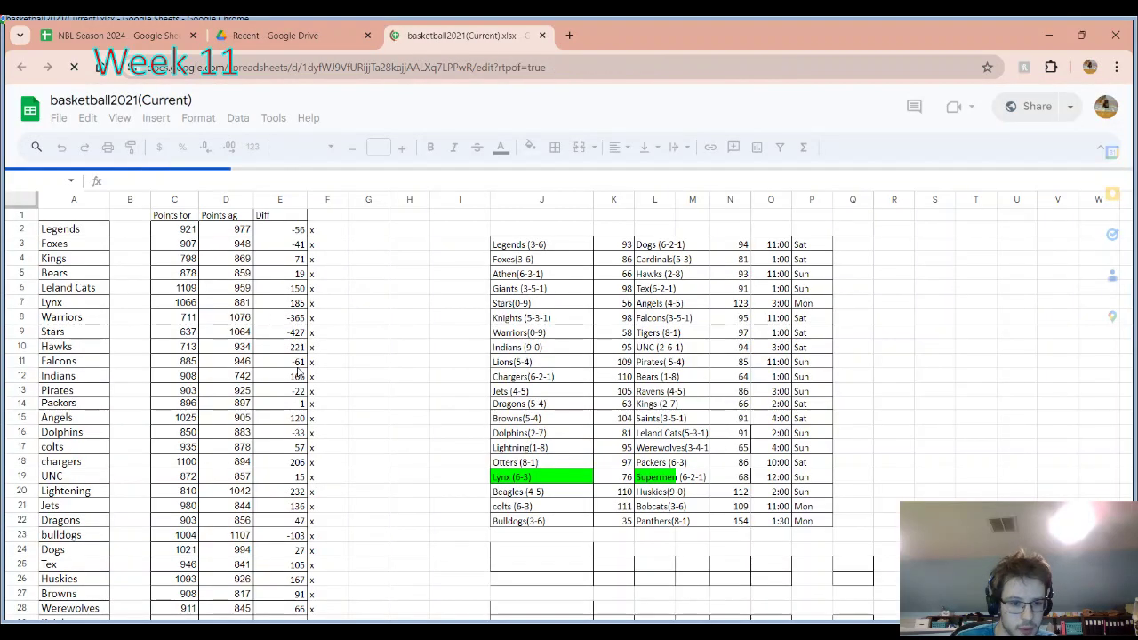
{"action": "left_click", "coordinate": [243, 606]}
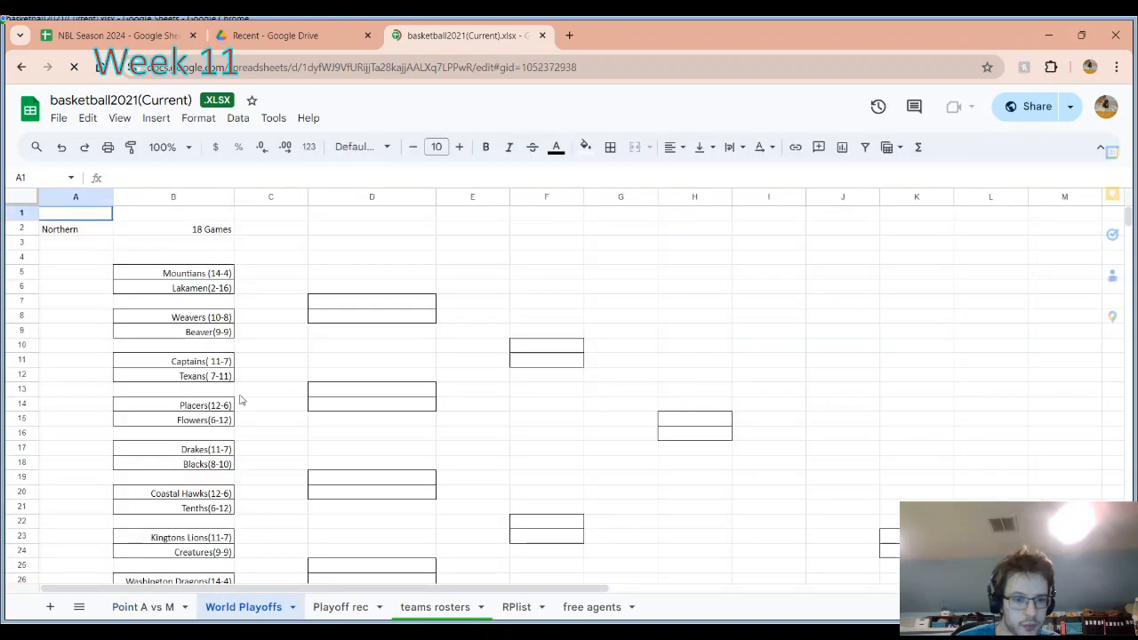
{"action": "scroll", "scroll_direction": "down", "scroll_amount": 3}
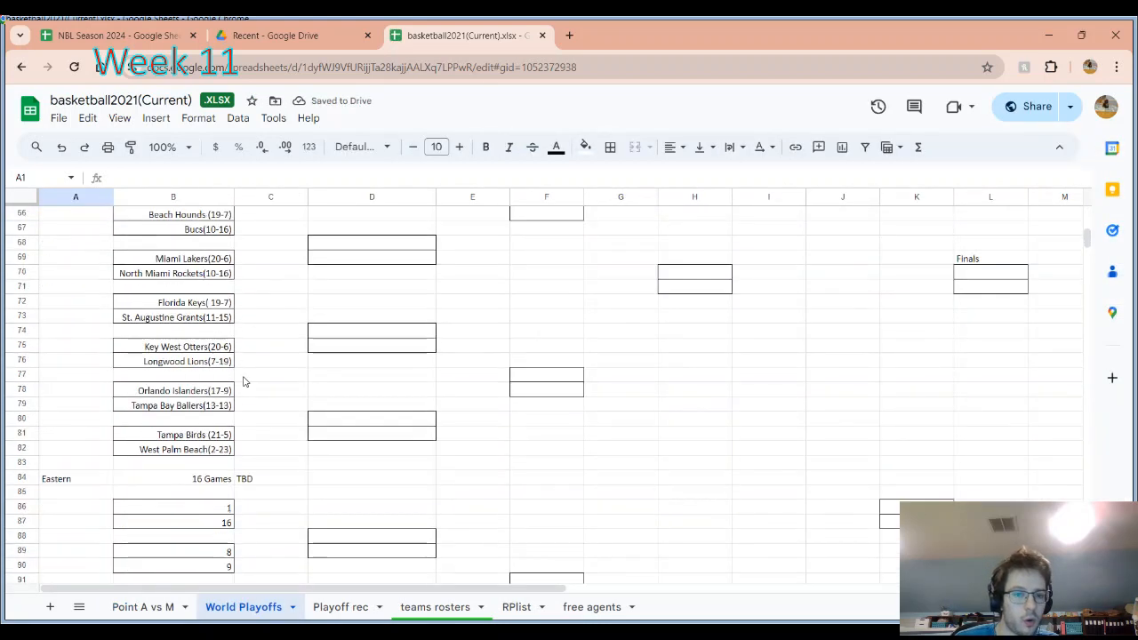
{"action": "scroll", "scroll_direction": "down", "scroll_amount": 3}
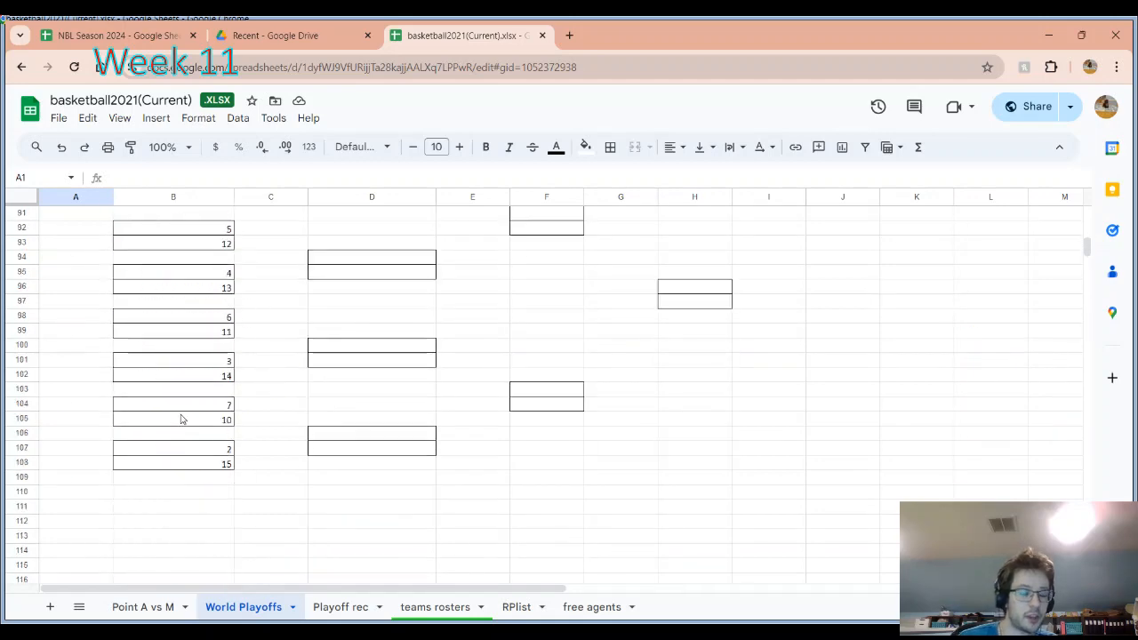
{"action": "scroll", "scroll_direction": "up", "scroll_amount": 3}
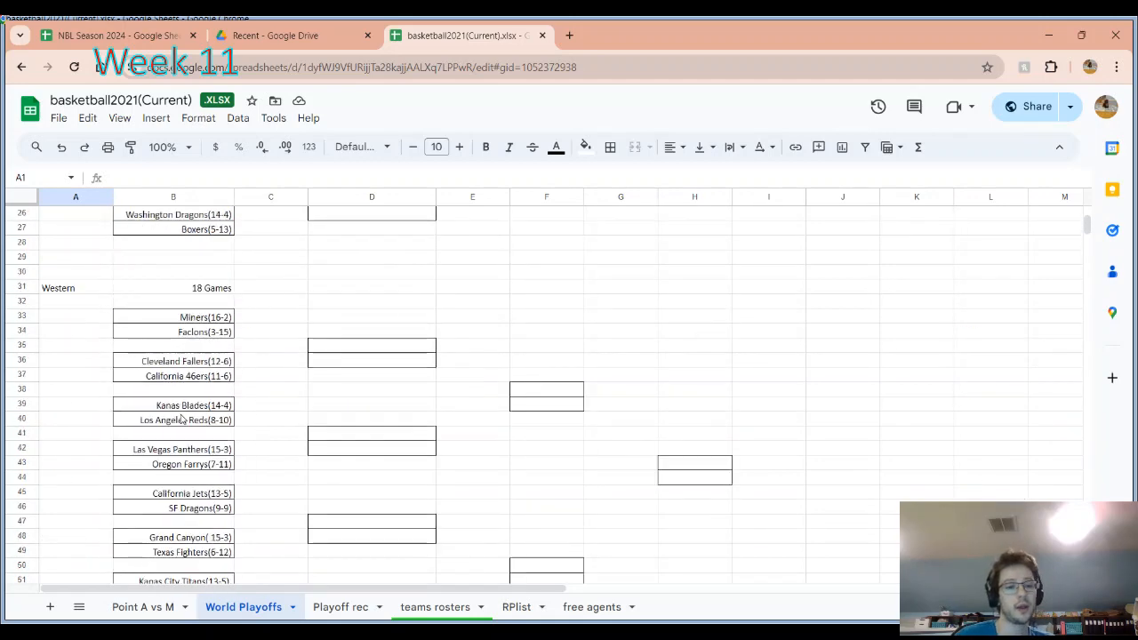
{"action": "scroll", "scroll_direction": "up", "scroll_amount": 3}
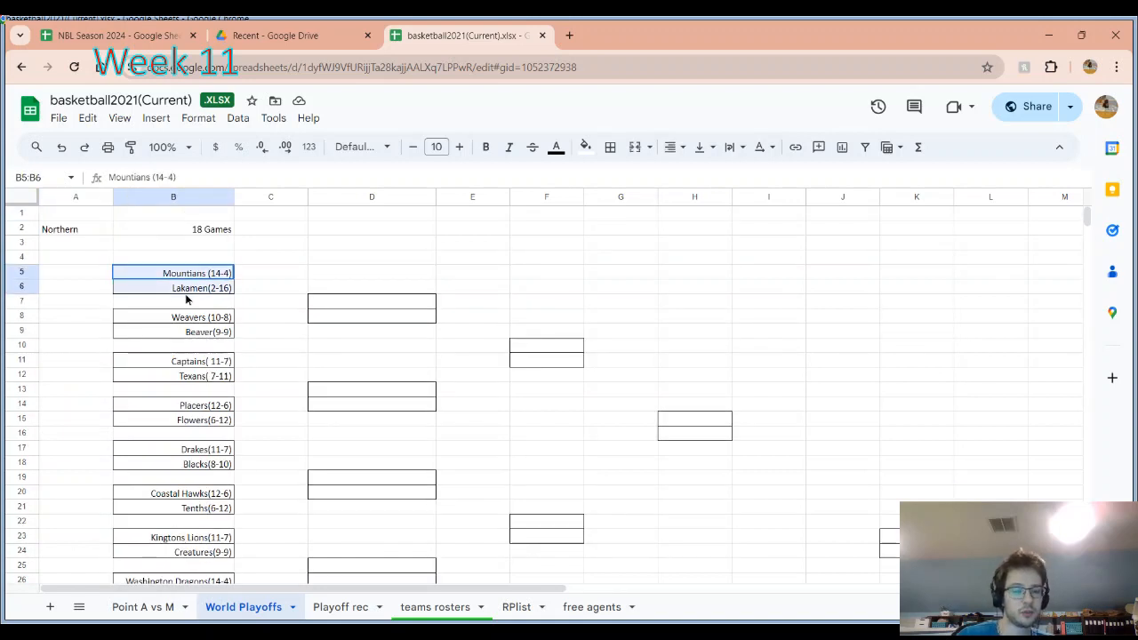
{"action": "left_click", "coordinate": [201, 287]}
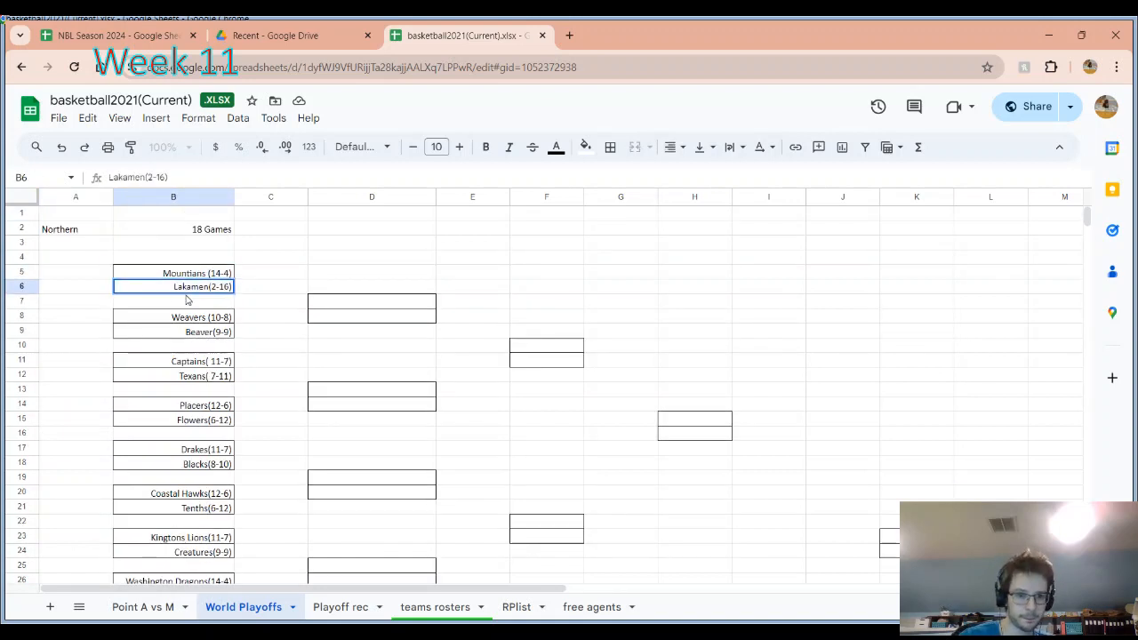
{"action": "mouse_move", "coordinate": [324, 302]}
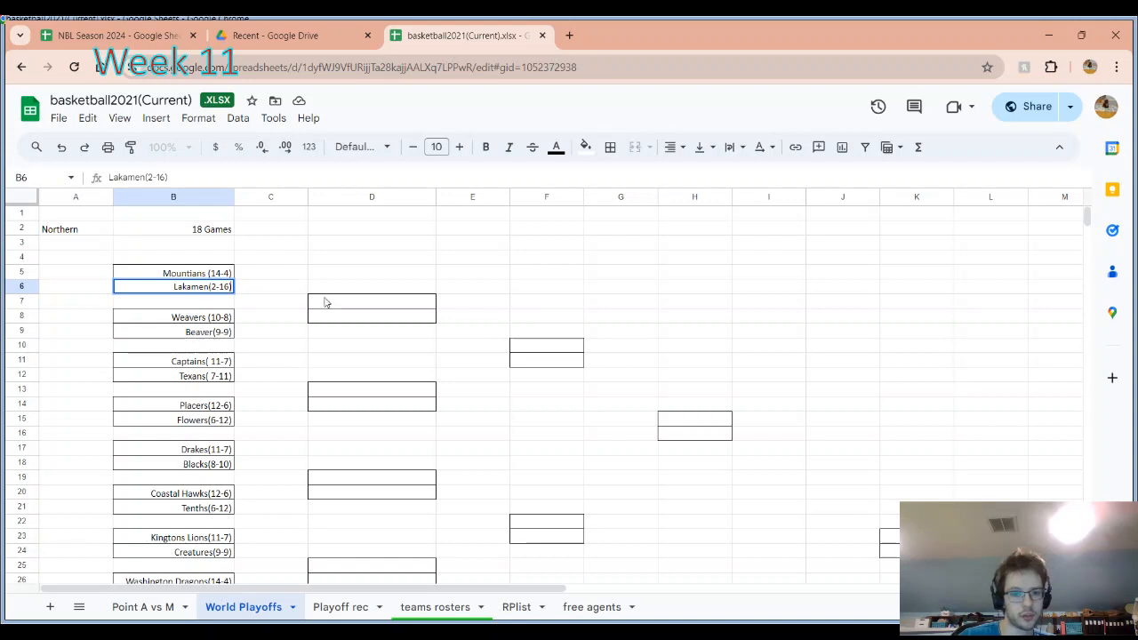
{"action": "left_click", "coordinate": [372, 306]}
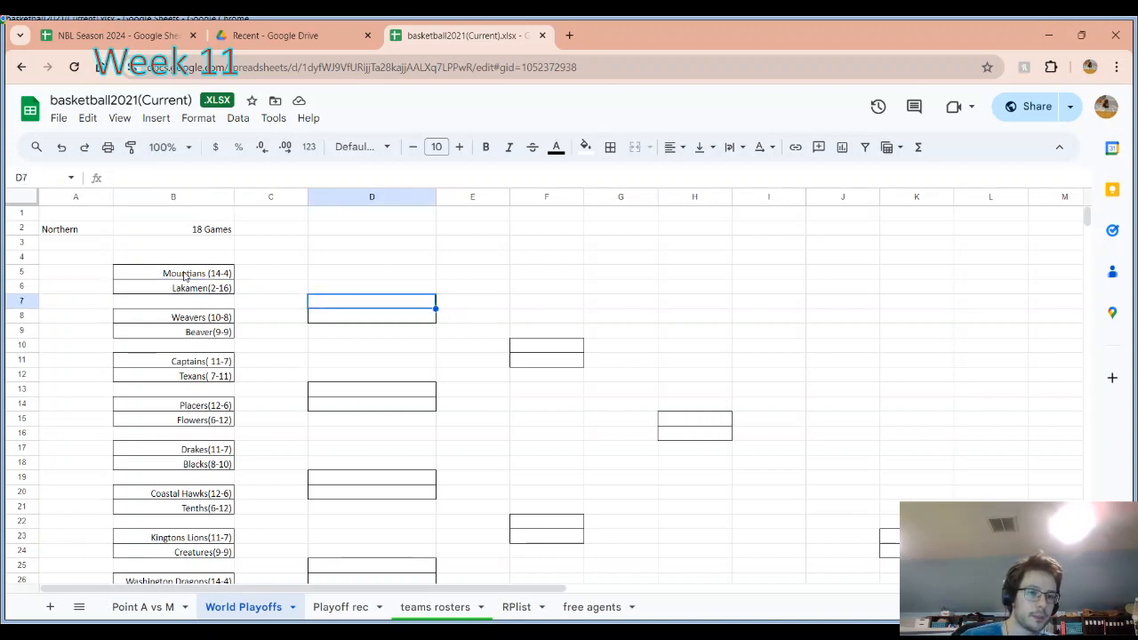
{"action": "left_click", "coordinate": [173, 273]}
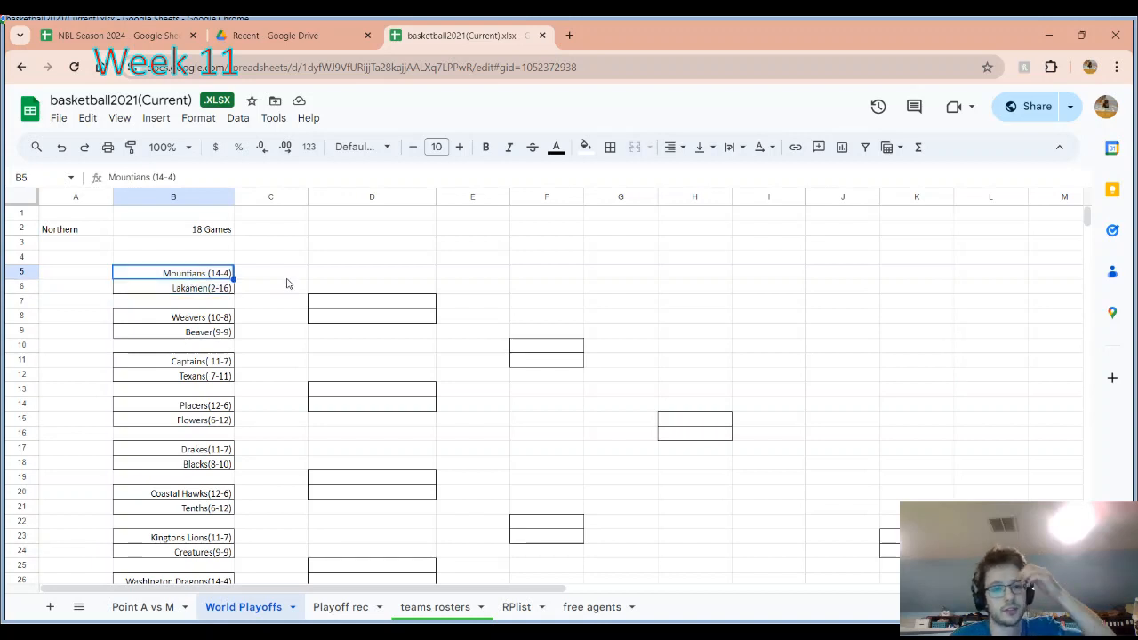
{"action": "left_click", "coordinate": [371, 301]}
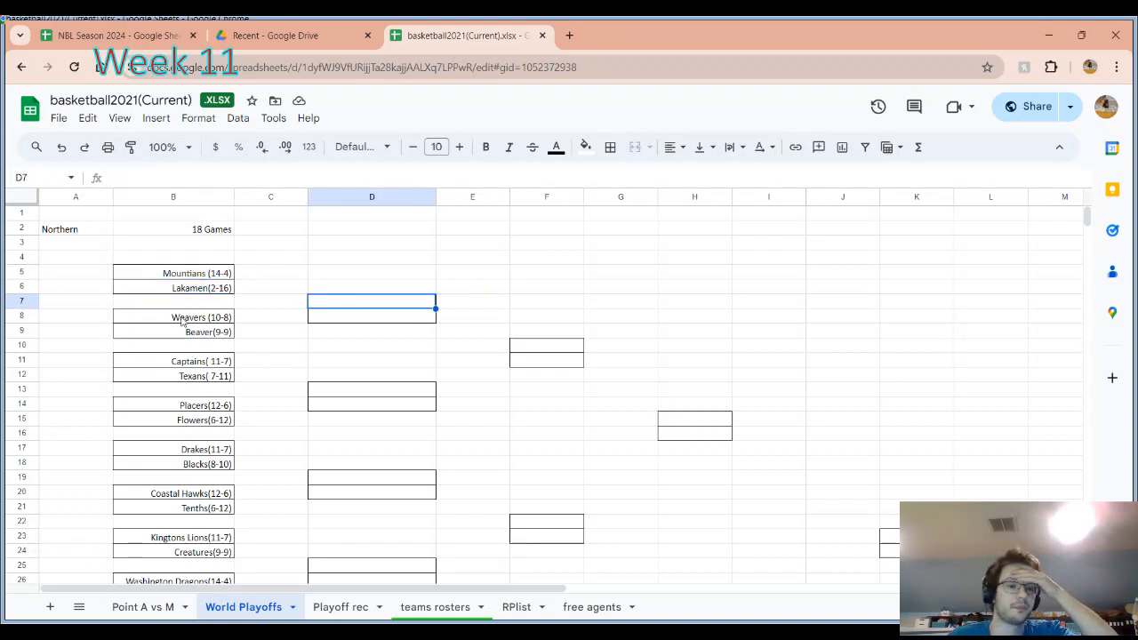
{"action": "left_click", "coordinate": [372, 389]}
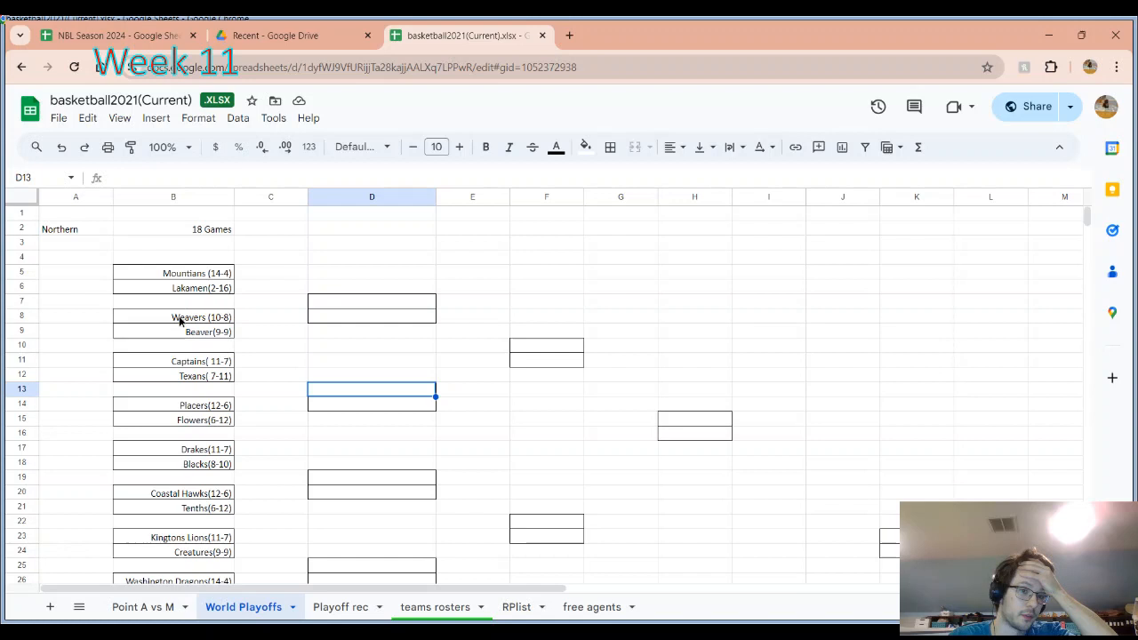
{"action": "left_click", "coordinate": [372, 316]}
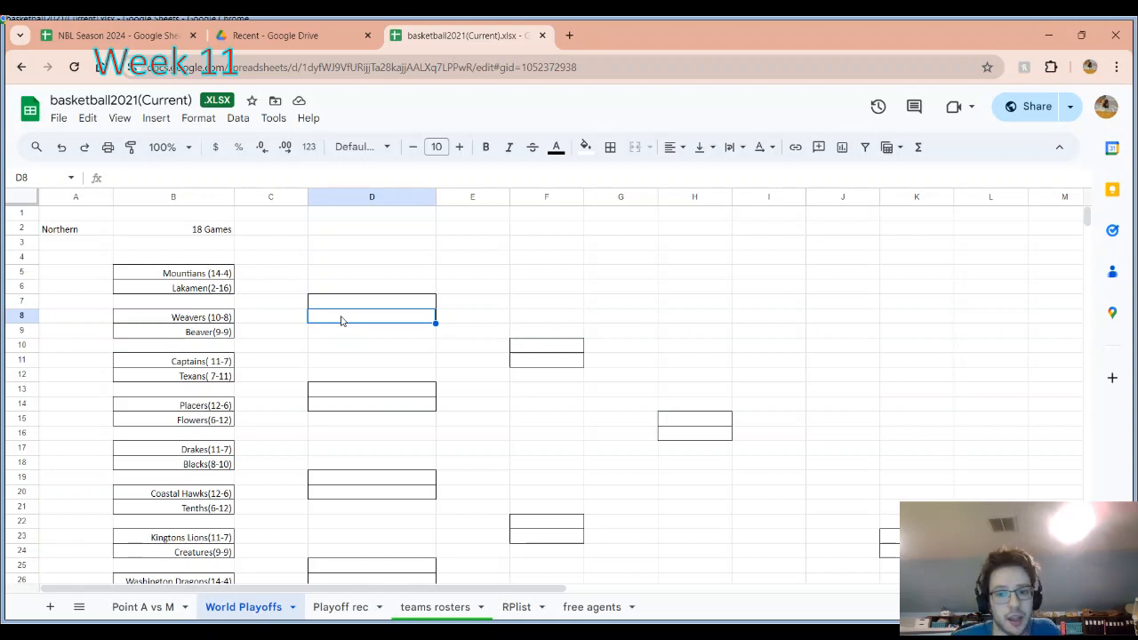
{"action": "mouse_move", "coordinate": [583, 374]}
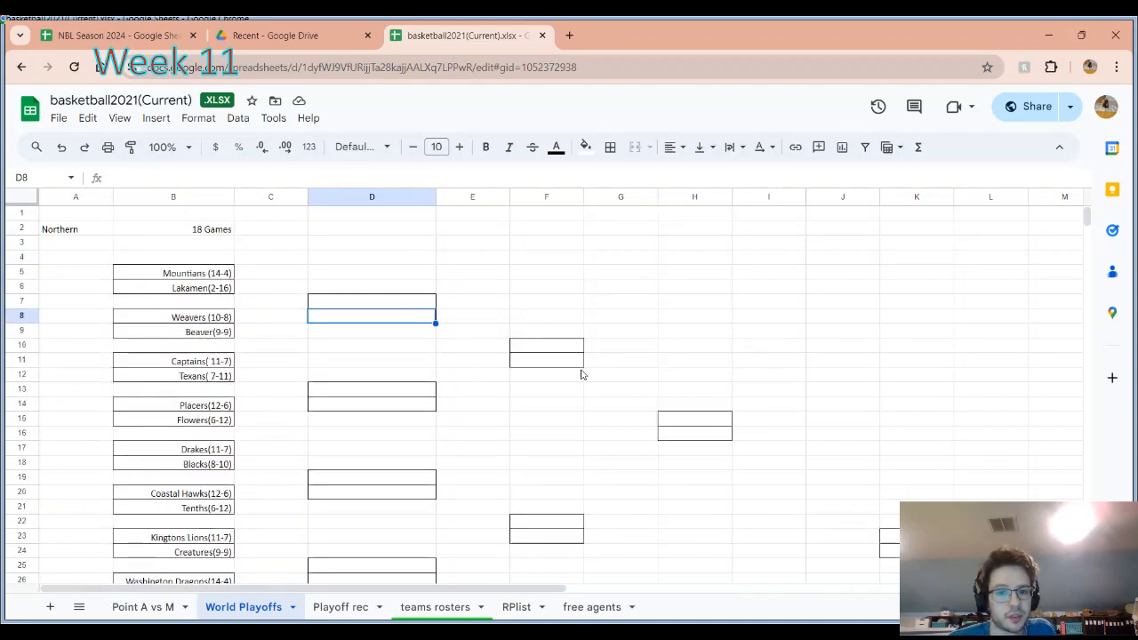
{"action": "mouse_move", "coordinate": [332, 309]}
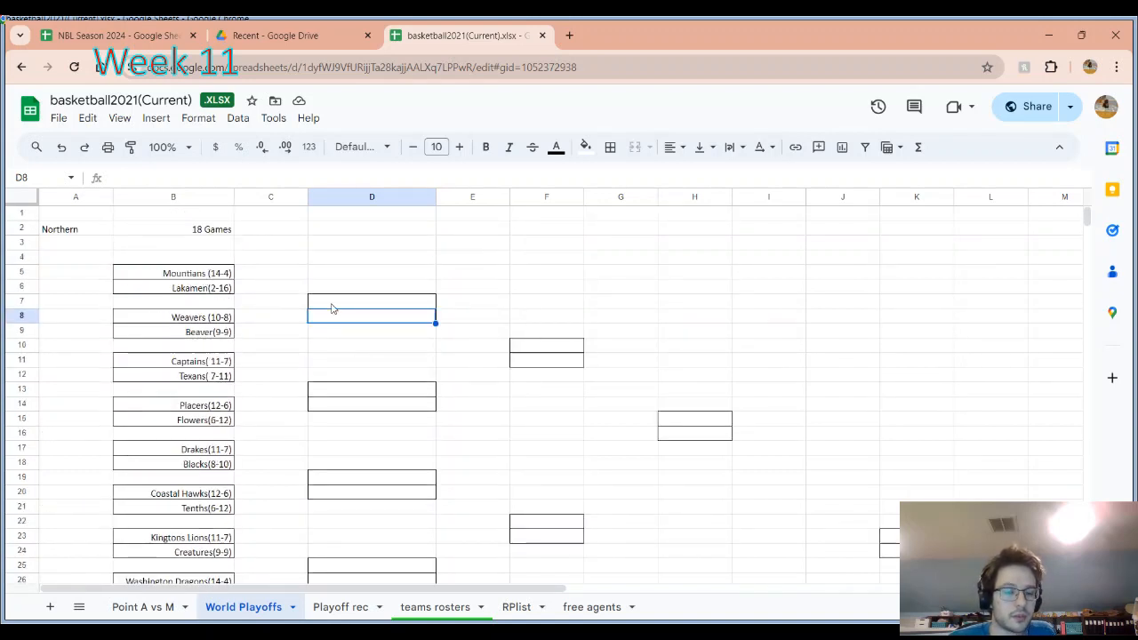
{"action": "mouse_move", "coordinate": [336, 451]}
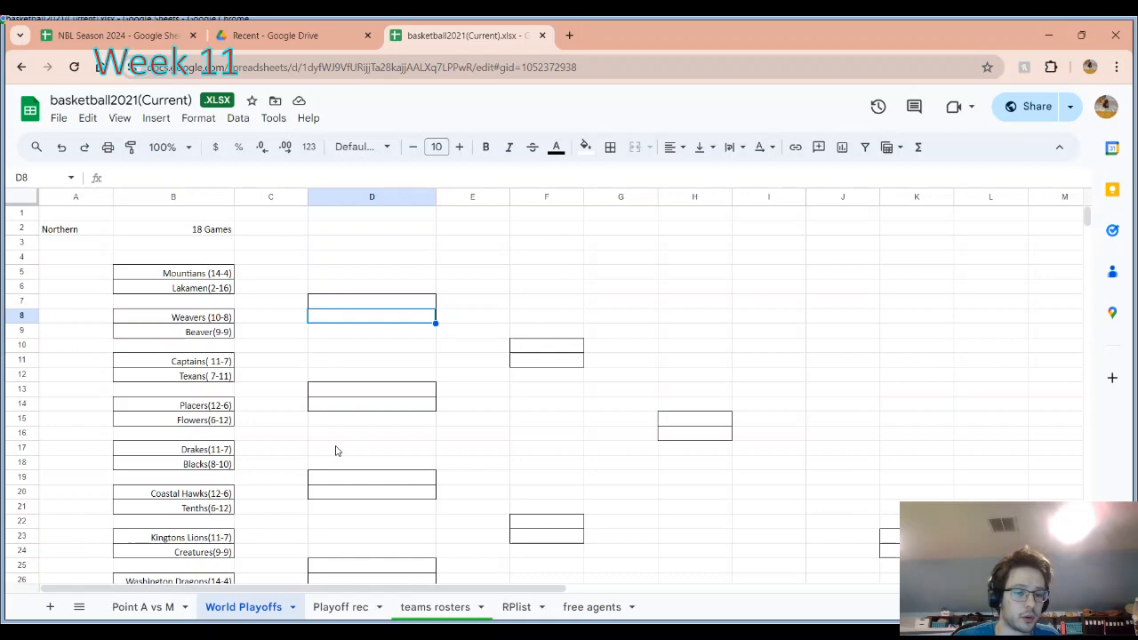
{"action": "mouse_move", "coordinate": [436, 606]}
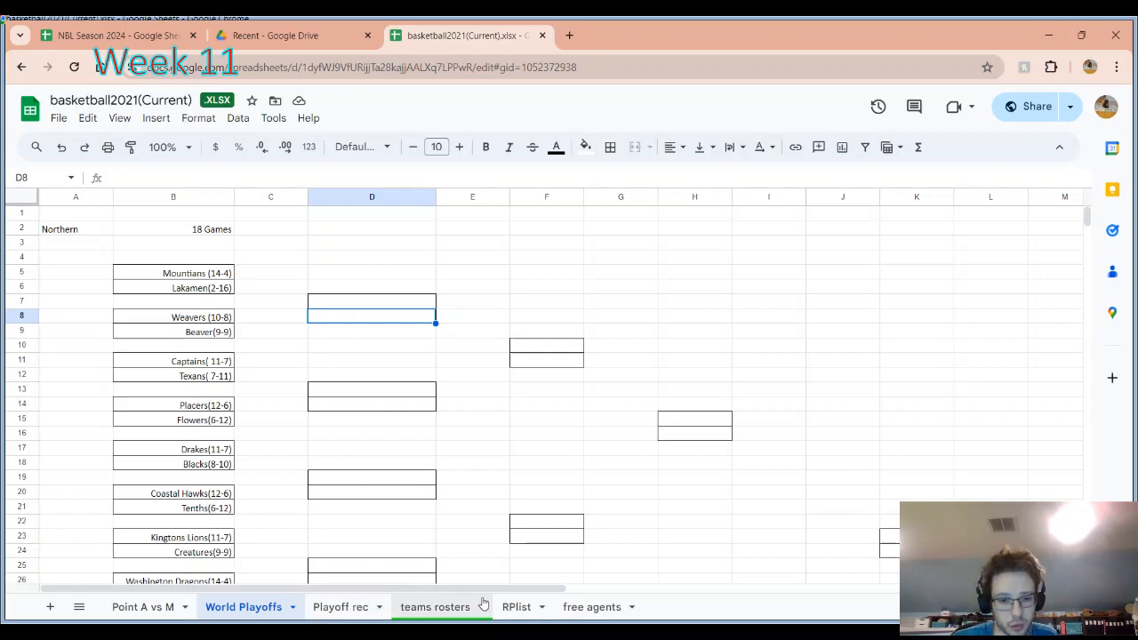
- Return to the NBL Season 2024 workbook and scroll through the Divisons 2024 sheet
{"action": "left_click", "coordinate": [116, 35]}
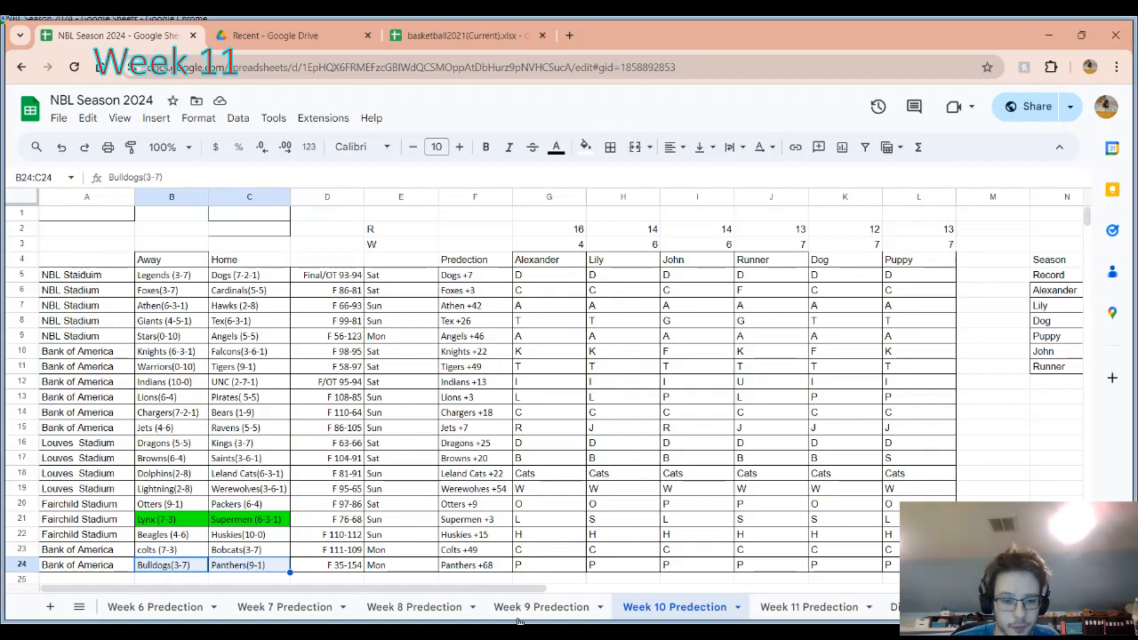
{"action": "left_click", "coordinate": [810, 607]}
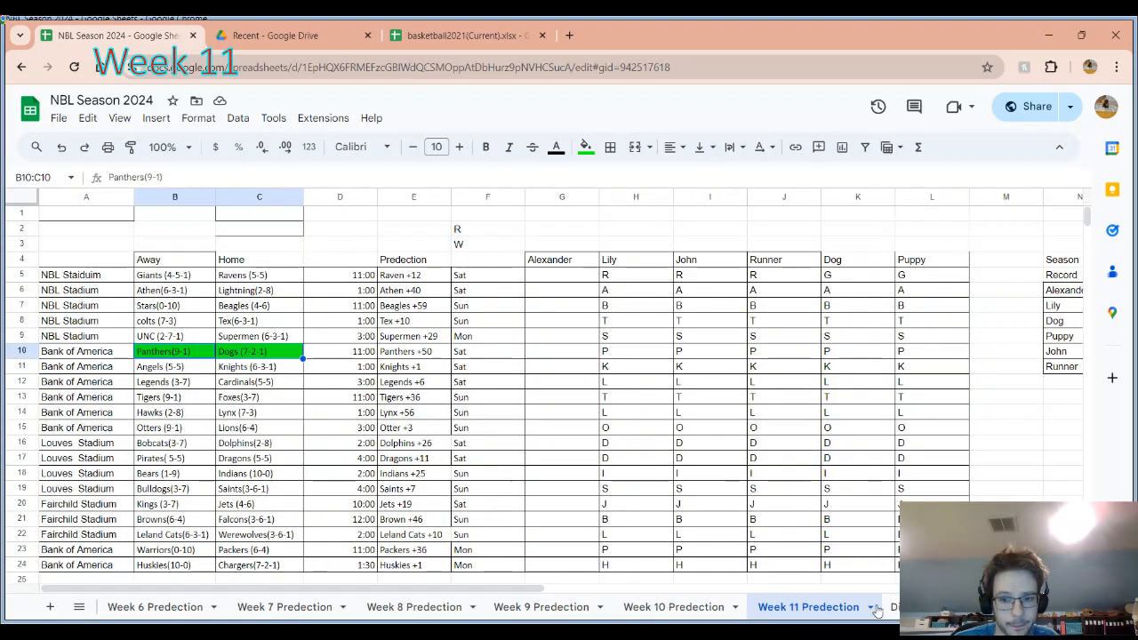
{"action": "left_click", "coordinate": [797, 606]}
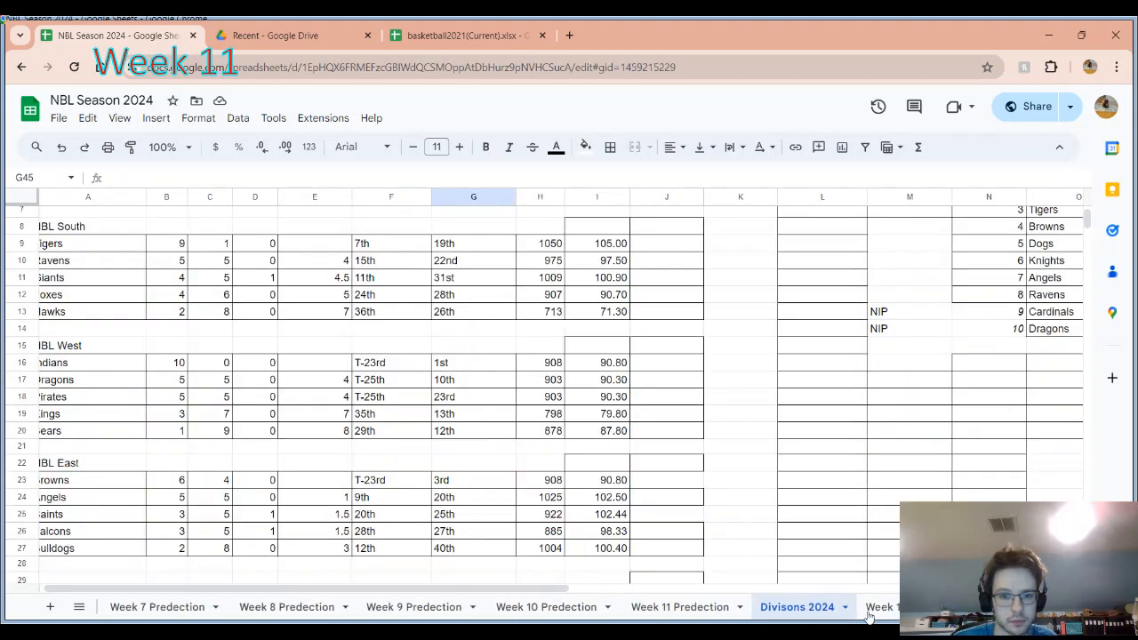
{"action": "scroll", "scroll_direction": "up", "scroll_amount": 3}
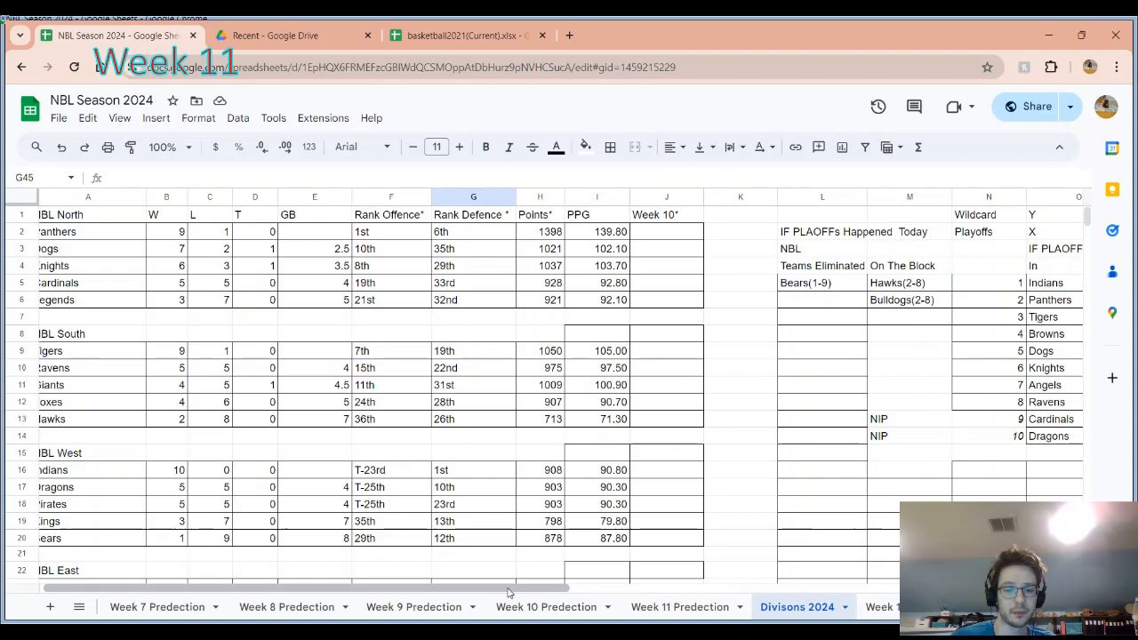
{"action": "scroll", "scroll_direction": "right", "scroll_amount": 3}
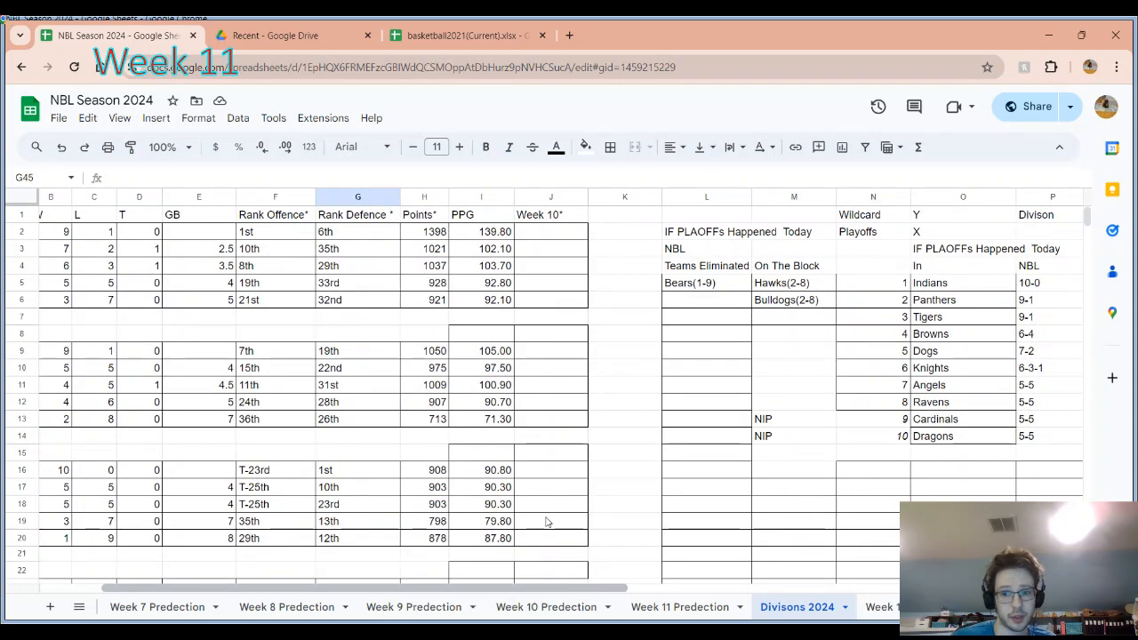
{"action": "scroll", "scroll_direction": "down", "scroll_amount": 3}
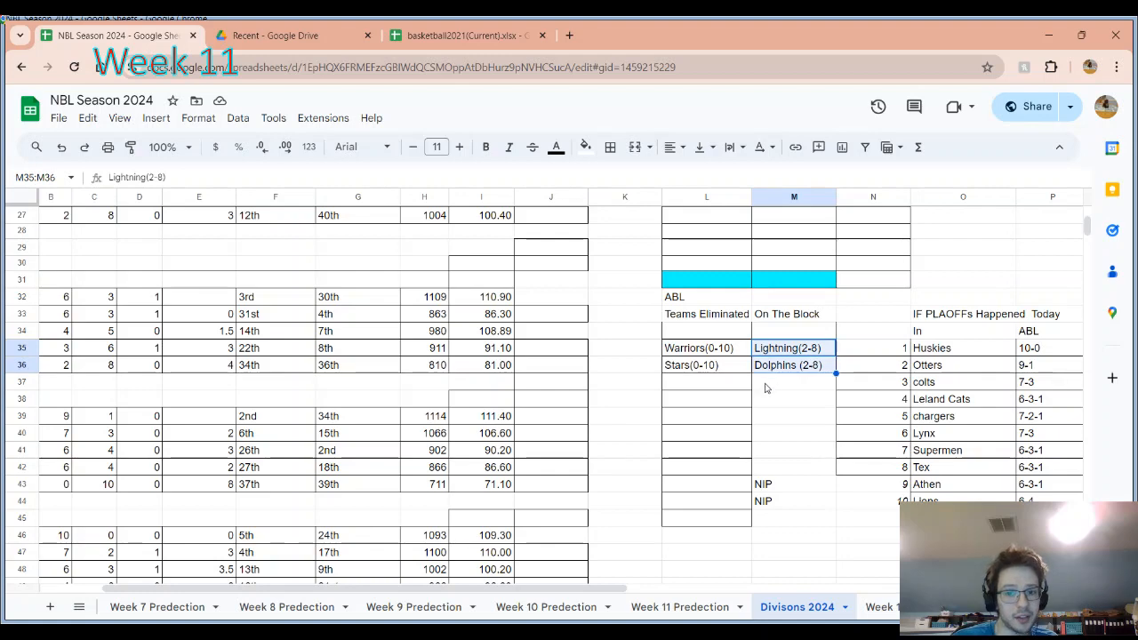
- Point out the Dolphins, Bears and Bulldogs entries and the Angels and Ravens 5-5 records
{"action": "left_click", "coordinate": [788, 364]}
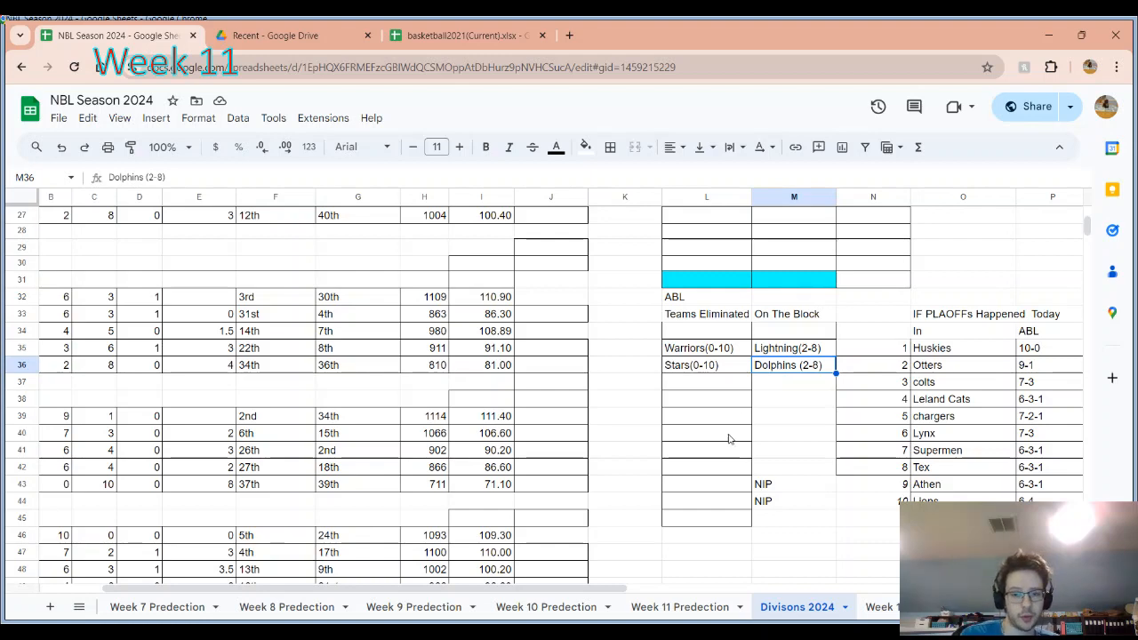
{"action": "mouse_move", "coordinate": [766, 388]}
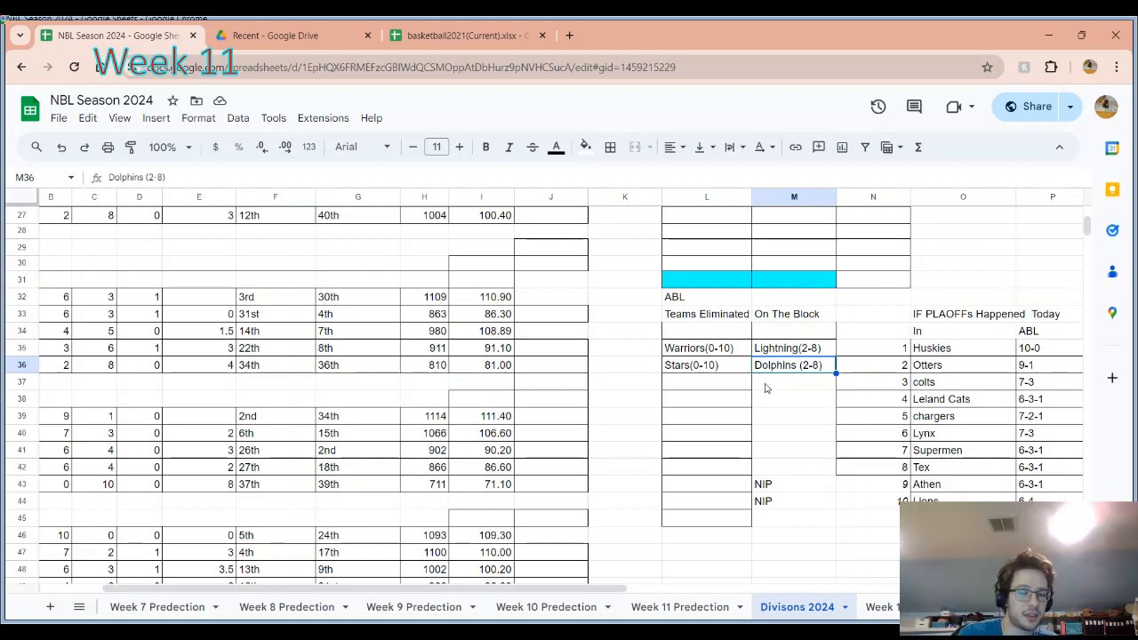
{"action": "scroll", "scroll_direction": "up", "scroll_amount": 3}
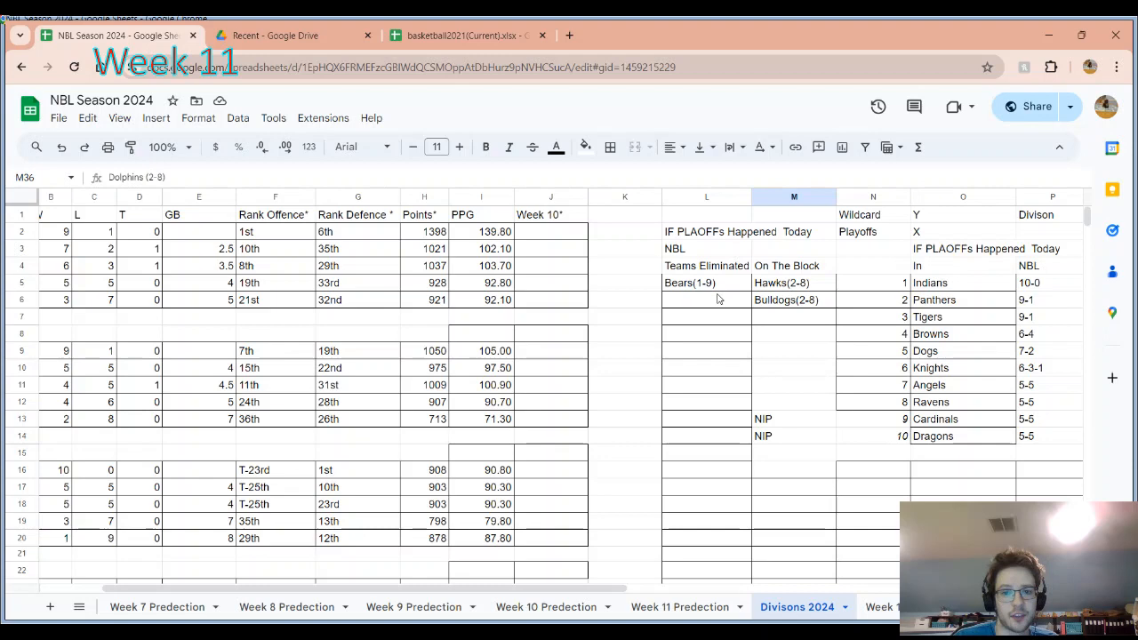
{"action": "left_click", "coordinate": [706, 283]}
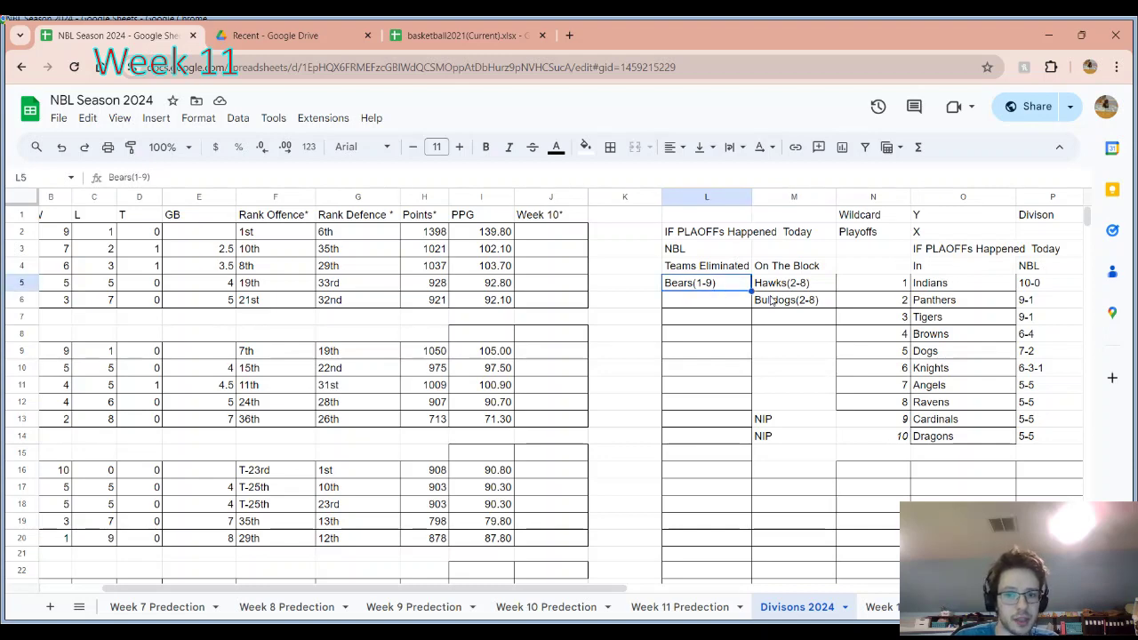
{"action": "left_click", "coordinate": [786, 300]}
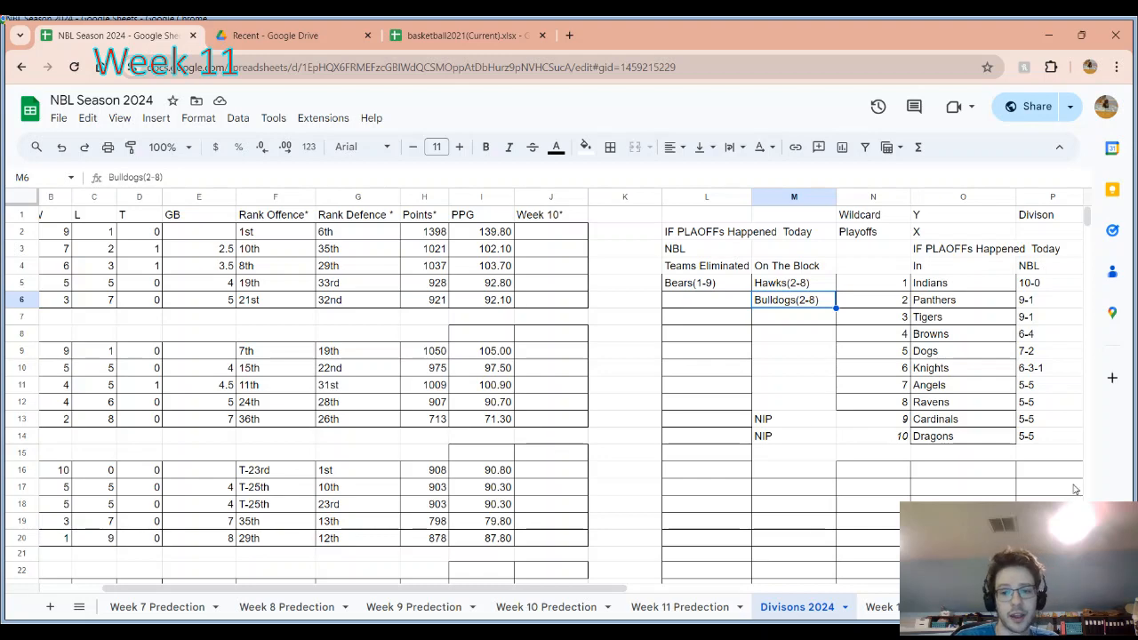
{"action": "mouse_move", "coordinate": [1042, 445]}
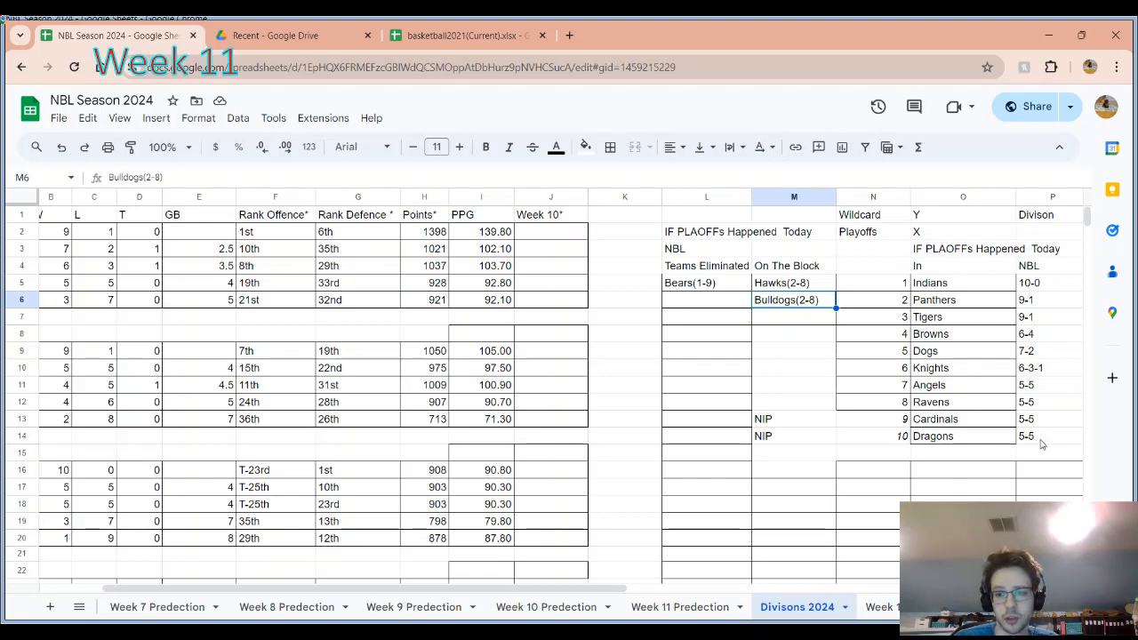
{"action": "left_click", "coordinate": [1052, 436]}
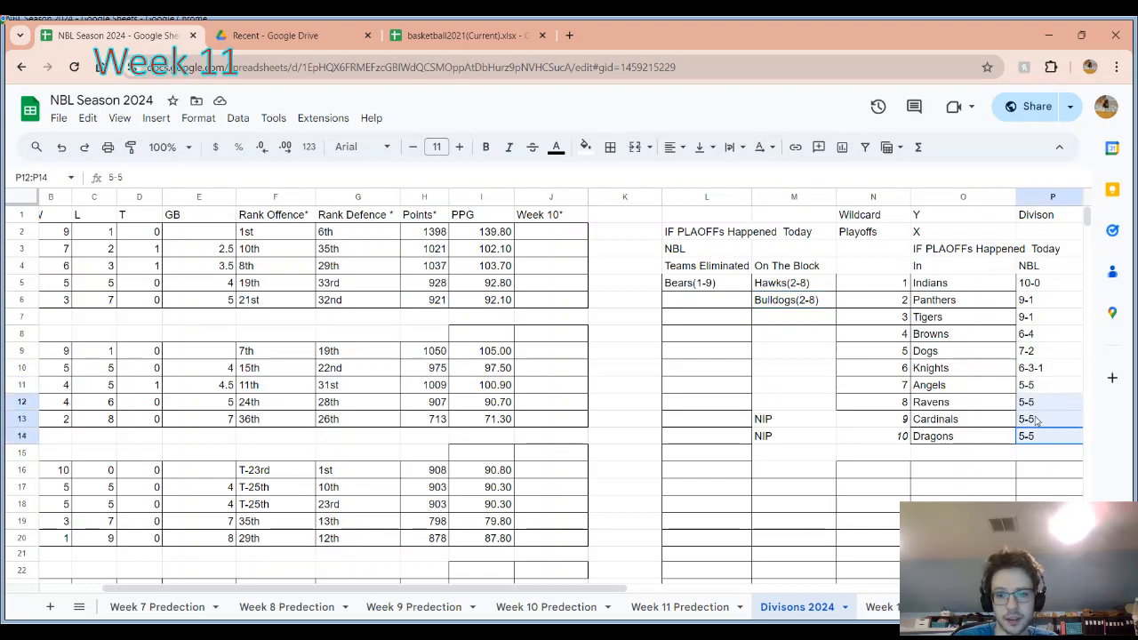
{"action": "left_click", "coordinate": [1053, 385]}
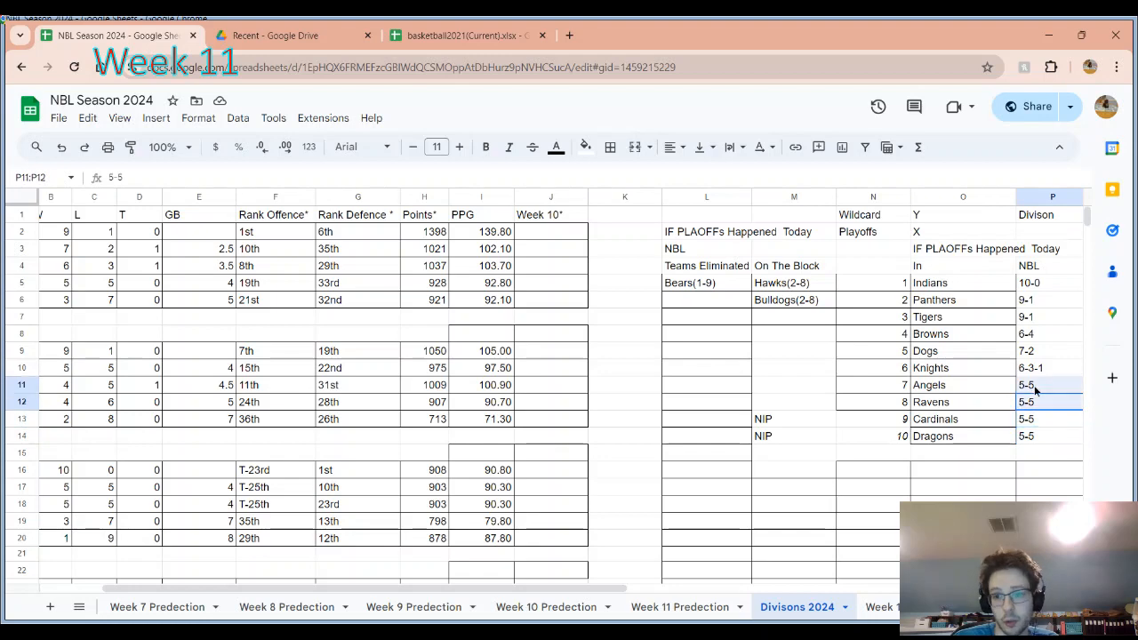
{"action": "left_click", "coordinate": [1052, 402]}
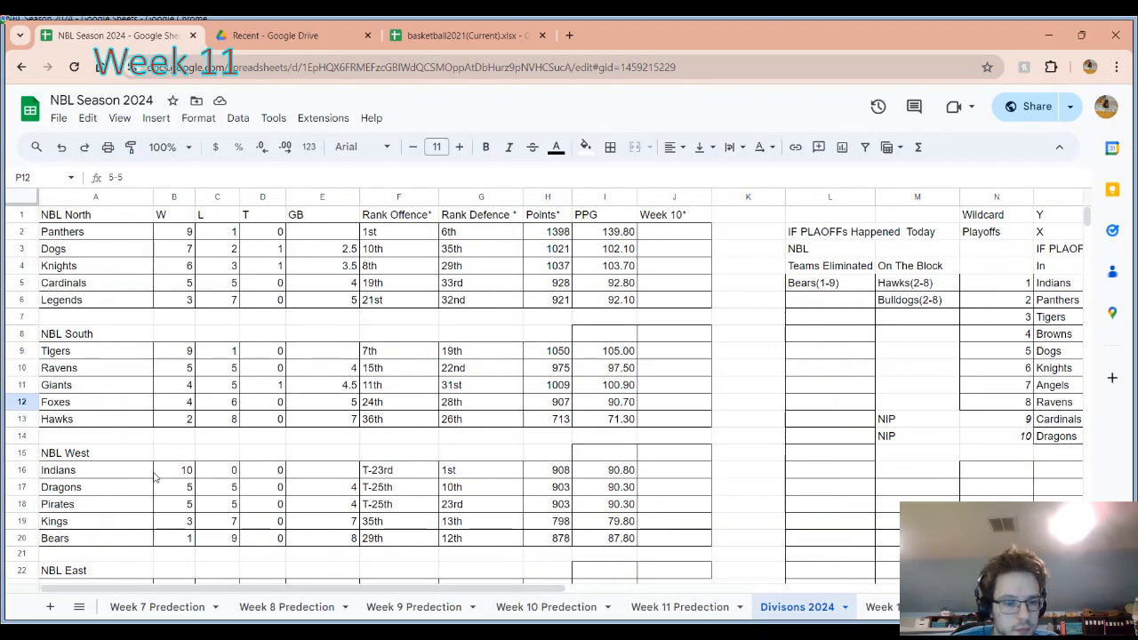
{"action": "mouse_move", "coordinate": [140, 470]}
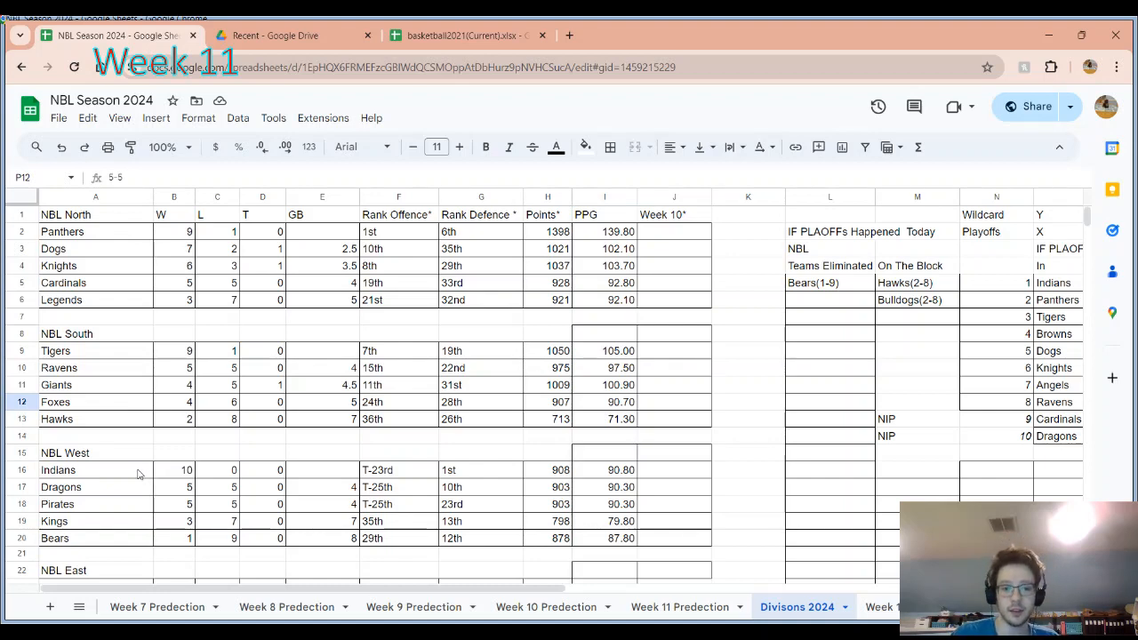
{"action": "left_click", "coordinate": [95, 469]}
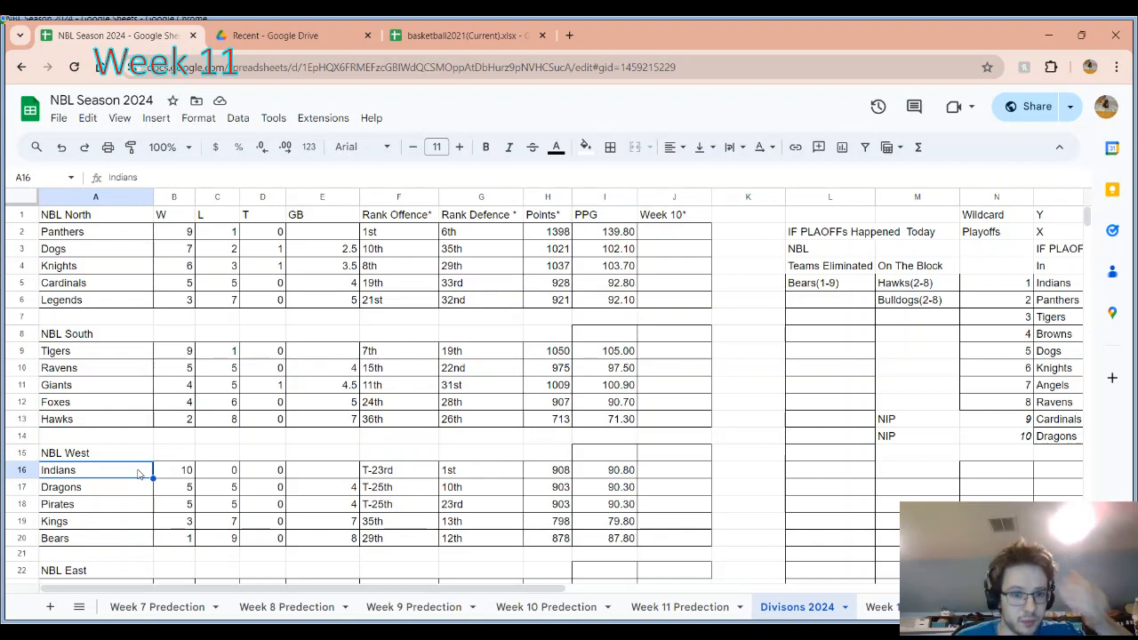
{"action": "mouse_move", "coordinate": [338, 485]}
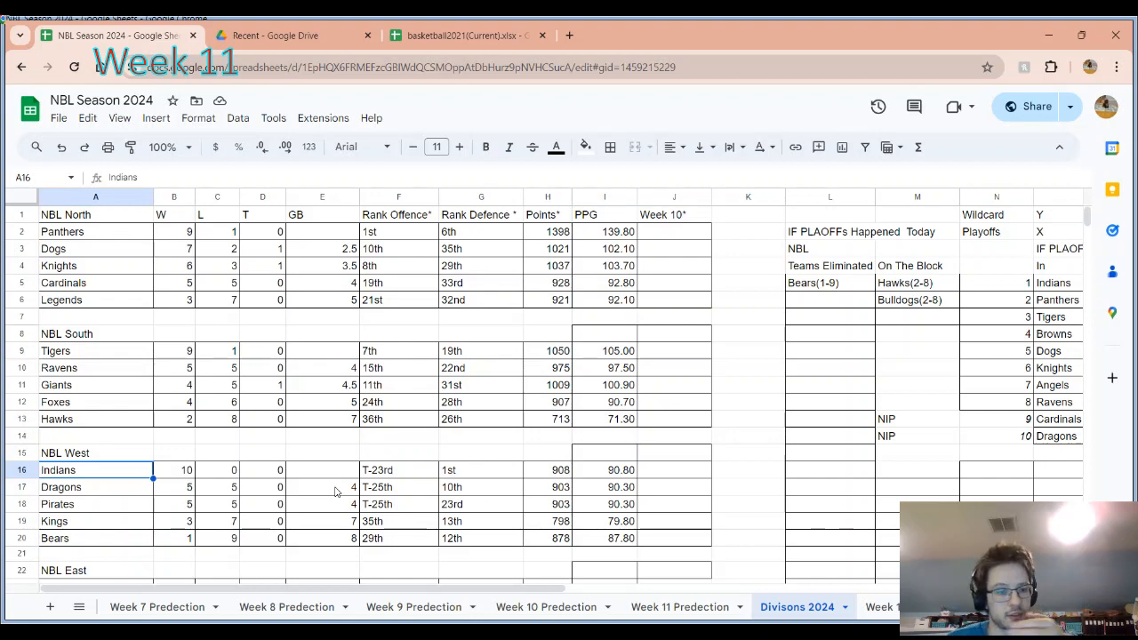
{"action": "left_click", "coordinate": [95, 487]}
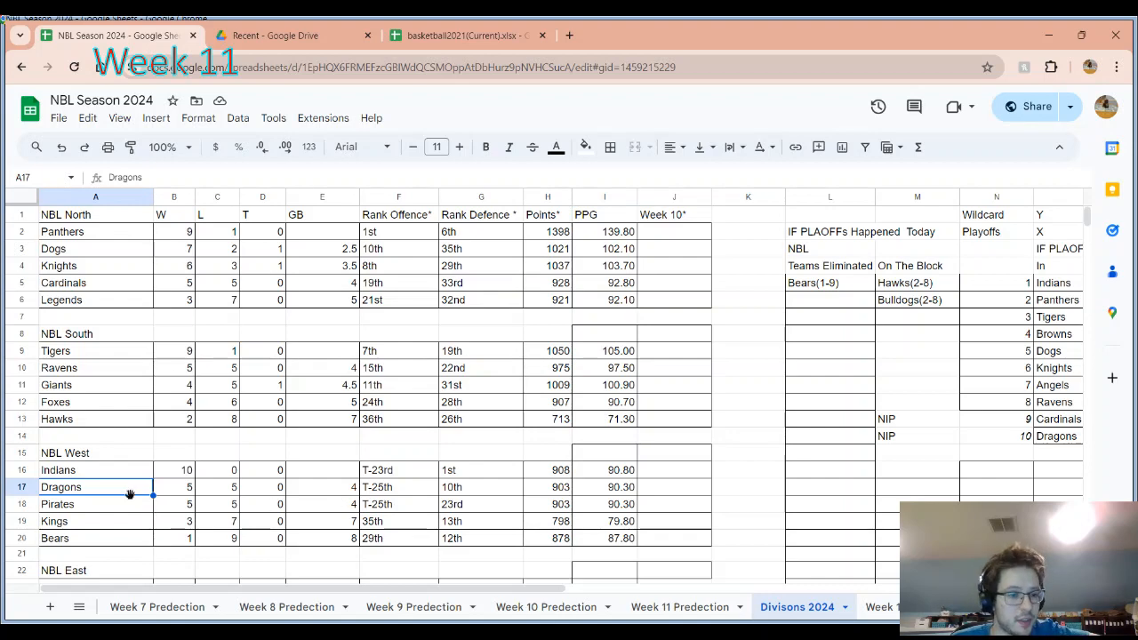
{"action": "left_click_drag", "start_coordinate": [95, 486], "coordinate": [96, 504]}
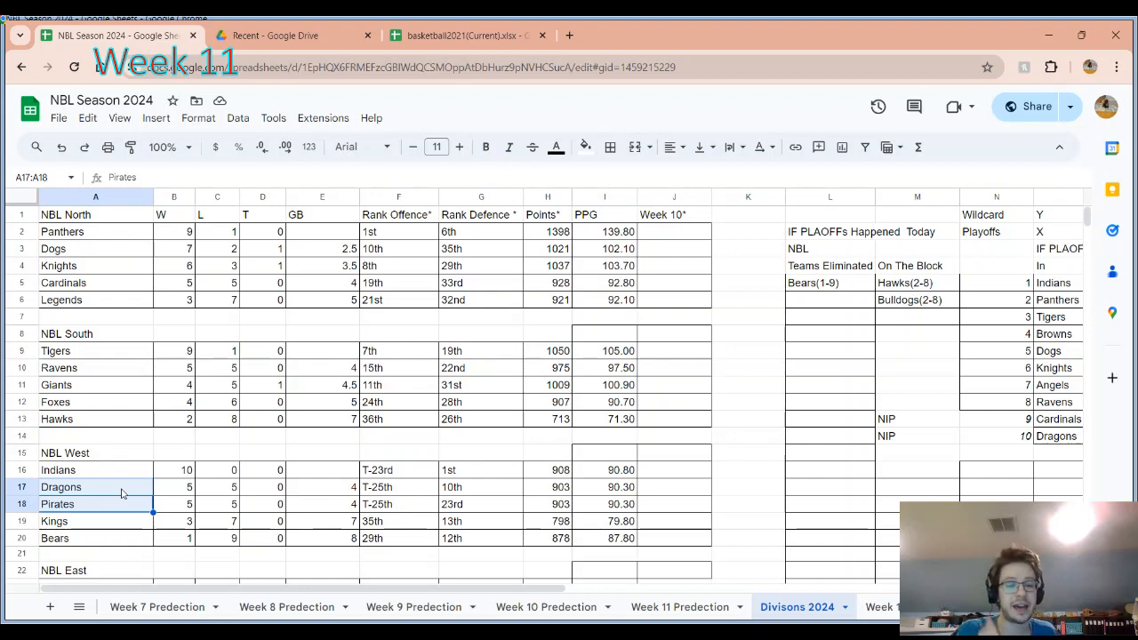
{"action": "mouse_move", "coordinate": [120, 361]}
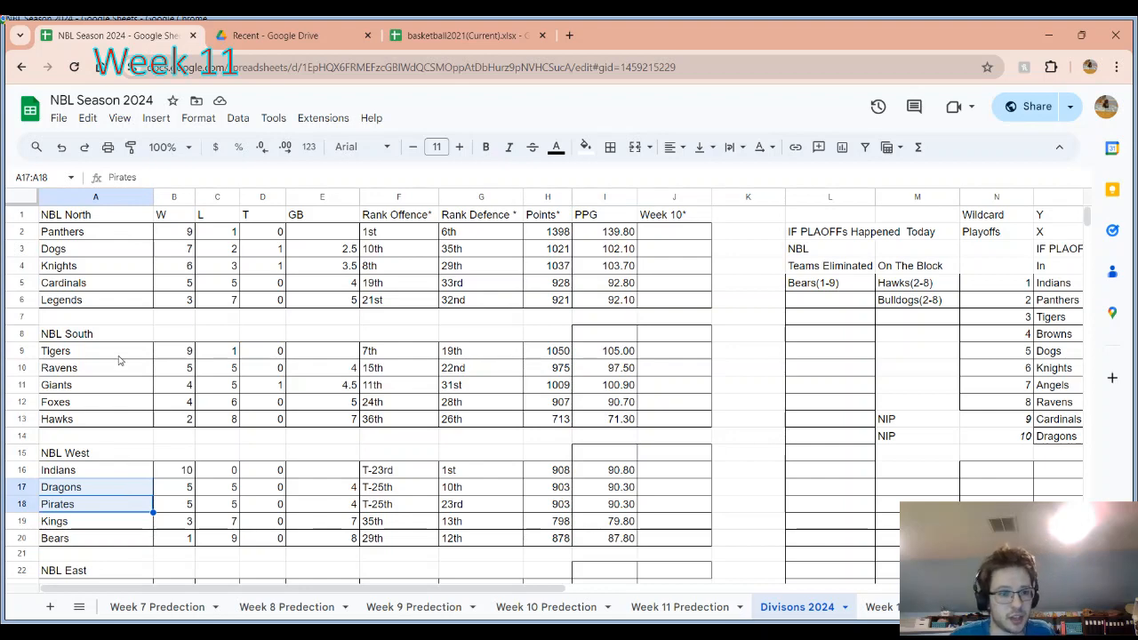
{"action": "left_click", "coordinate": [95, 350]}
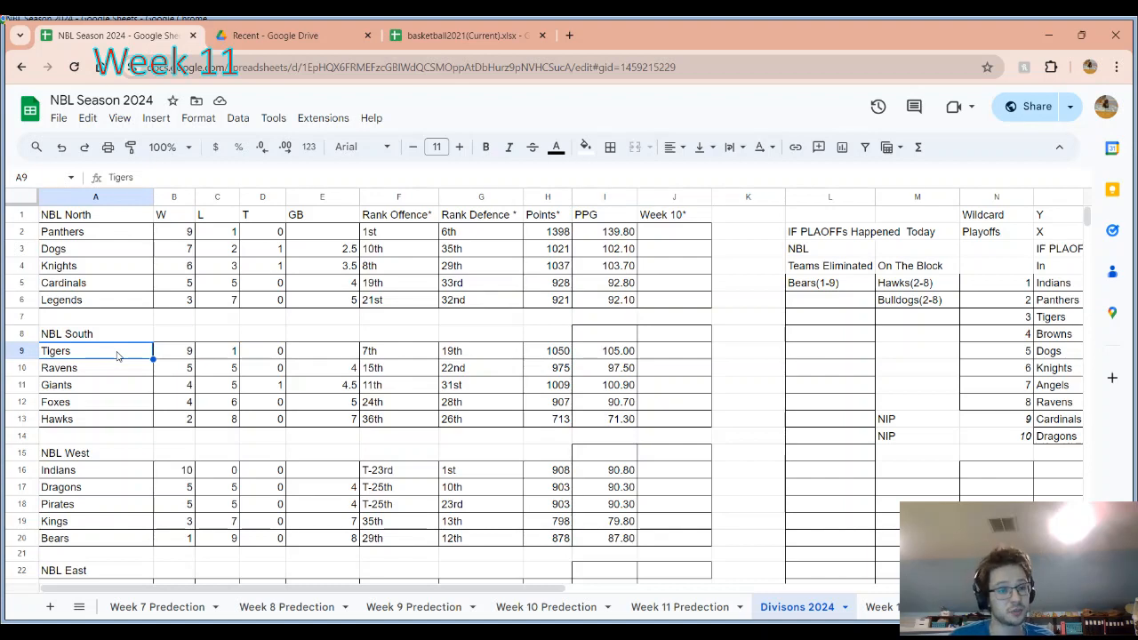
{"action": "left_click", "coordinate": [95, 367]}
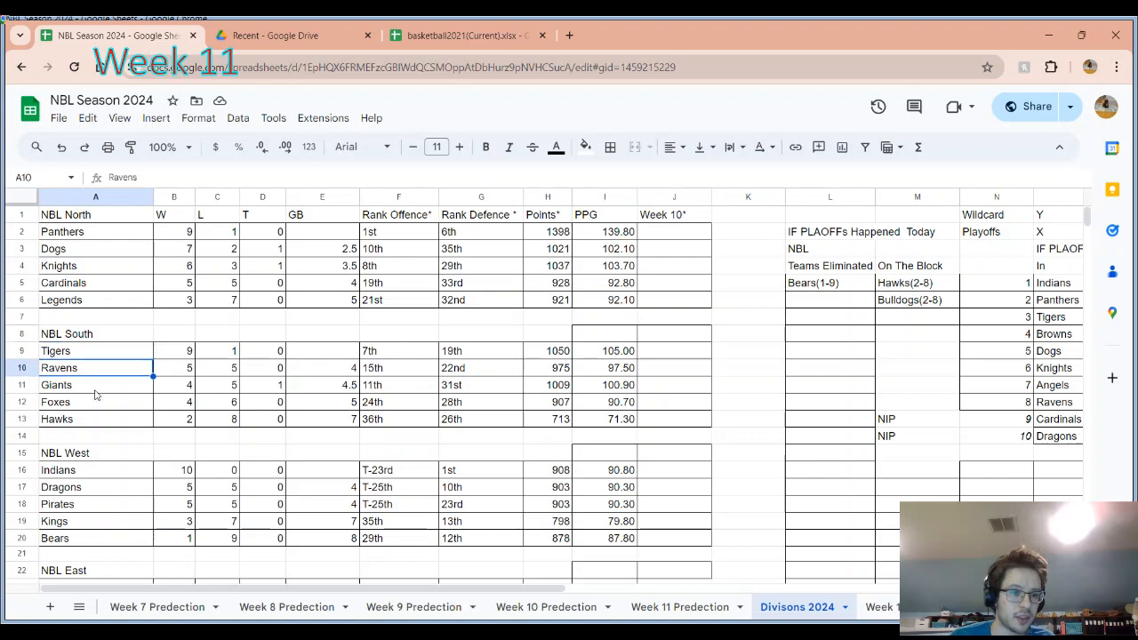
{"action": "left_click", "coordinate": [95, 384]}
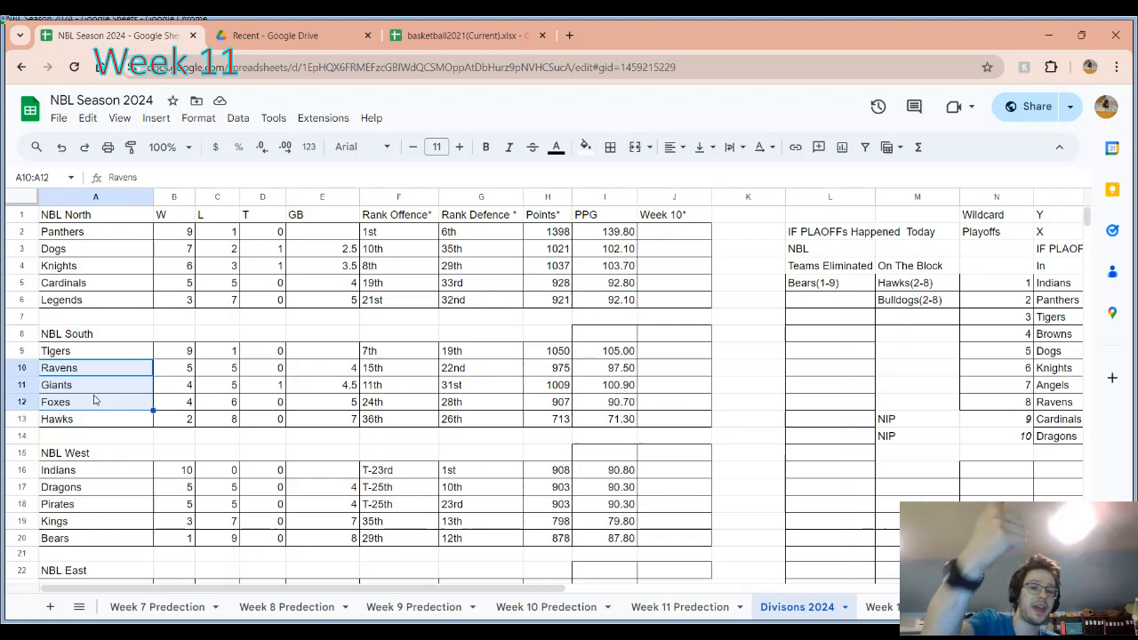
{"action": "left_click", "coordinate": [95, 419]}
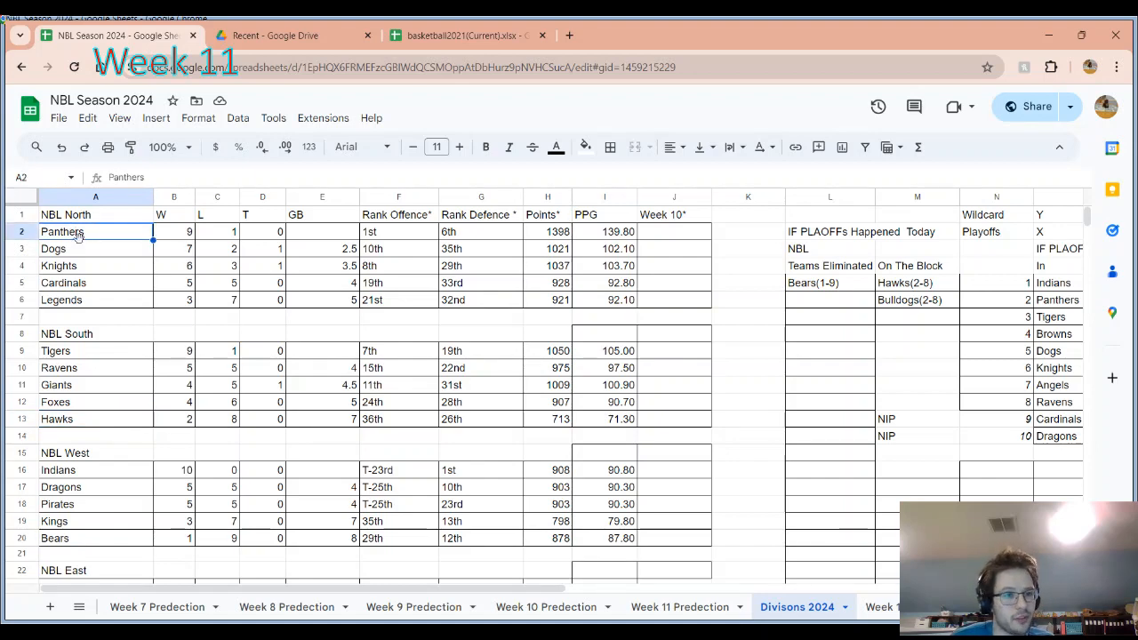
{"action": "left_click_drag", "start_coordinate": [63, 231], "coordinate": [62, 283]}
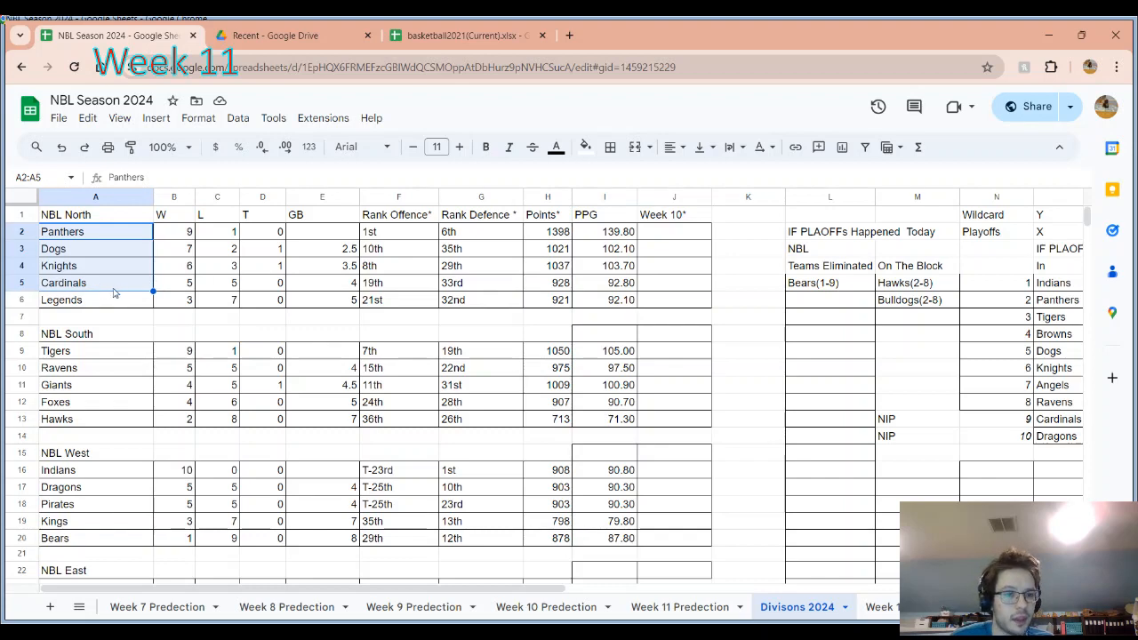
{"action": "left_click", "coordinate": [61, 300]}
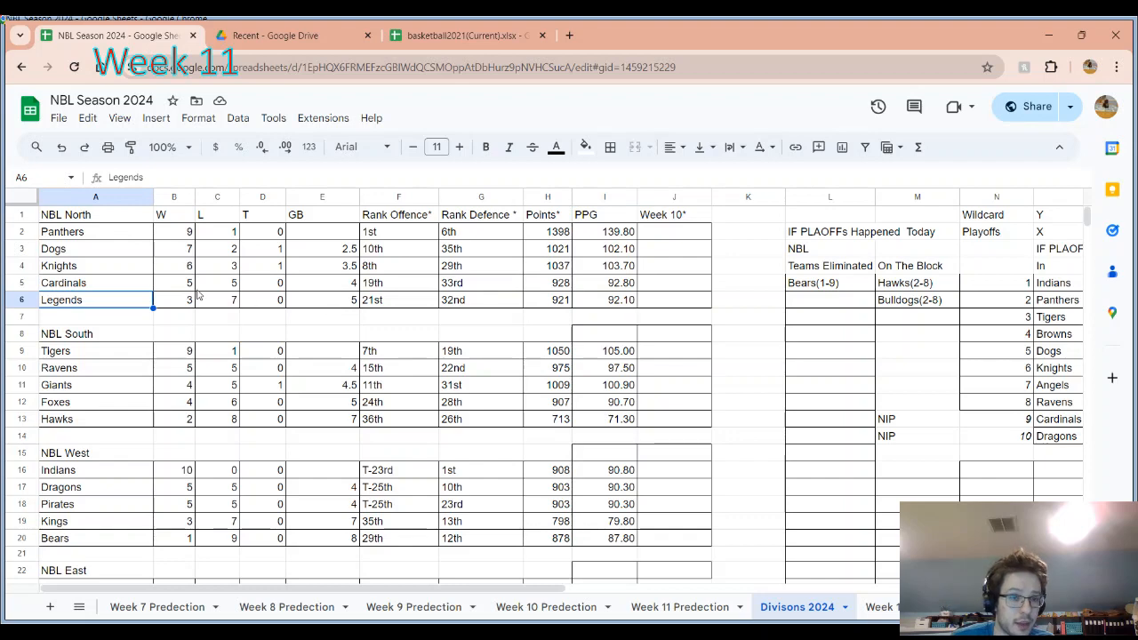
{"action": "left_click", "coordinate": [322, 300]}
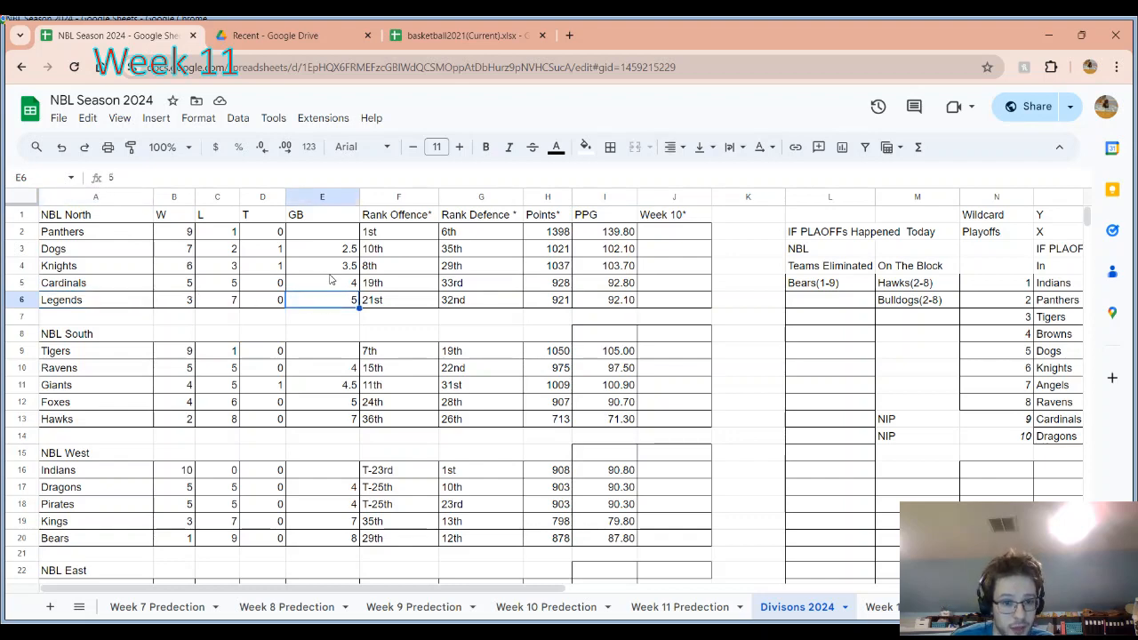
{"action": "scroll", "scroll_direction": "down", "scroll_amount": 3}
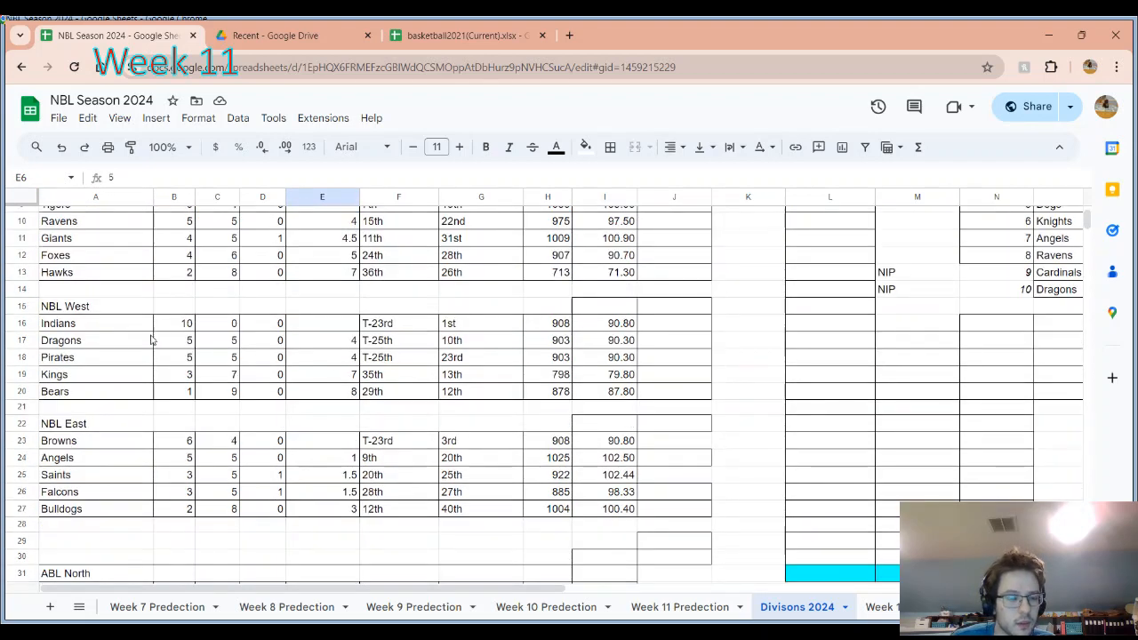
{"action": "scroll", "scroll_direction": "down", "scroll_amount": 3}
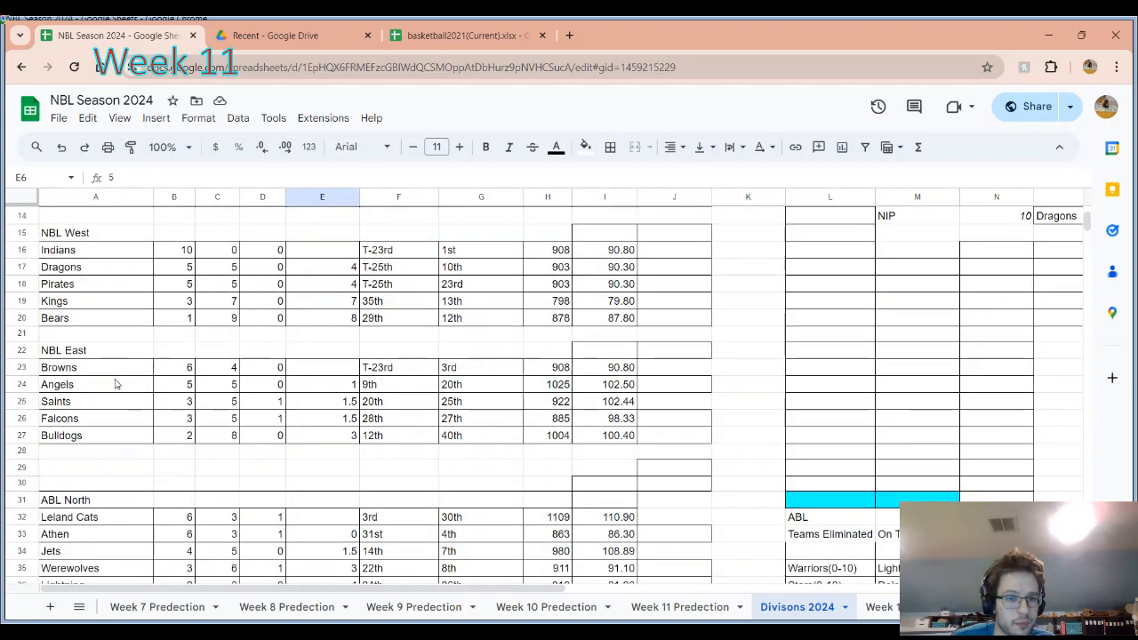
{"action": "left_click", "coordinate": [96, 368]}
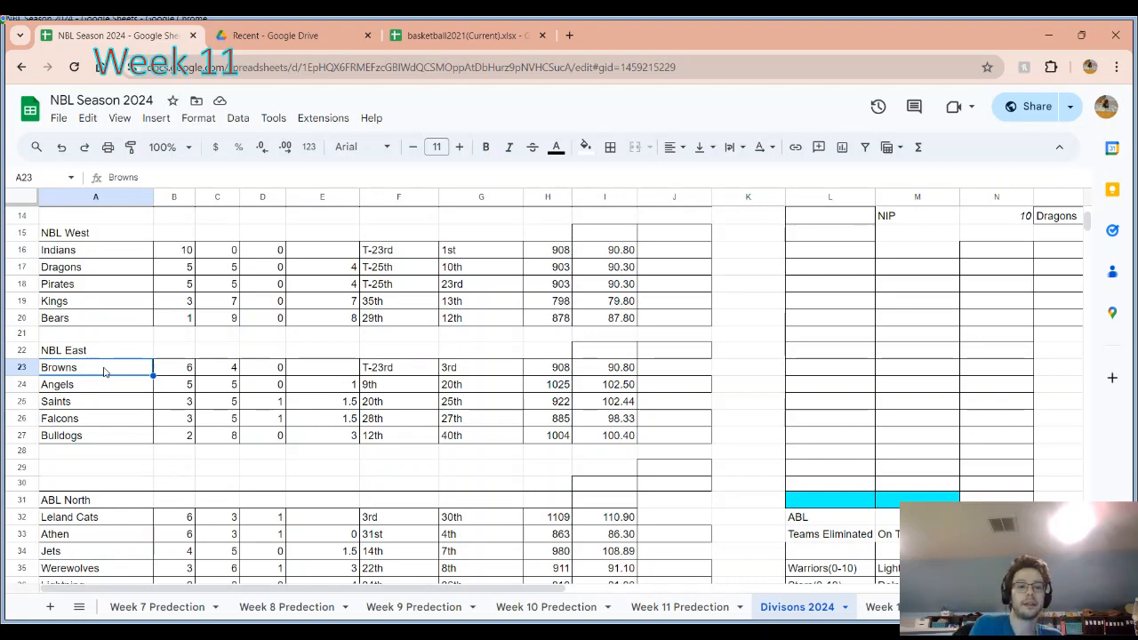
{"action": "mouse_move", "coordinate": [190, 457]}
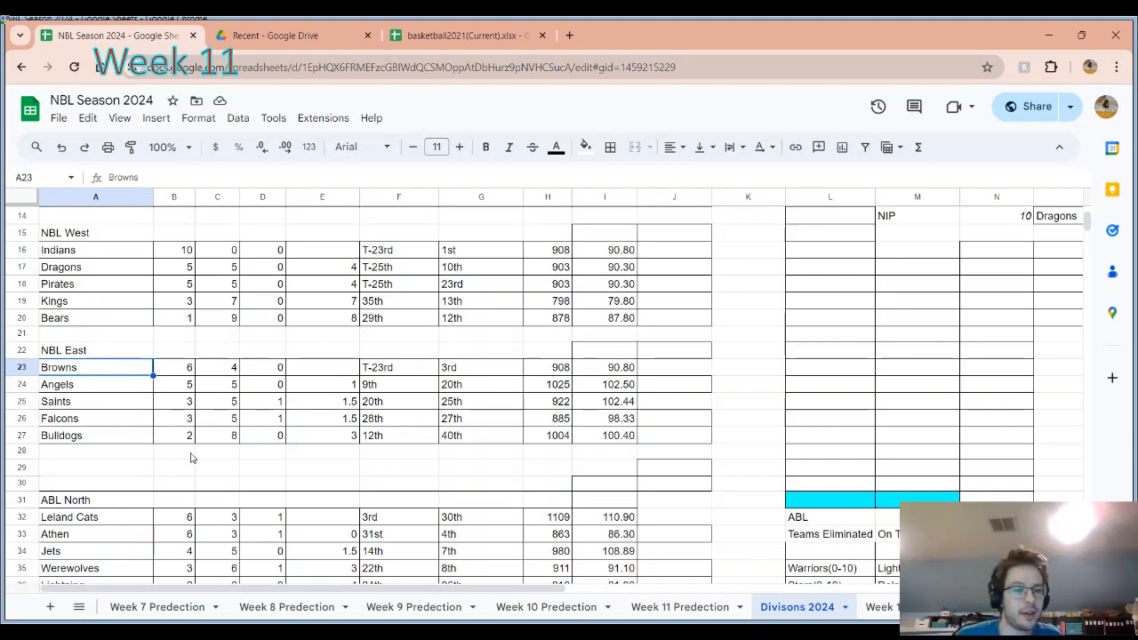
{"action": "left_click", "coordinate": [322, 435]}
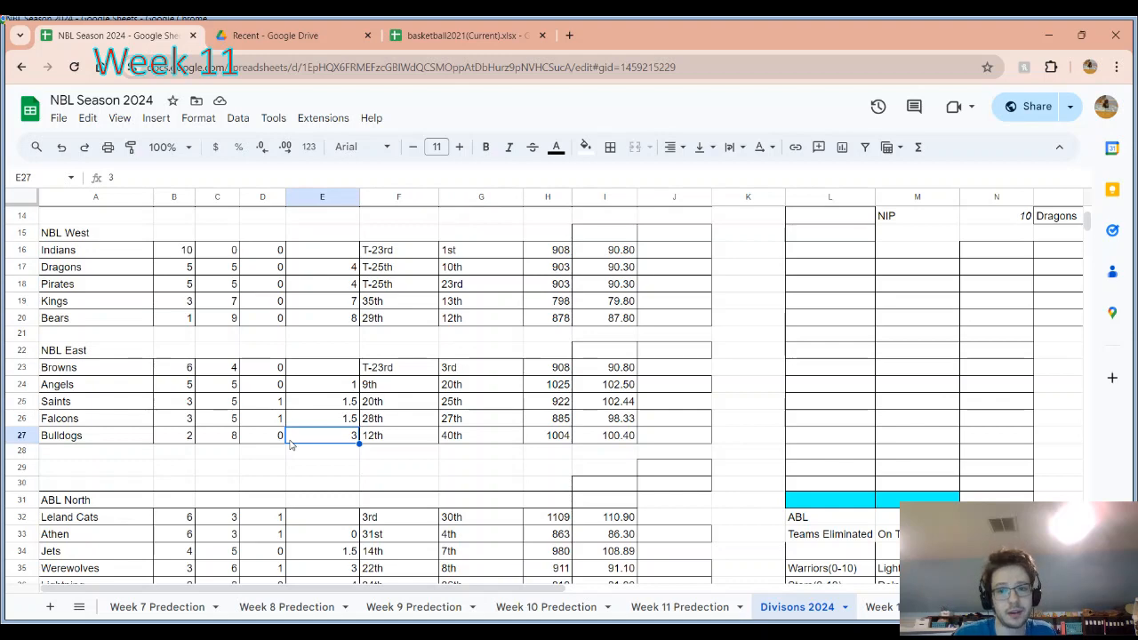
{"action": "scroll", "scroll_direction": "up", "scroll_amount": 3}
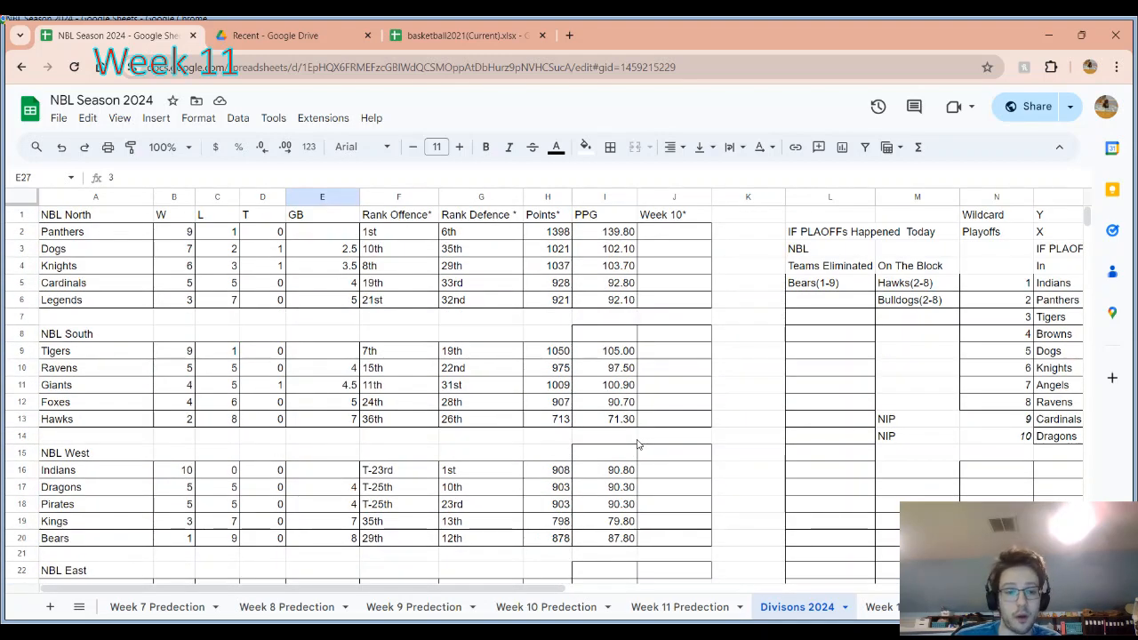
{"action": "scroll", "scroll_direction": "down", "scroll_amount": 3}
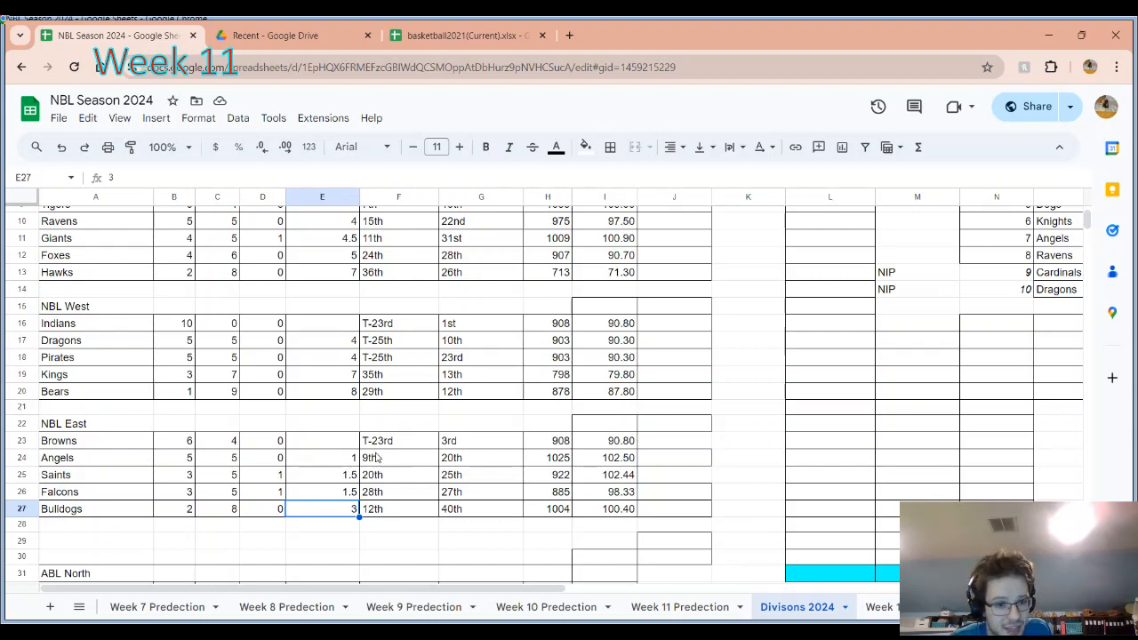
{"action": "mouse_move", "coordinate": [531, 498]}
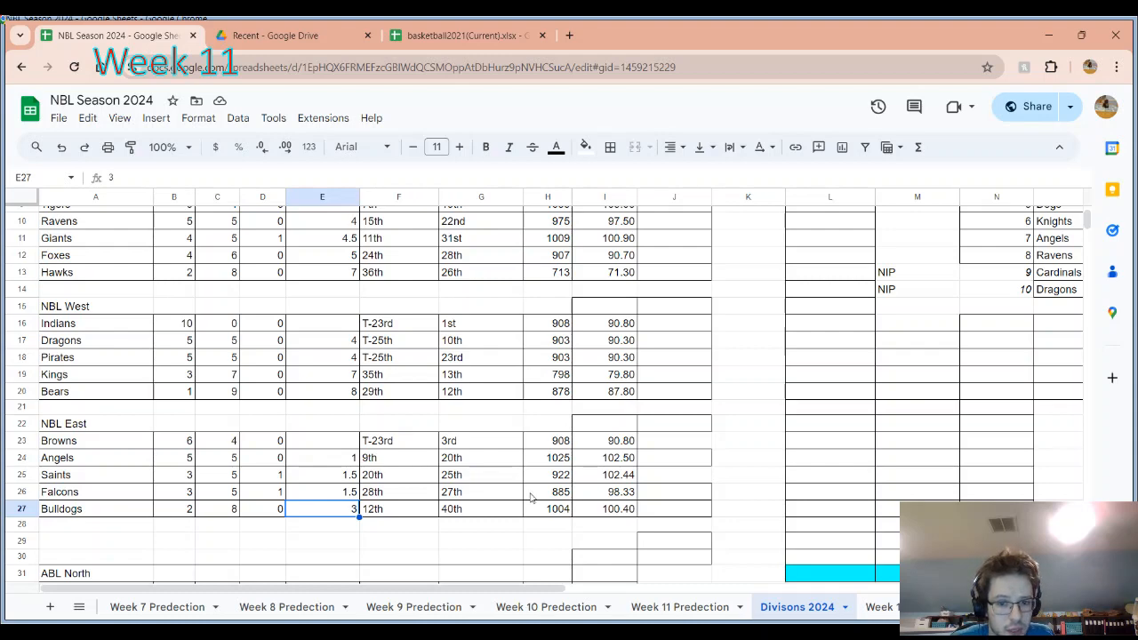
{"action": "mouse_move", "coordinate": [116, 481]}
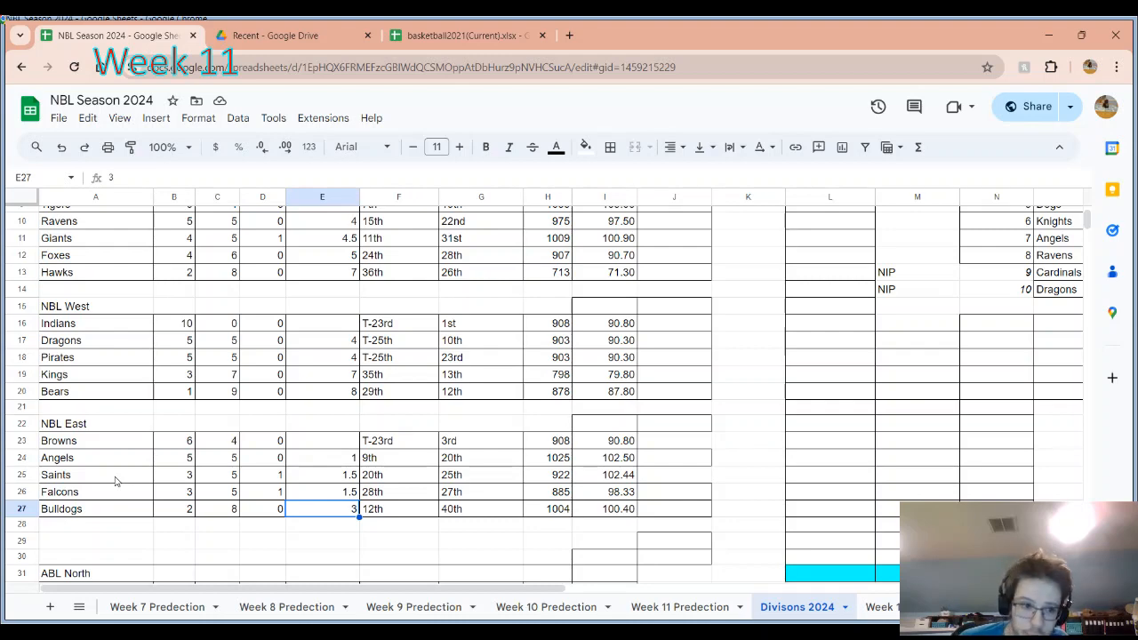
{"action": "mouse_move", "coordinate": [120, 475]}
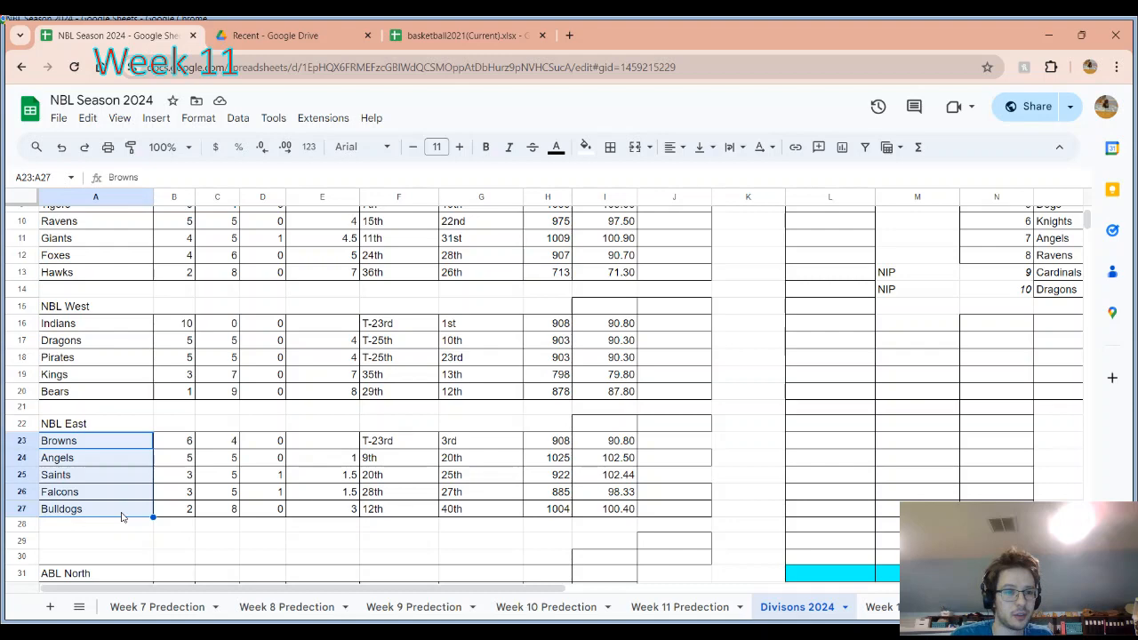
{"action": "mouse_move", "coordinate": [124, 460]}
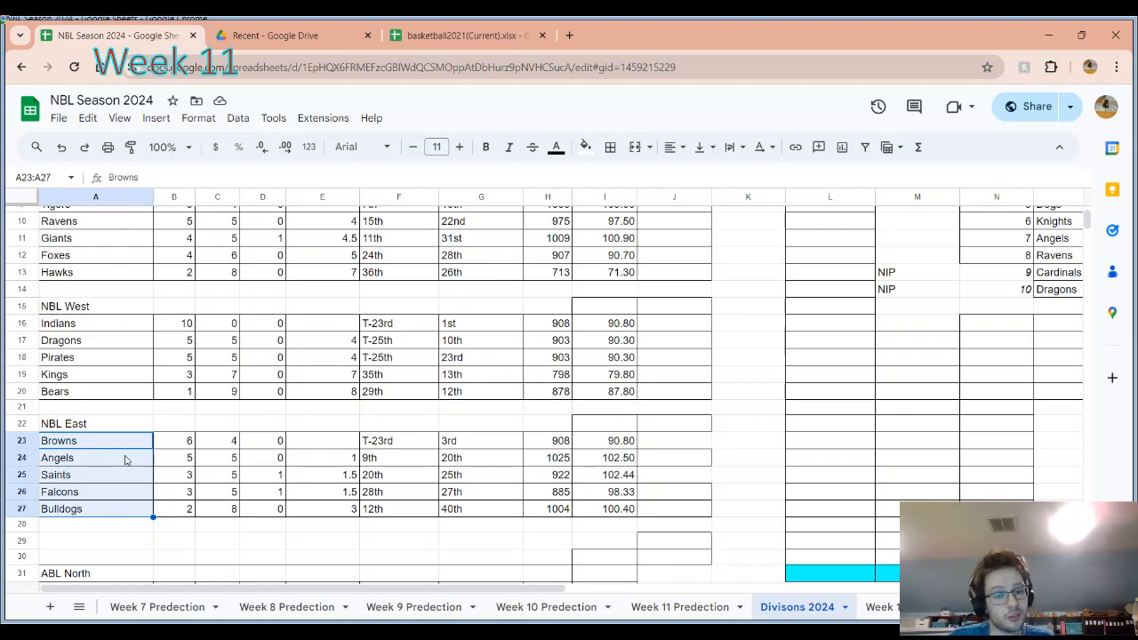
{"action": "scroll", "scroll_direction": "down", "scroll_amount": 3}
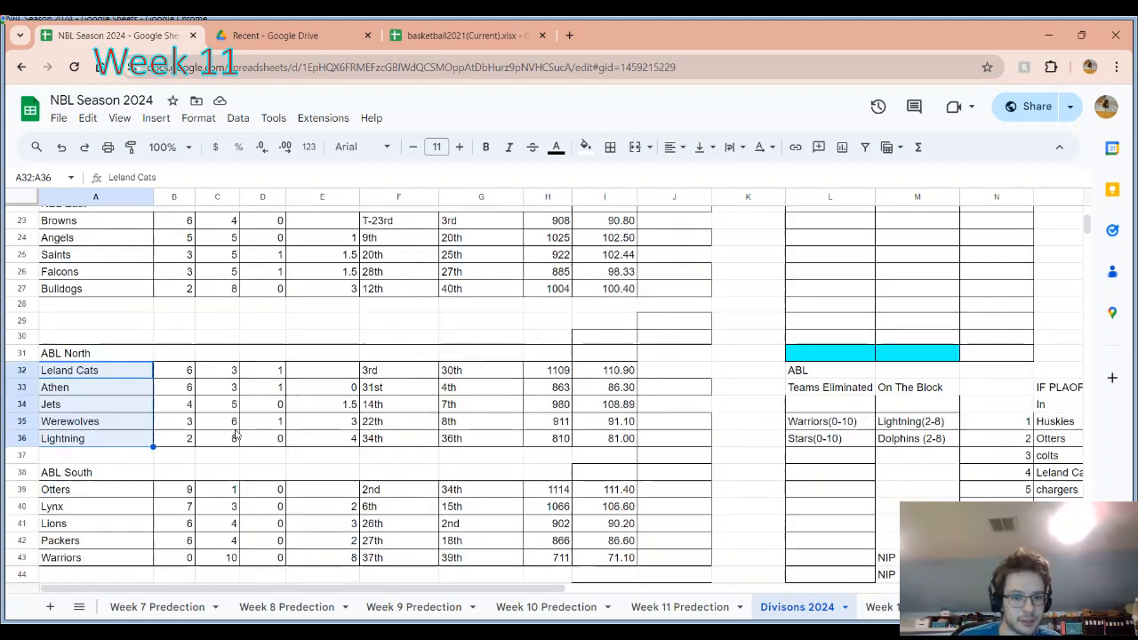
{"action": "mouse_move", "coordinate": [400, 427]}
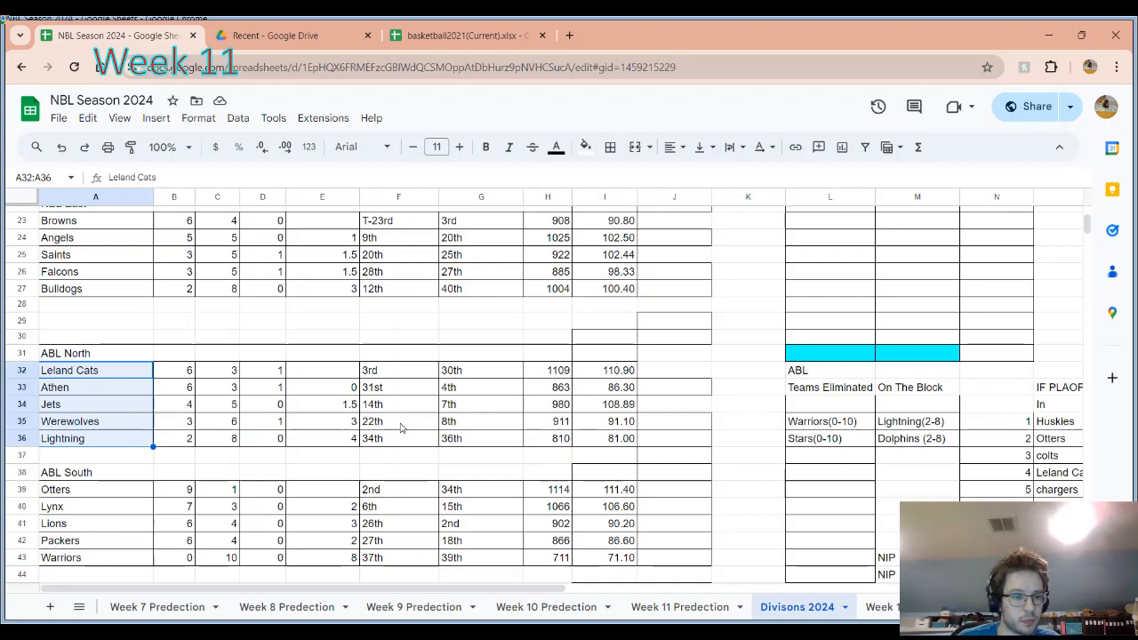
{"action": "mouse_move", "coordinate": [140, 445]}
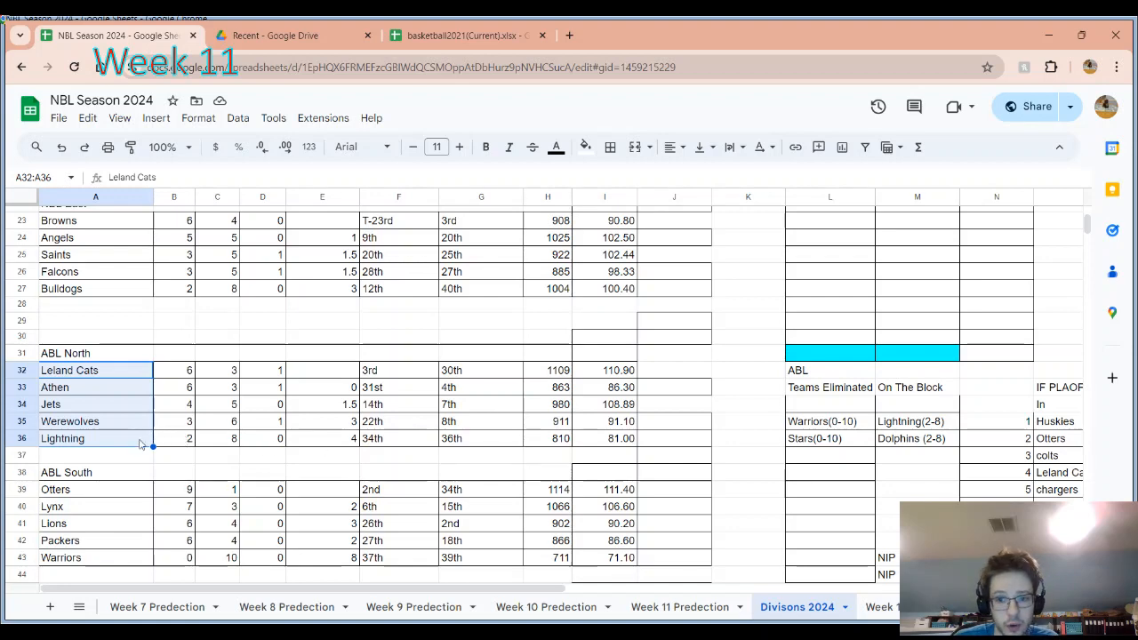
{"action": "left_click", "coordinate": [96, 437]}
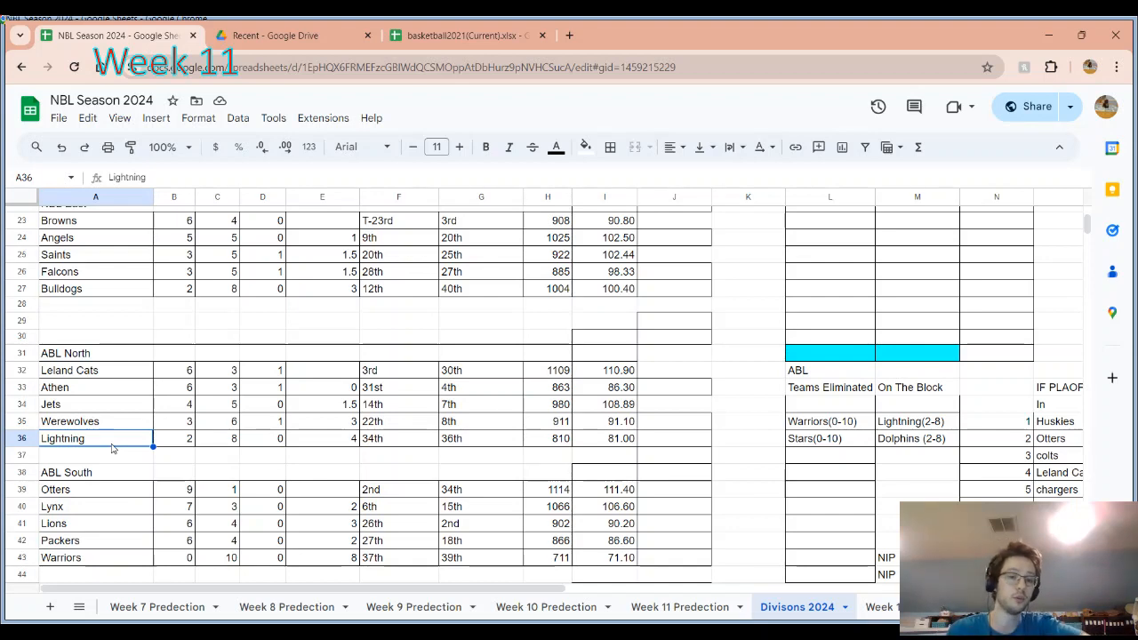
{"action": "mouse_move", "coordinate": [96, 377]}
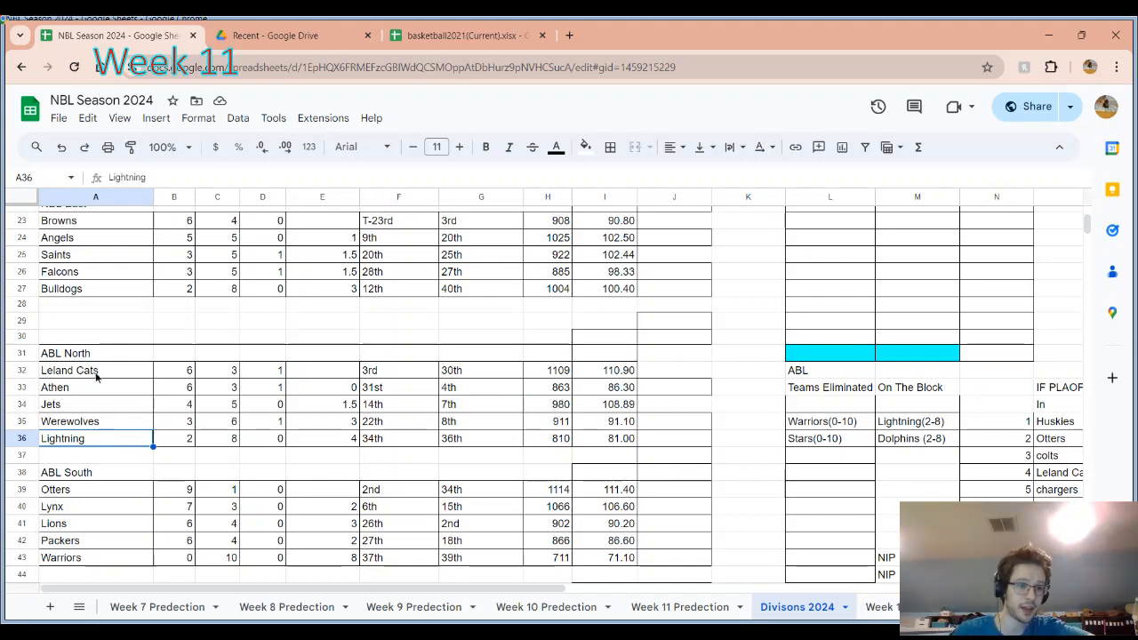
{"action": "left_click", "coordinate": [95, 386]}
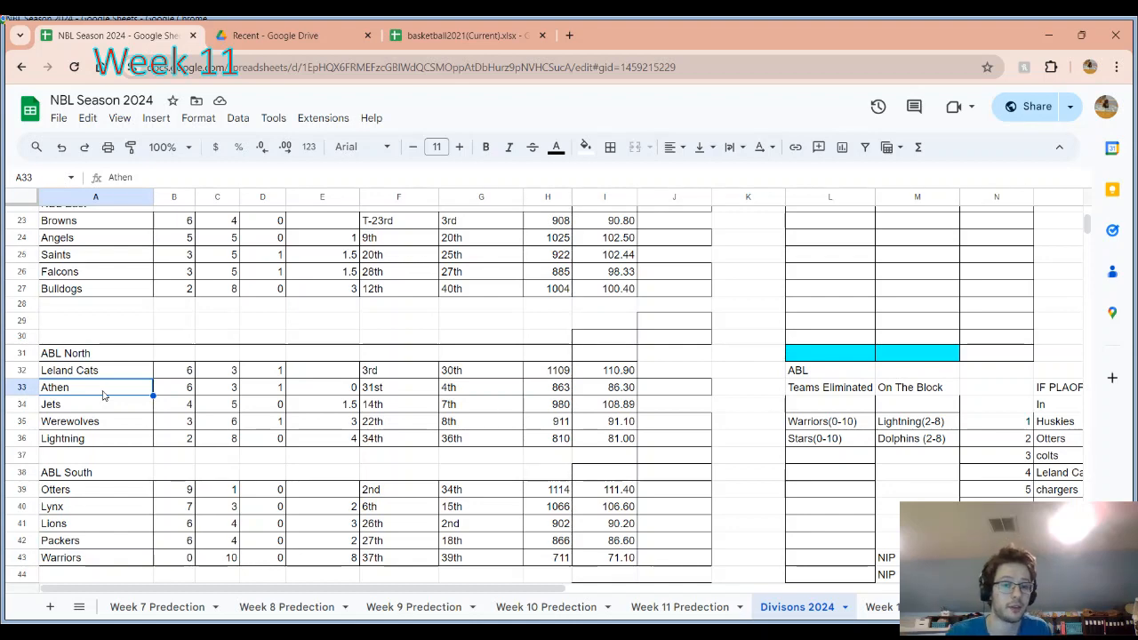
{"action": "scroll", "scroll_direction": "down", "scroll_amount": 3}
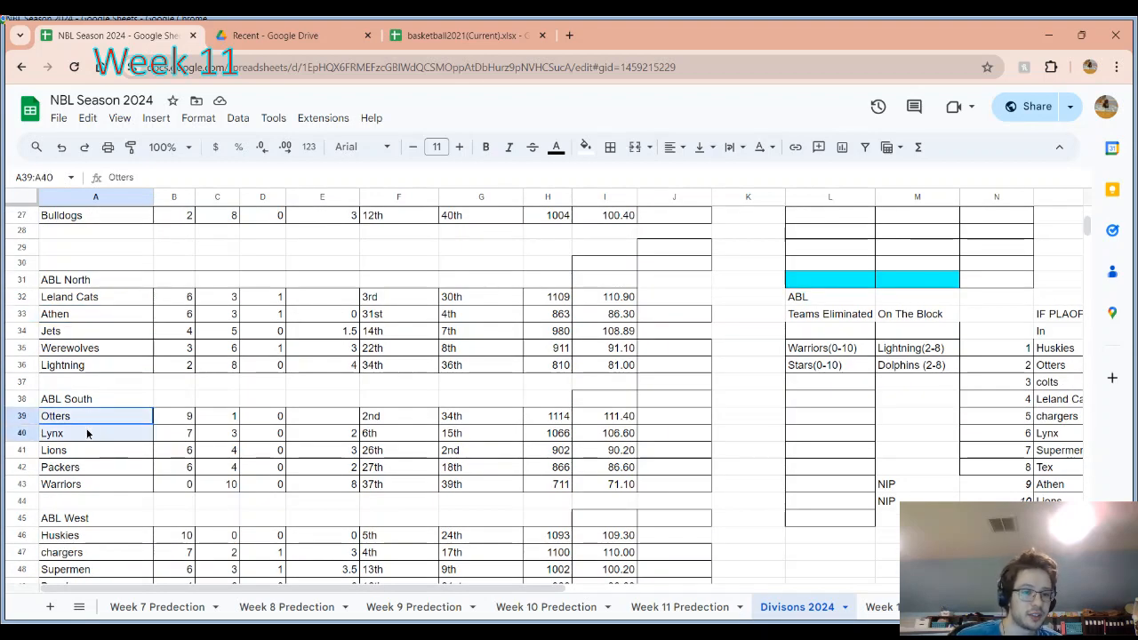
{"action": "left_click_drag", "start_coordinate": [87, 433], "coordinate": [85, 467]}
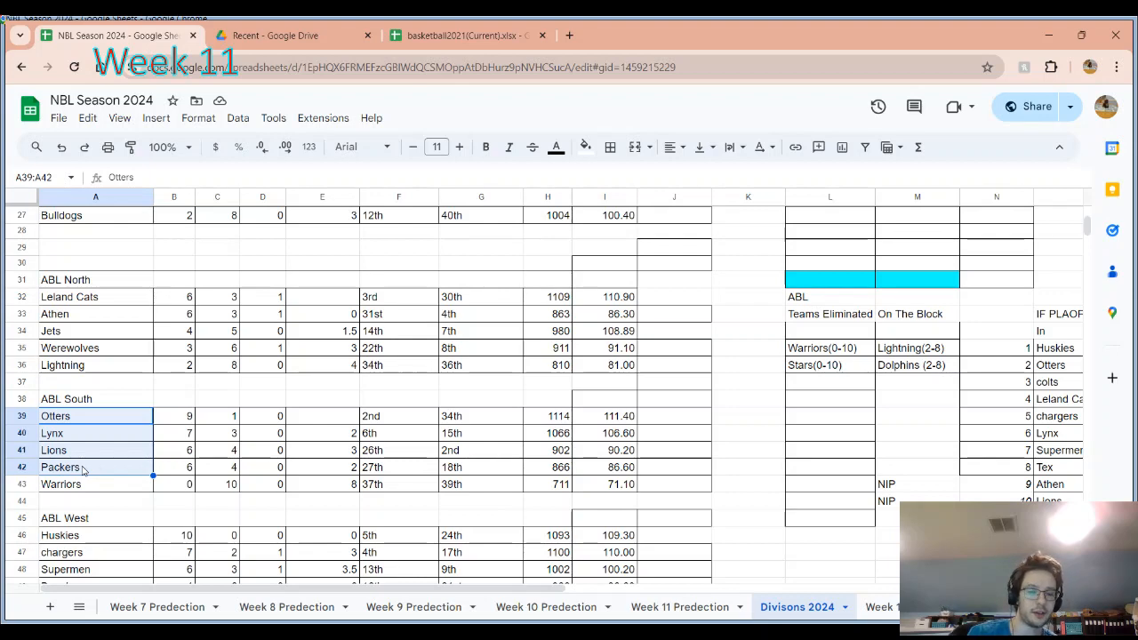
{"action": "left_click", "coordinate": [61, 484]}
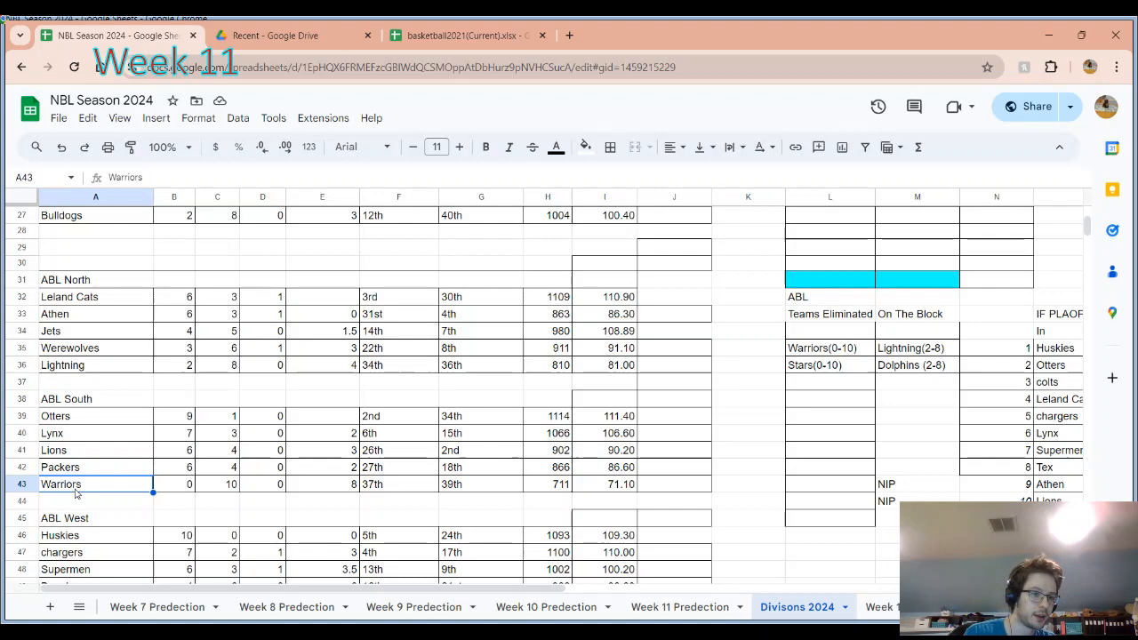
{"action": "left_click", "coordinate": [188, 484]}
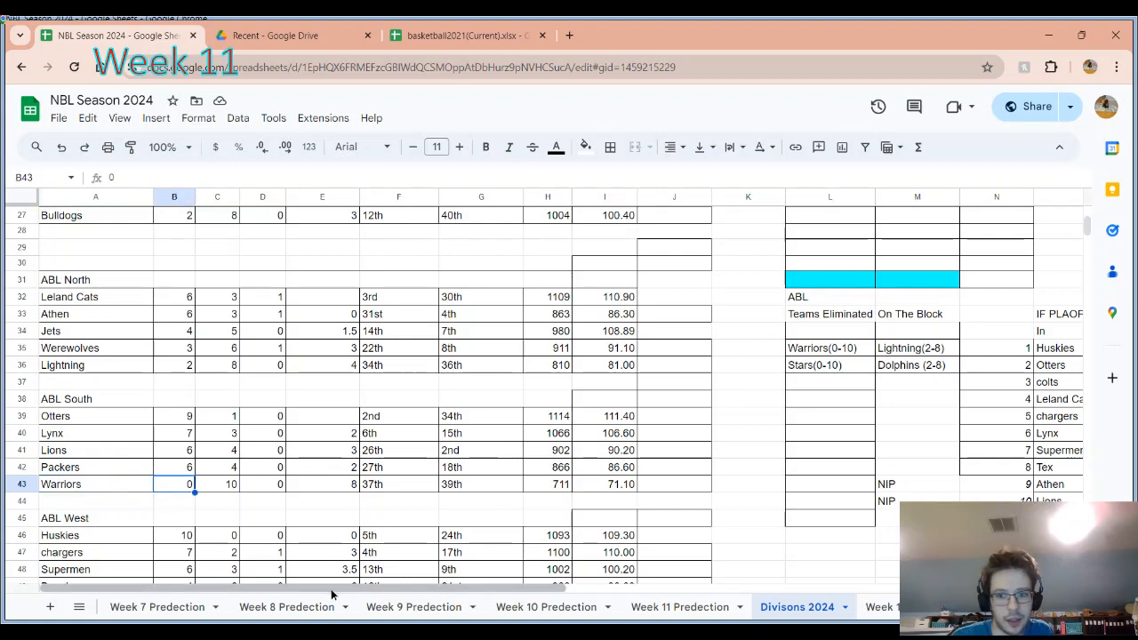
{"action": "scroll", "scroll_direction": "right", "scroll_amount": 3}
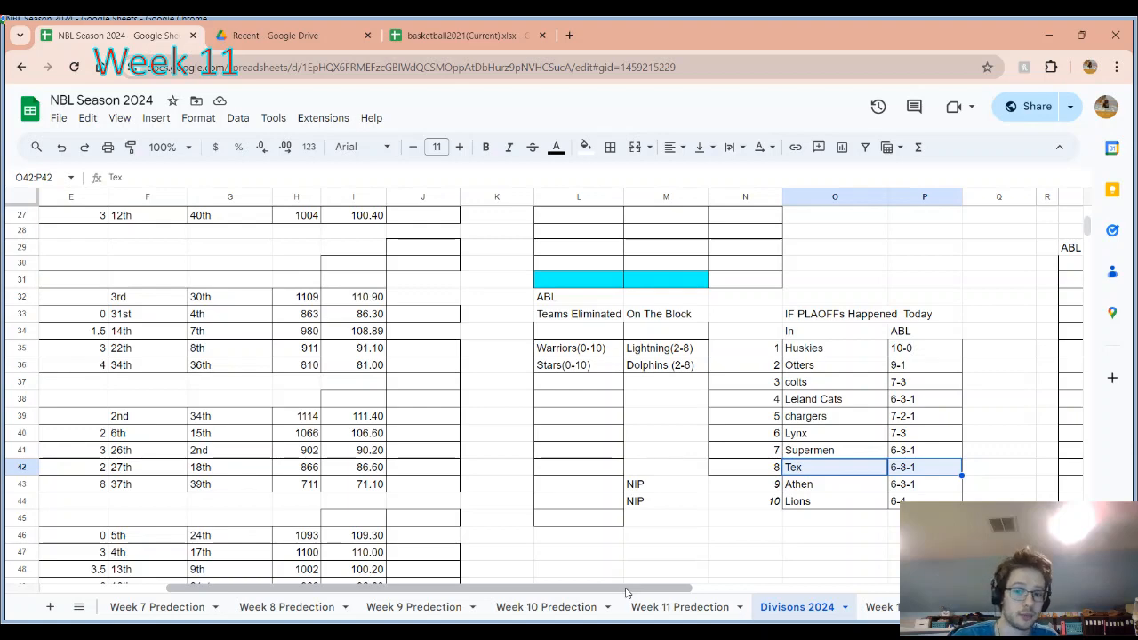
{"action": "scroll", "scroll_direction": "left", "scroll_amount": 3}
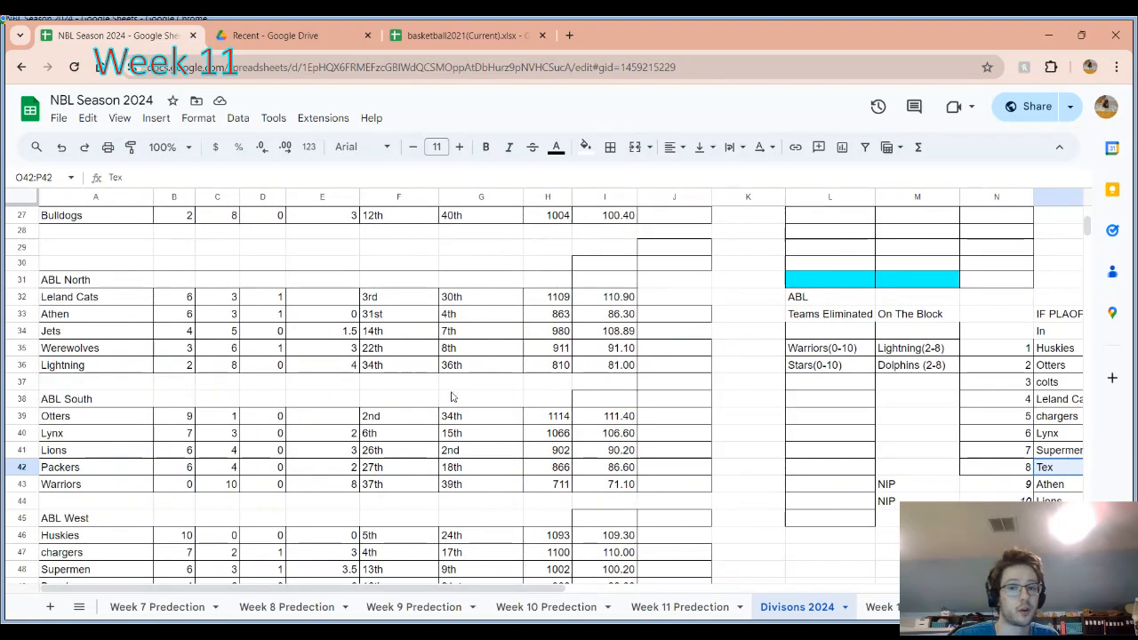
{"action": "scroll", "scroll_direction": "down", "scroll_amount": 3}
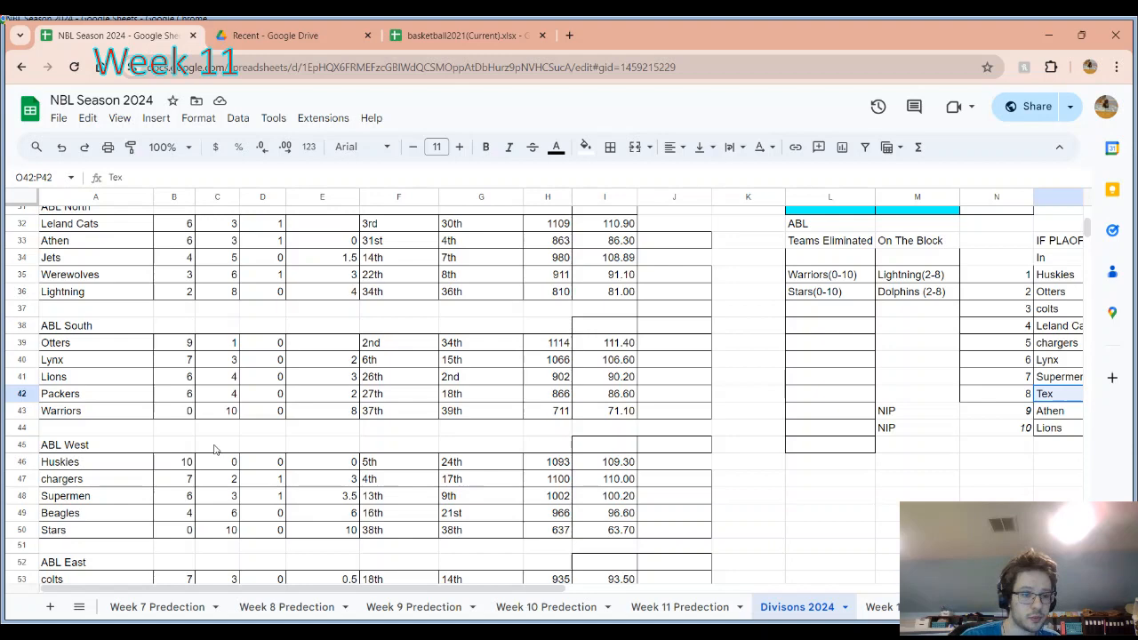
{"action": "left_click", "coordinate": [59, 461]}
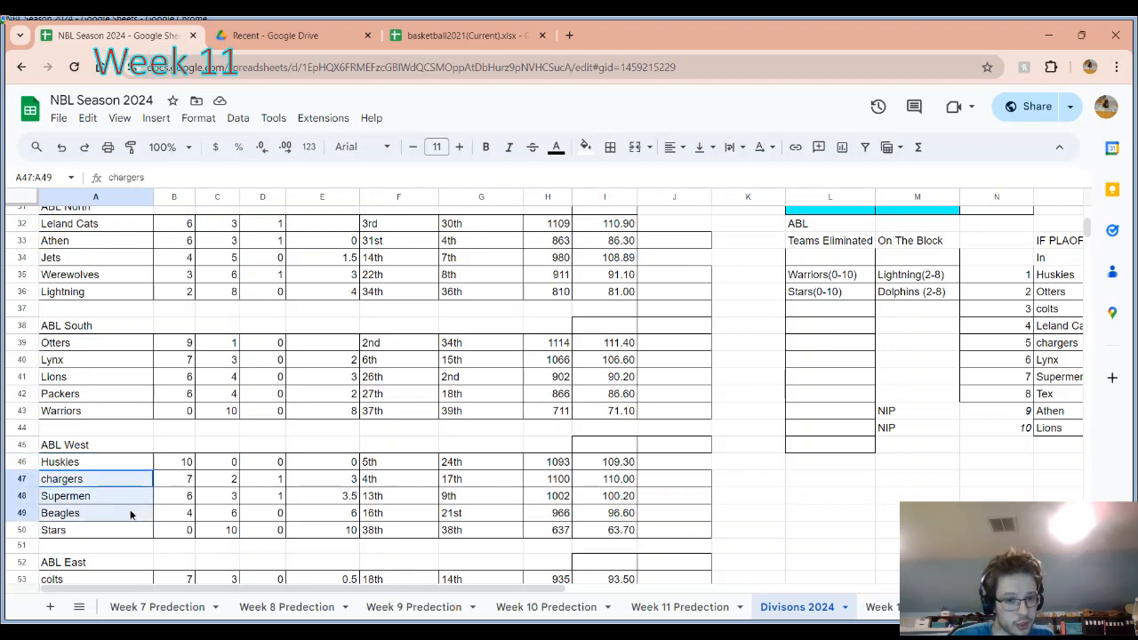
{"action": "left_click", "coordinate": [95, 513]}
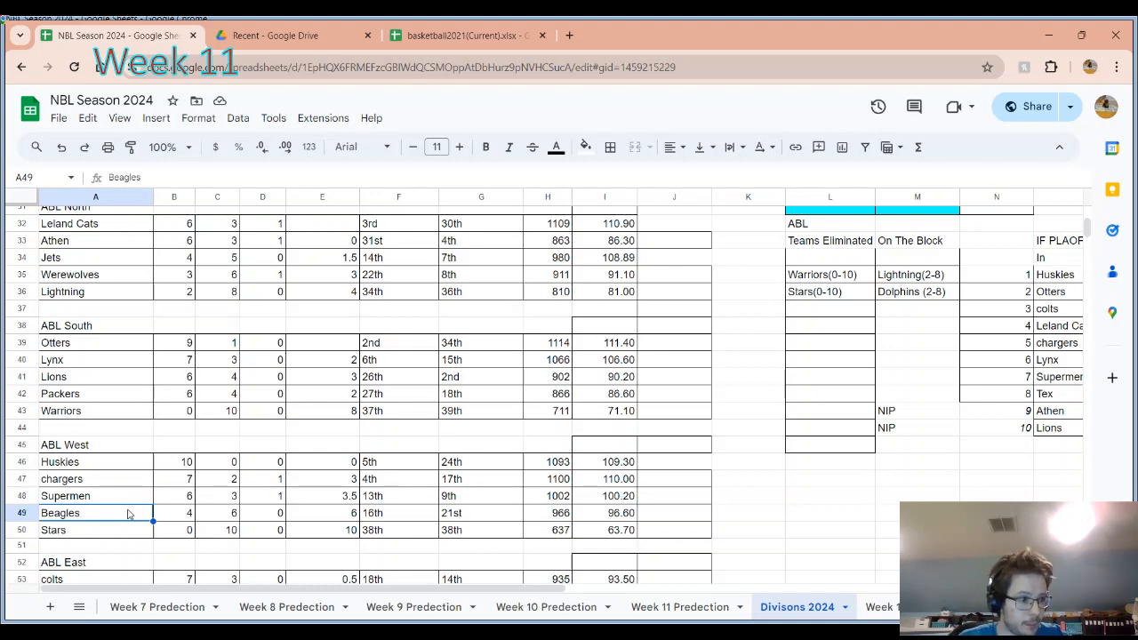
{"action": "mouse_move", "coordinate": [118, 496]}
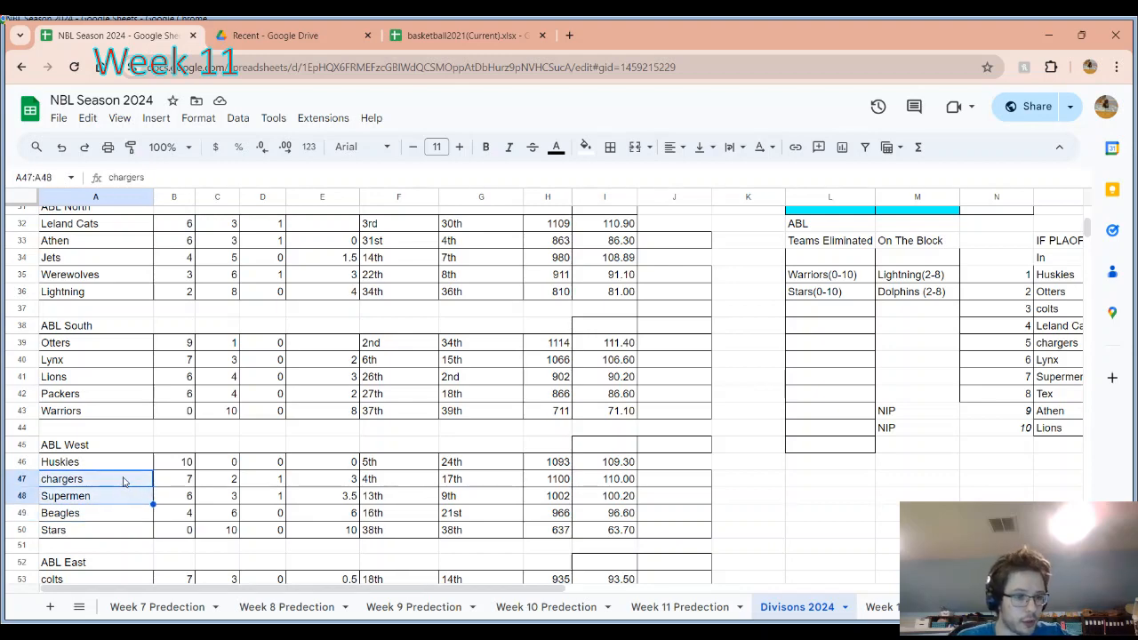
{"action": "mouse_move", "coordinate": [117, 470]}
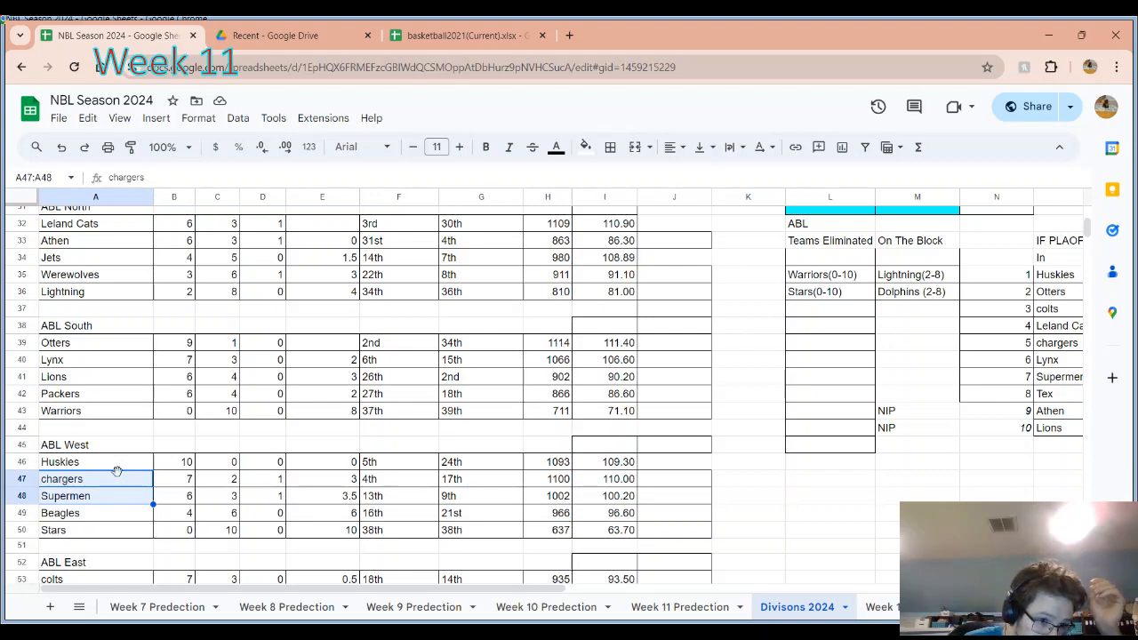
{"action": "left_click", "coordinate": [65, 496]}
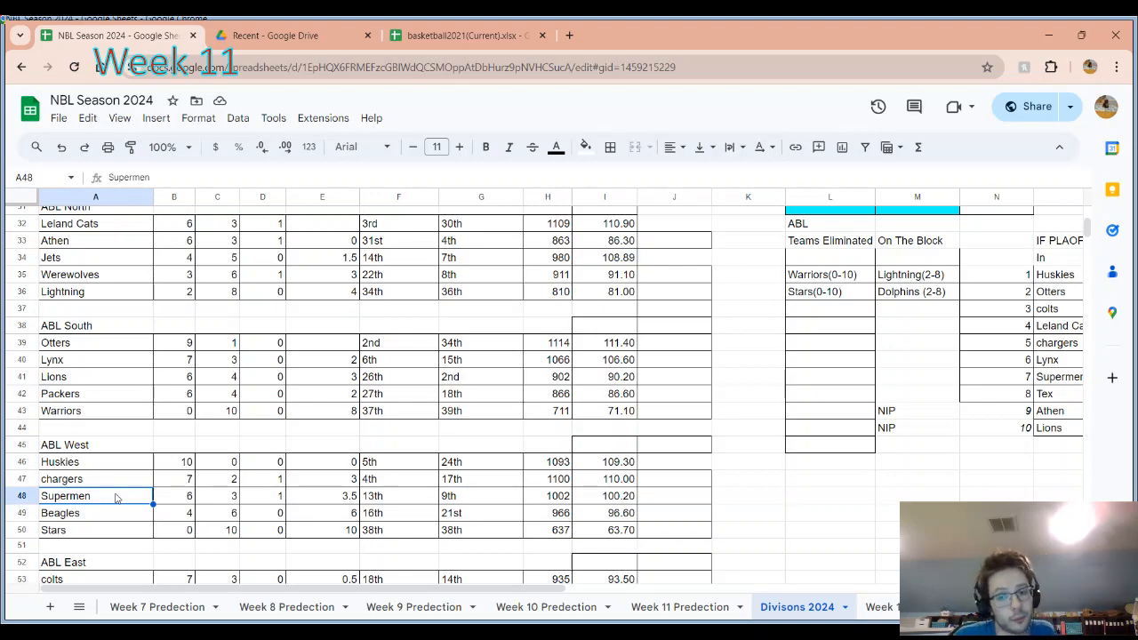
{"action": "left_click", "coordinate": [174, 479]}
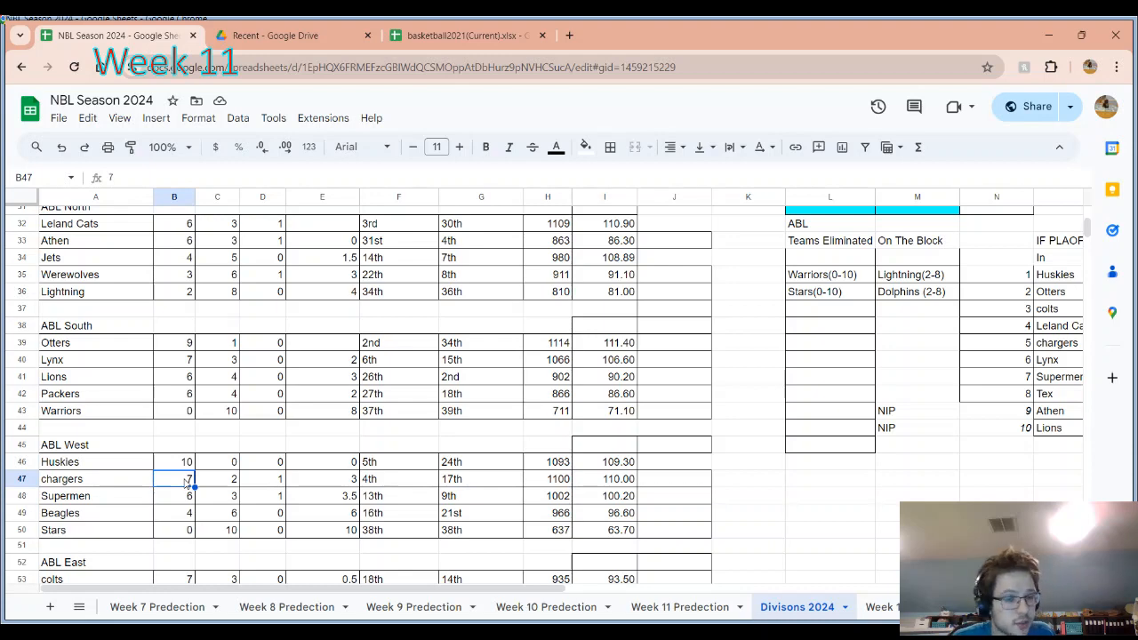
{"action": "left_click", "coordinate": [175, 496]}
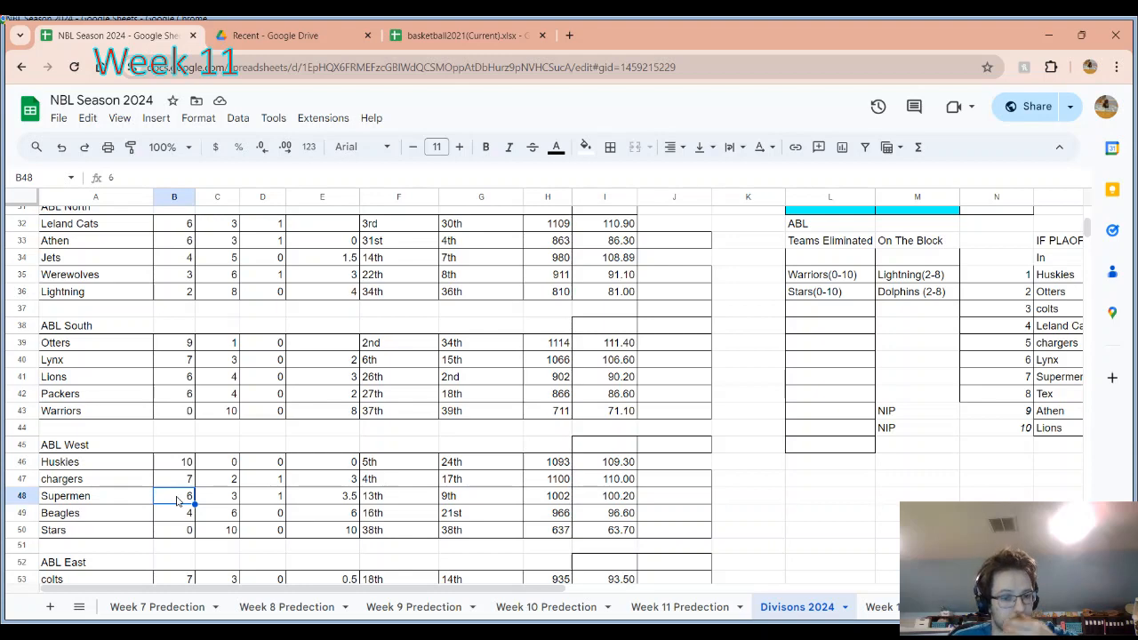
- Scroll to the ABL East standings and retype the Dolphins' cell B57 with 8 and 2
{"action": "scroll", "scroll_direction": "down", "scroll_amount": 3}
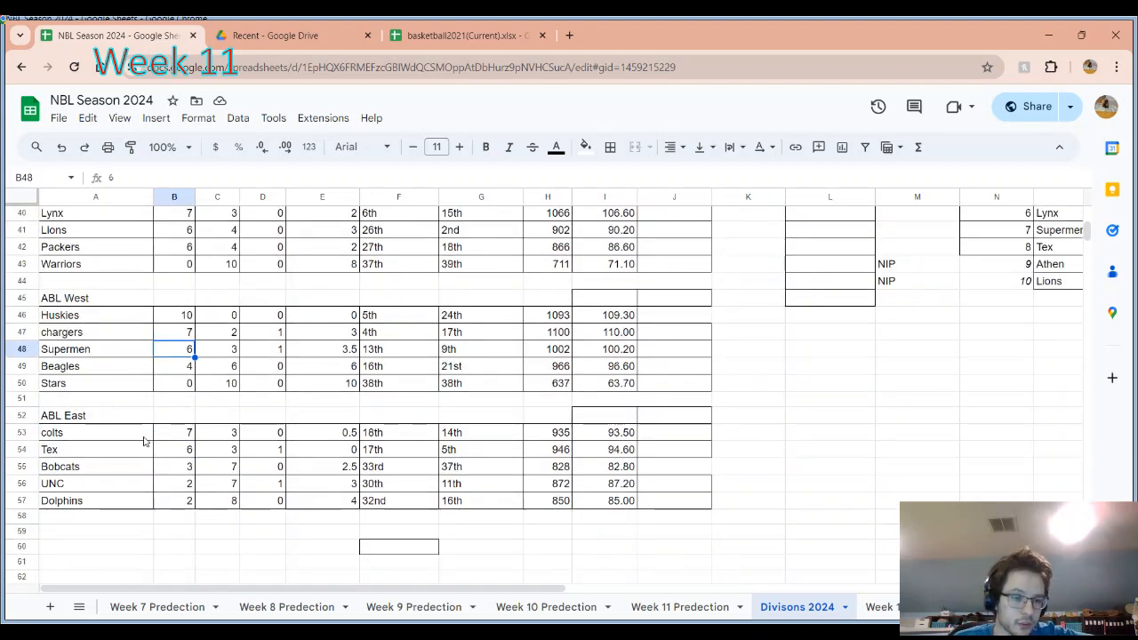
{"action": "left_click_drag", "start_coordinate": [95, 432], "coordinate": [95, 501]}
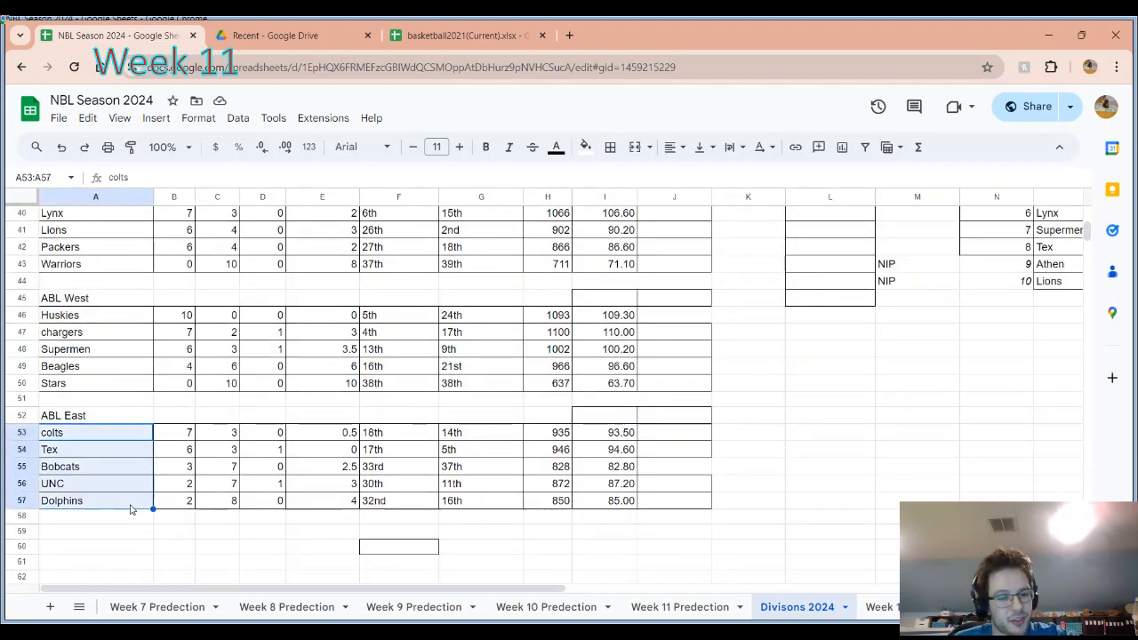
{"action": "left_click", "coordinate": [95, 500]}
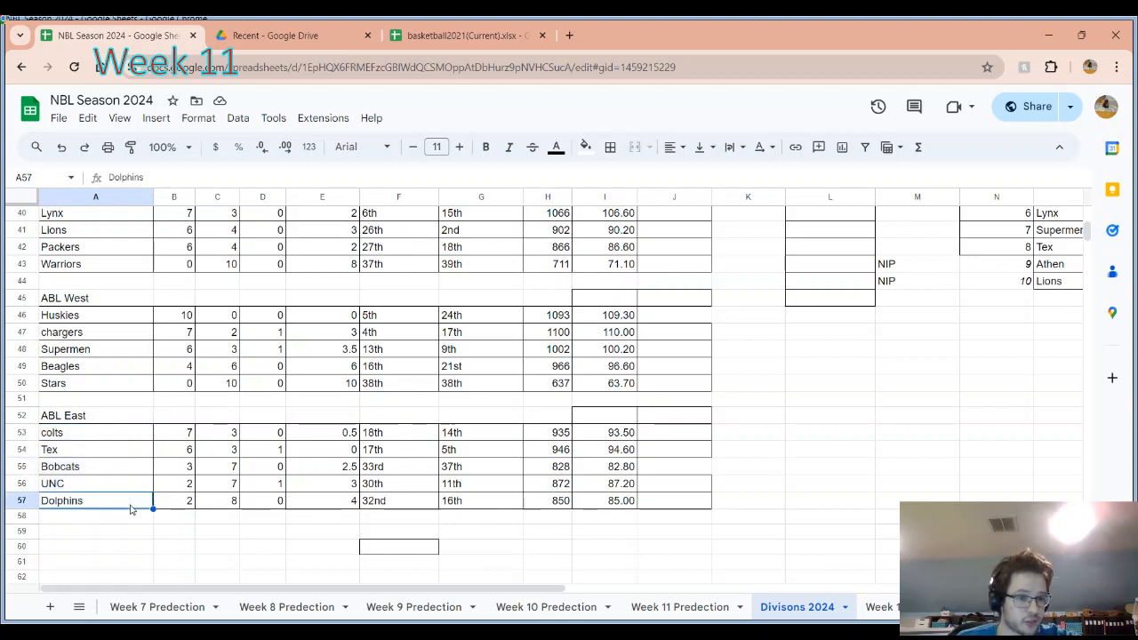
{"action": "left_click", "coordinate": [189, 501]}
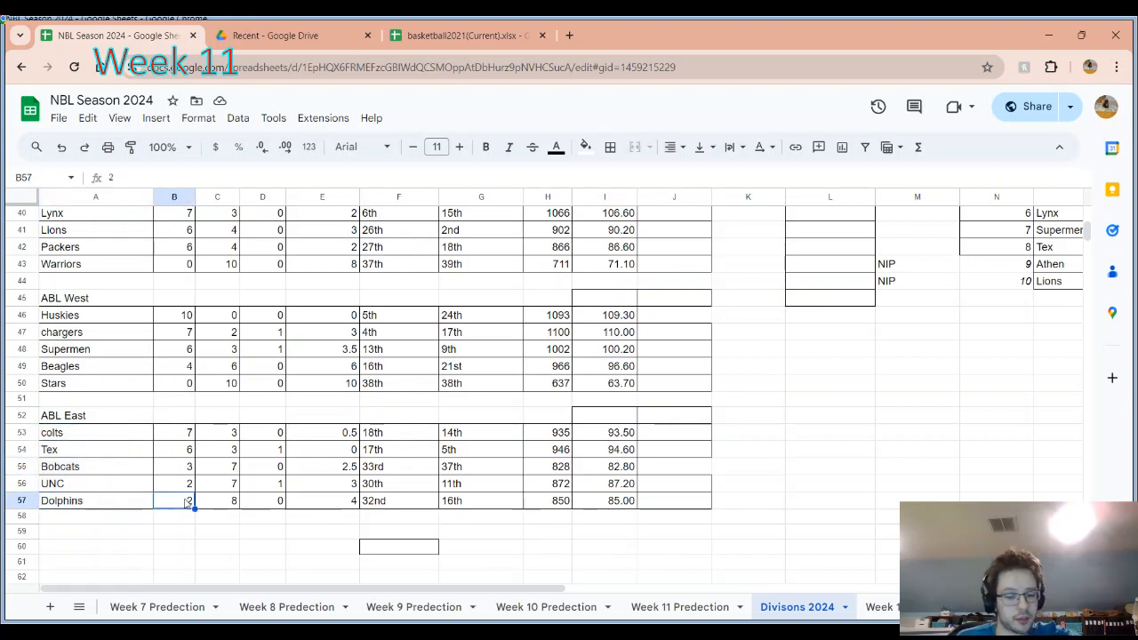
{"action": "type", "text": "8"}
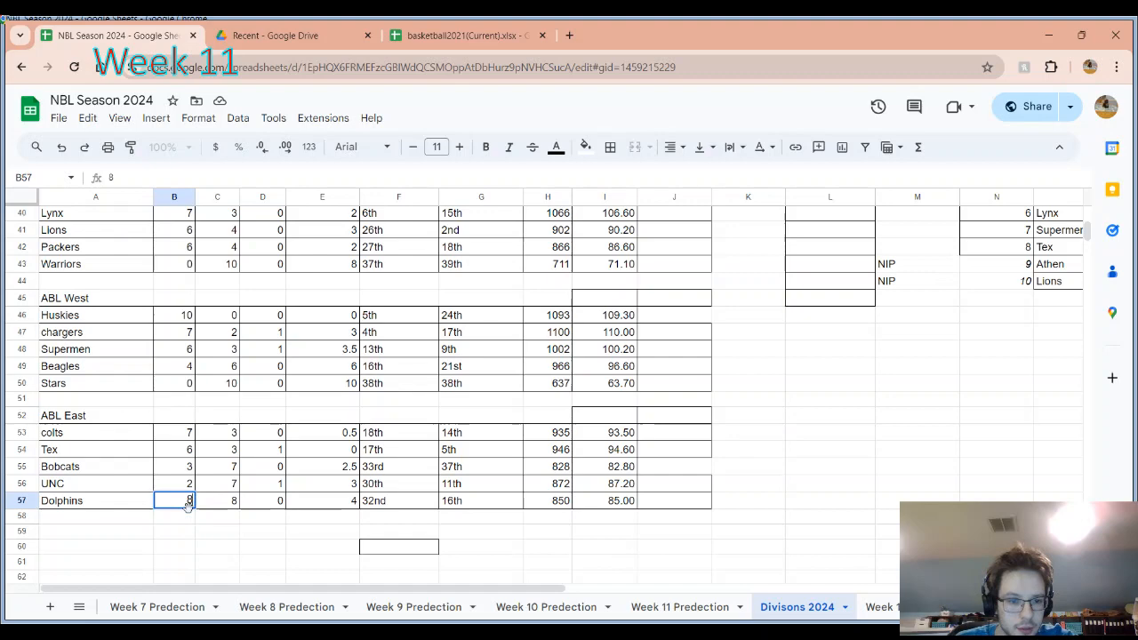
{"action": "type", "text": "2"}
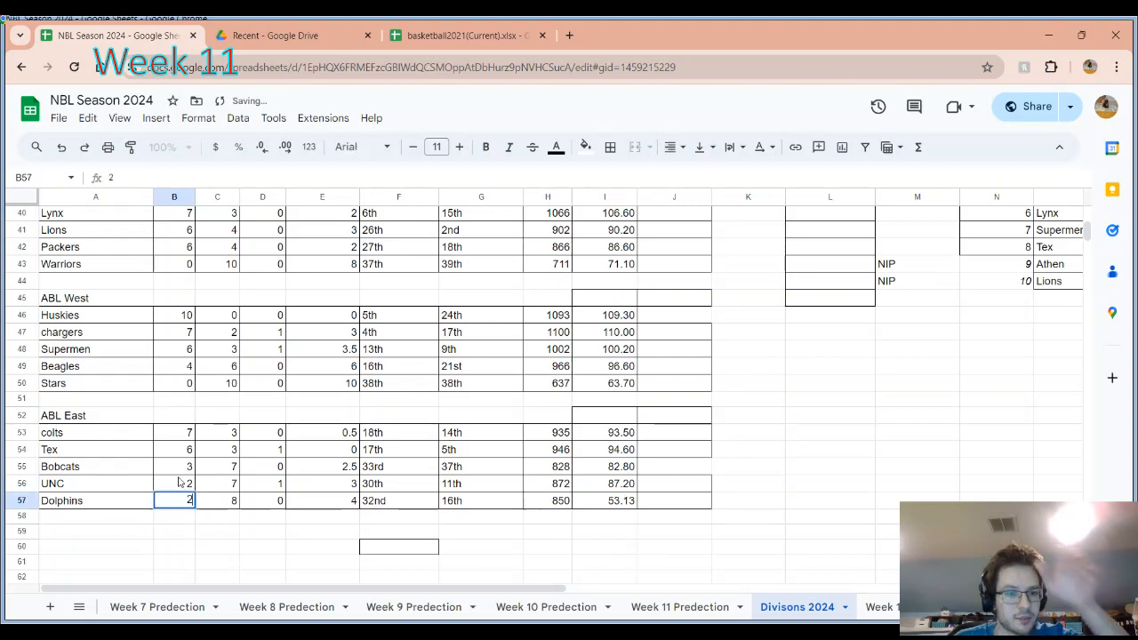
{"action": "left_click", "coordinate": [96, 501]}
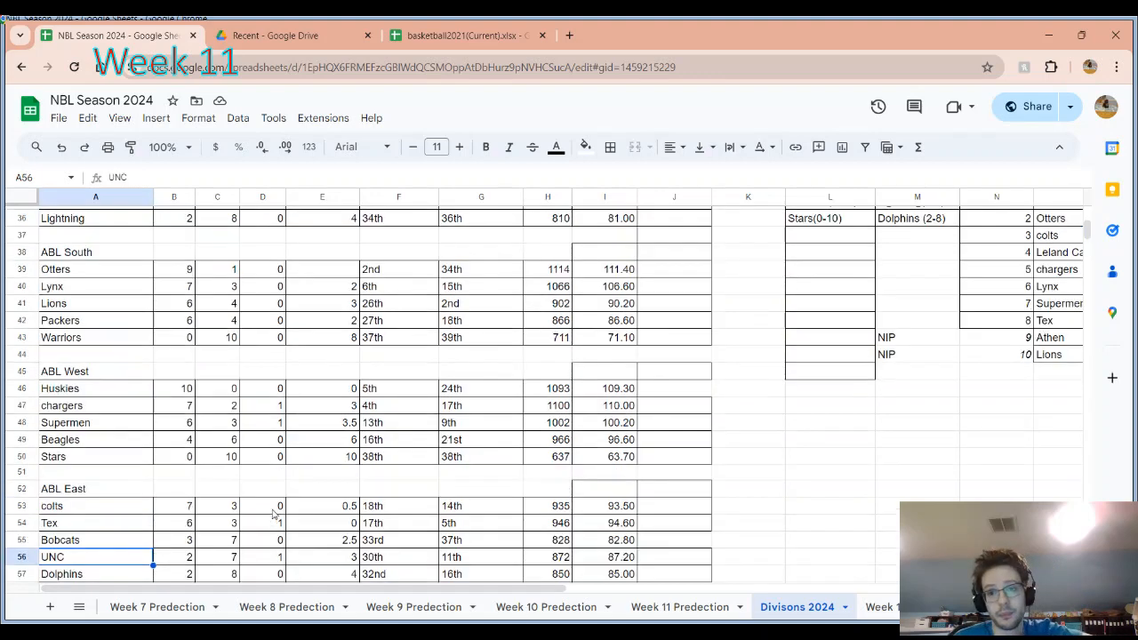
- Scroll through the standings and open the Week 12 Predection sheet
{"action": "scroll", "scroll_direction": "down", "scroll_amount": 3}
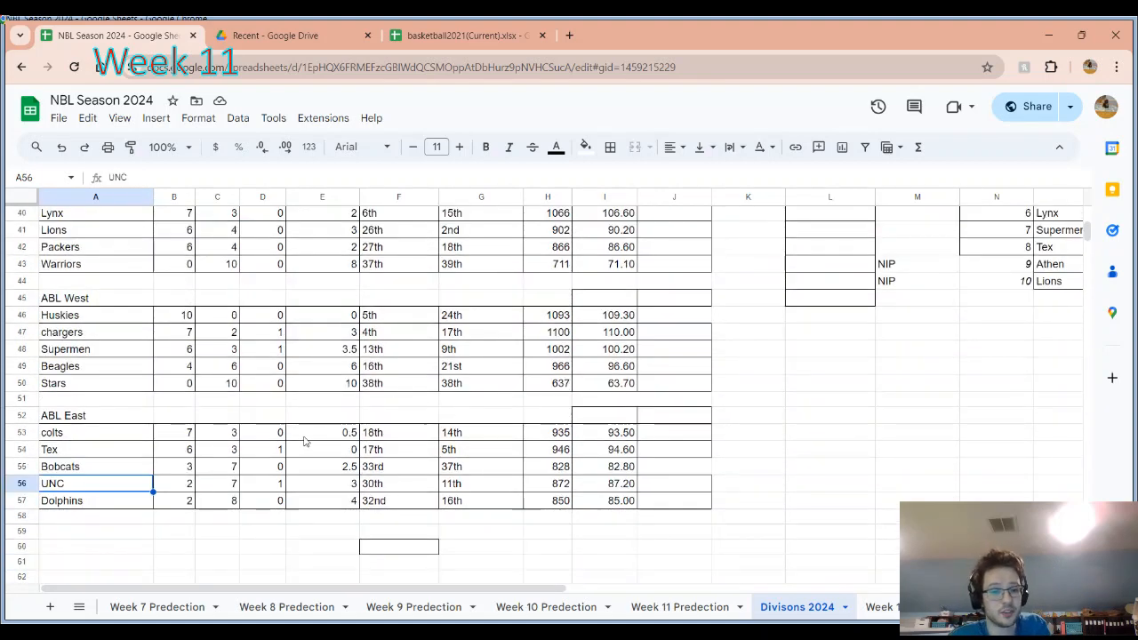
{"action": "mouse_move", "coordinate": [271, 452]}
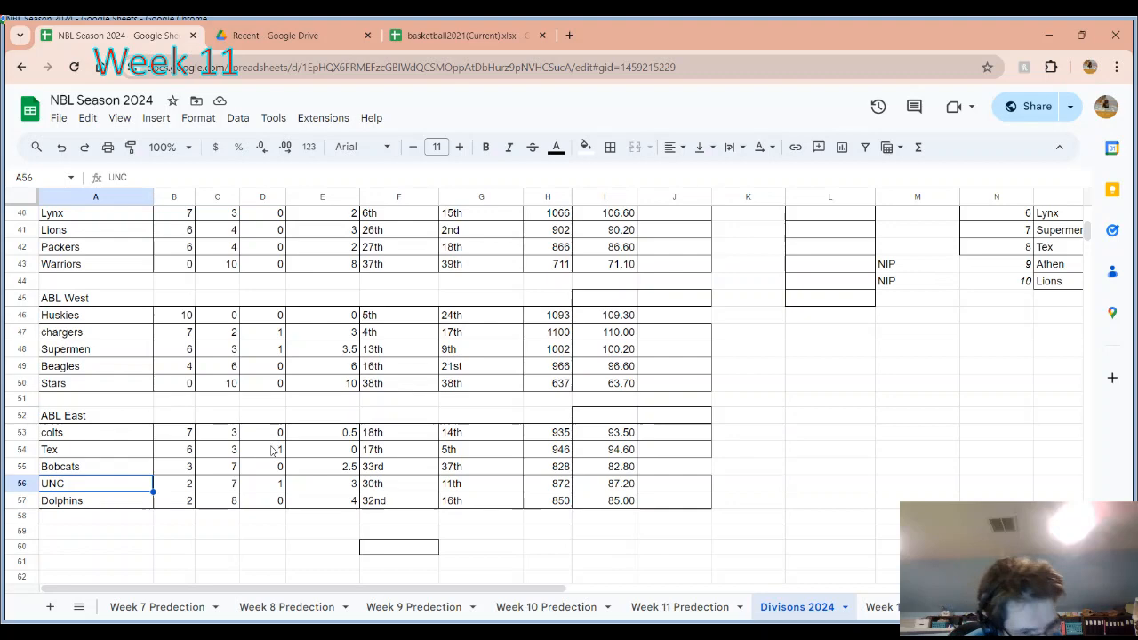
{"action": "scroll", "scroll_direction": "up", "scroll_amount": 3}
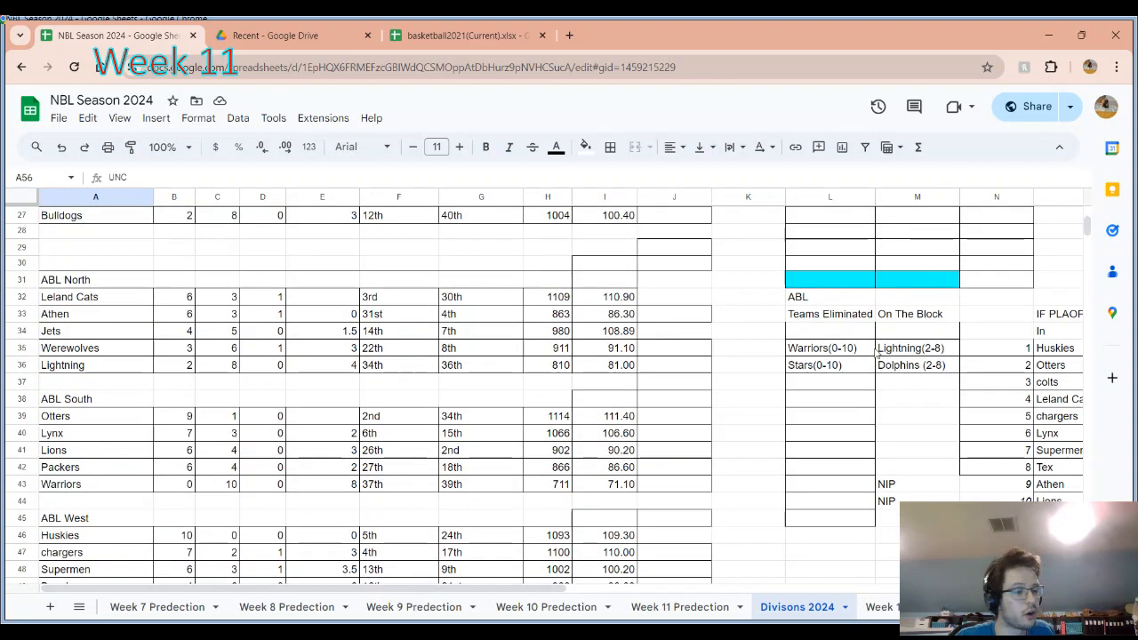
{"action": "scroll", "scroll_direction": "down", "scroll_amount": 3}
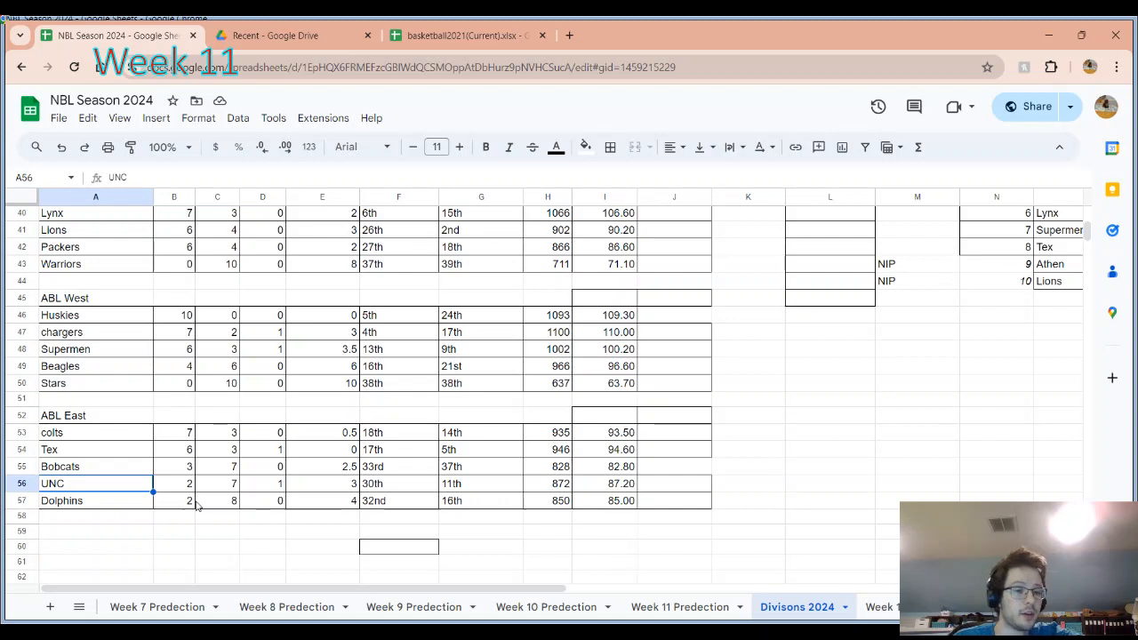
{"action": "mouse_move", "coordinate": [213, 514]}
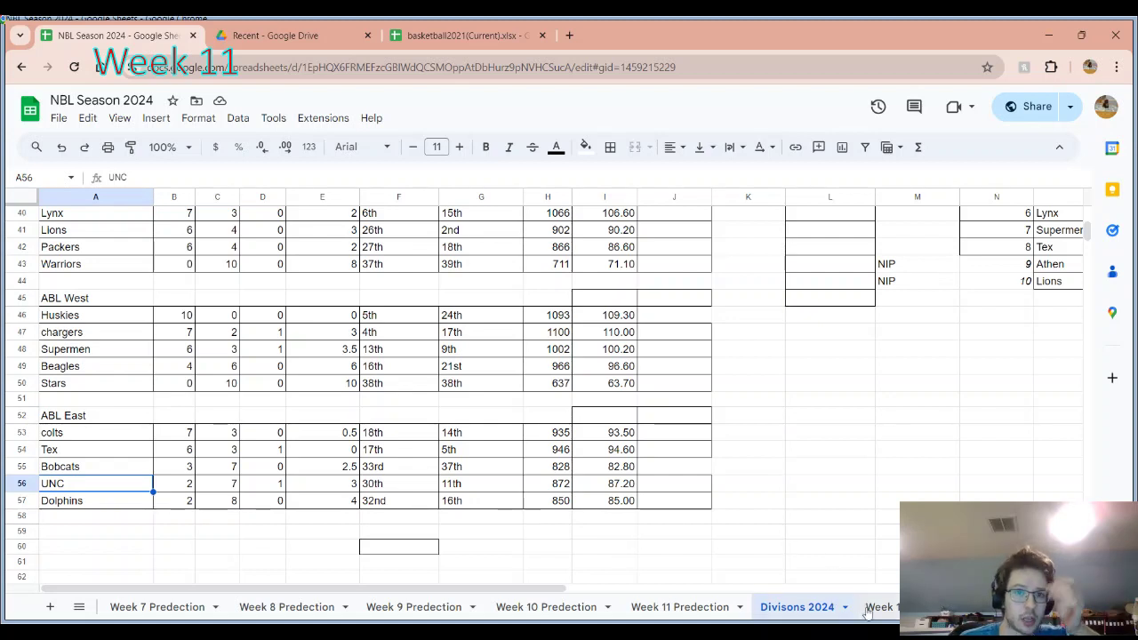
{"action": "left_click", "coordinate": [786, 606]}
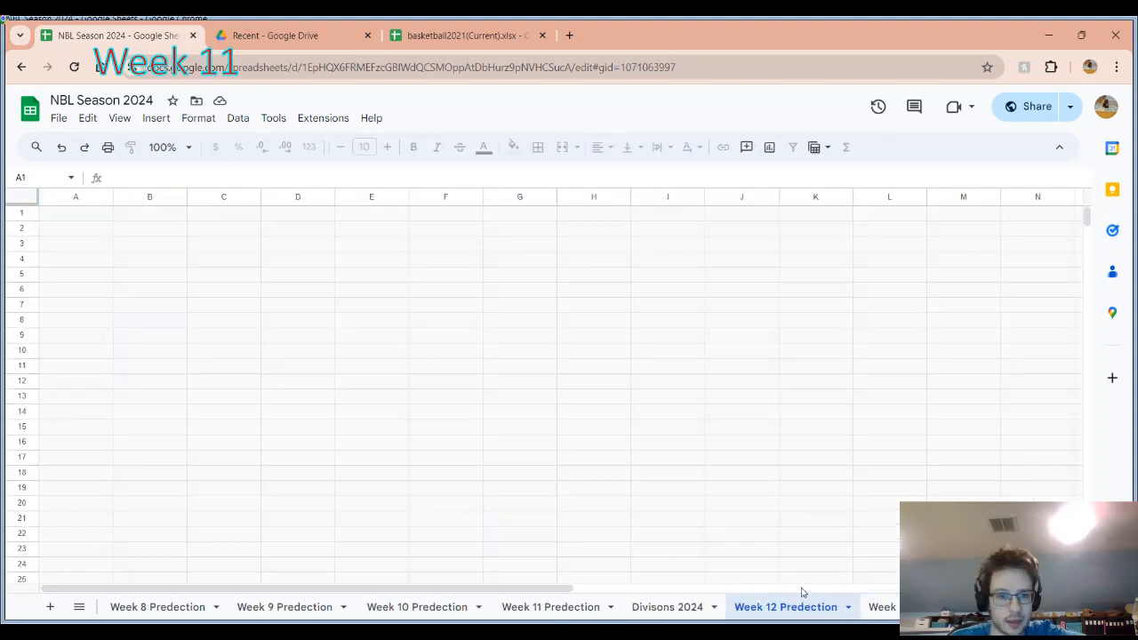
- Return to Divisons 2024, then Week 11 Predection, selecting the Otters versus Lions game
{"action": "left_click", "coordinate": [785, 607]}
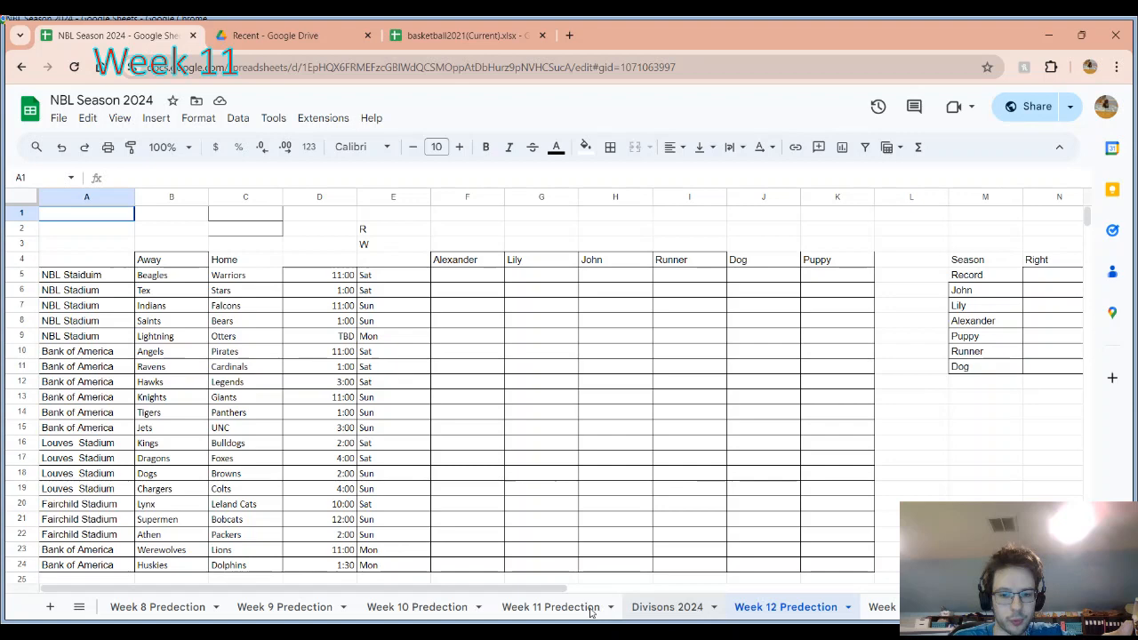
{"action": "left_click", "coordinate": [535, 606]}
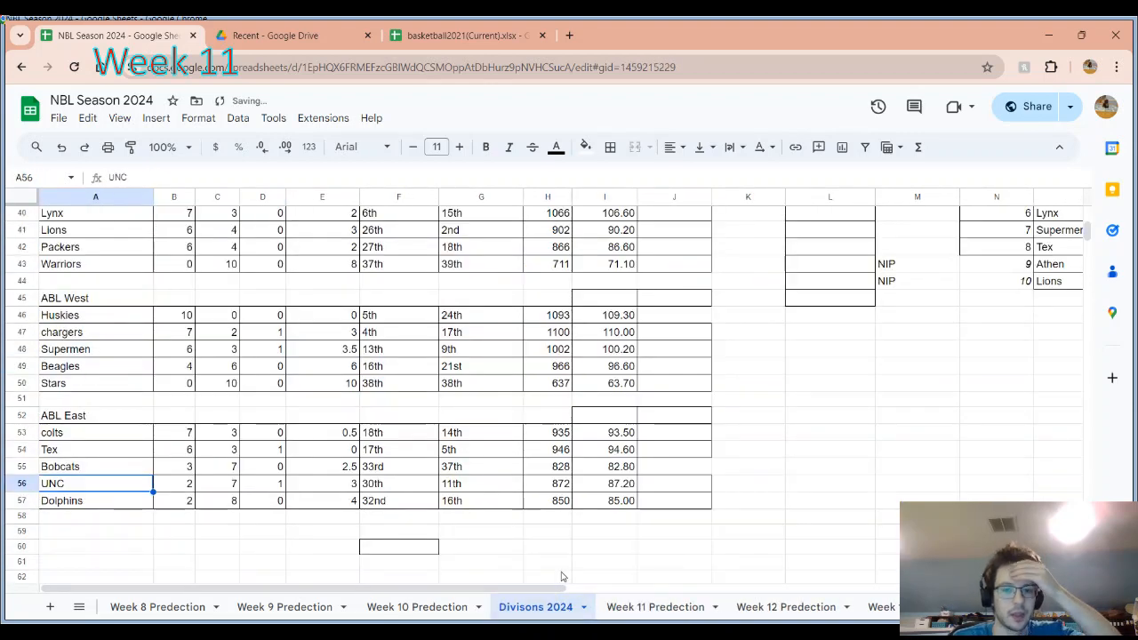
{"action": "left_click", "coordinate": [656, 606]}
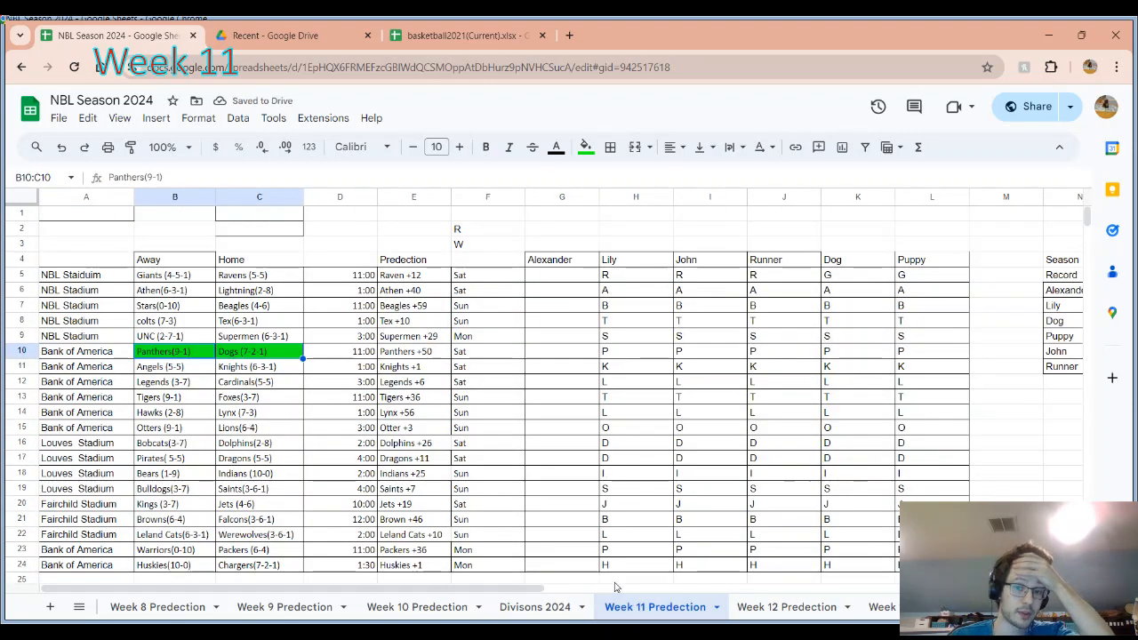
{"action": "mouse_move", "coordinate": [293, 413]}
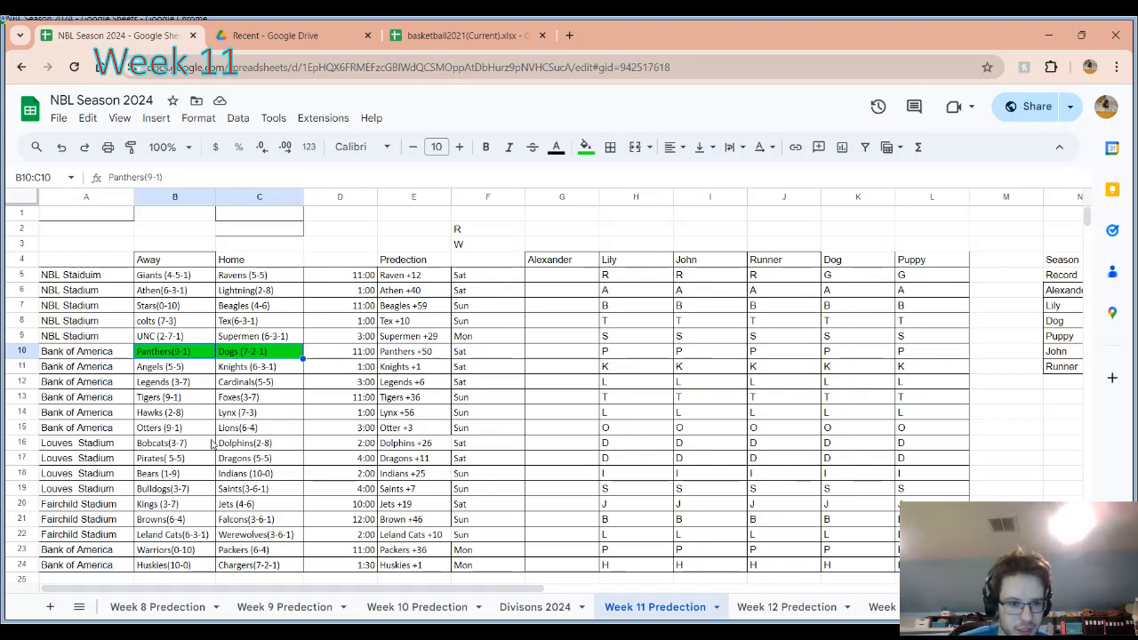
{"action": "left_click", "coordinate": [175, 427]}
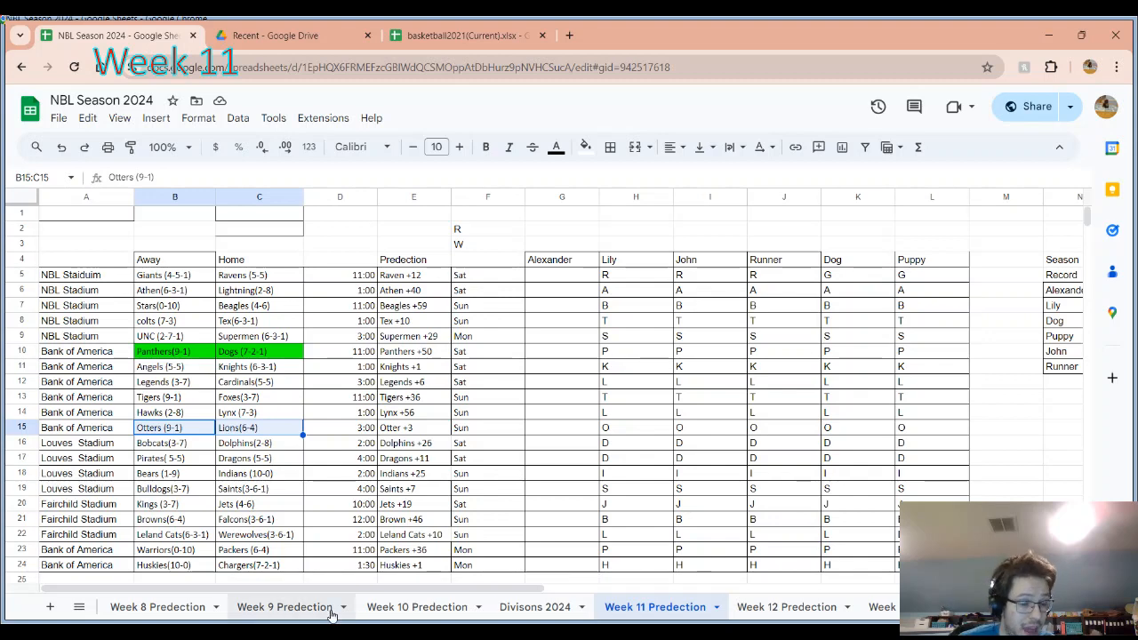
- Check the Week 9 Predection sheet, then go back to Week 11's Panthers versus Dogs game
{"action": "left_click", "coordinate": [284, 607]}
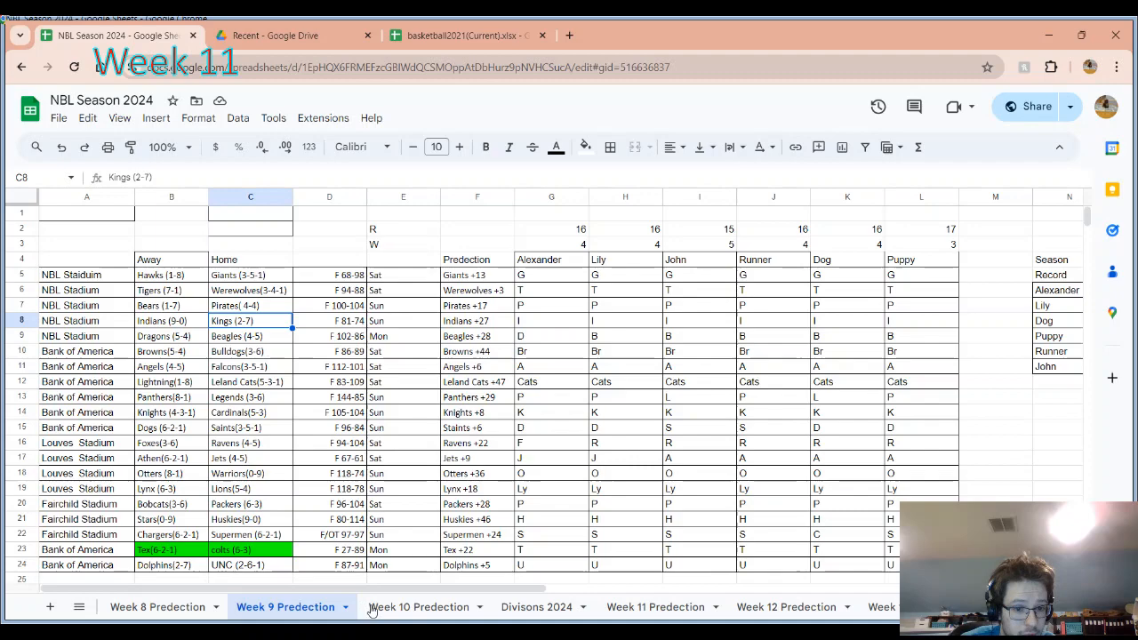
{"action": "left_click", "coordinate": [536, 606]}
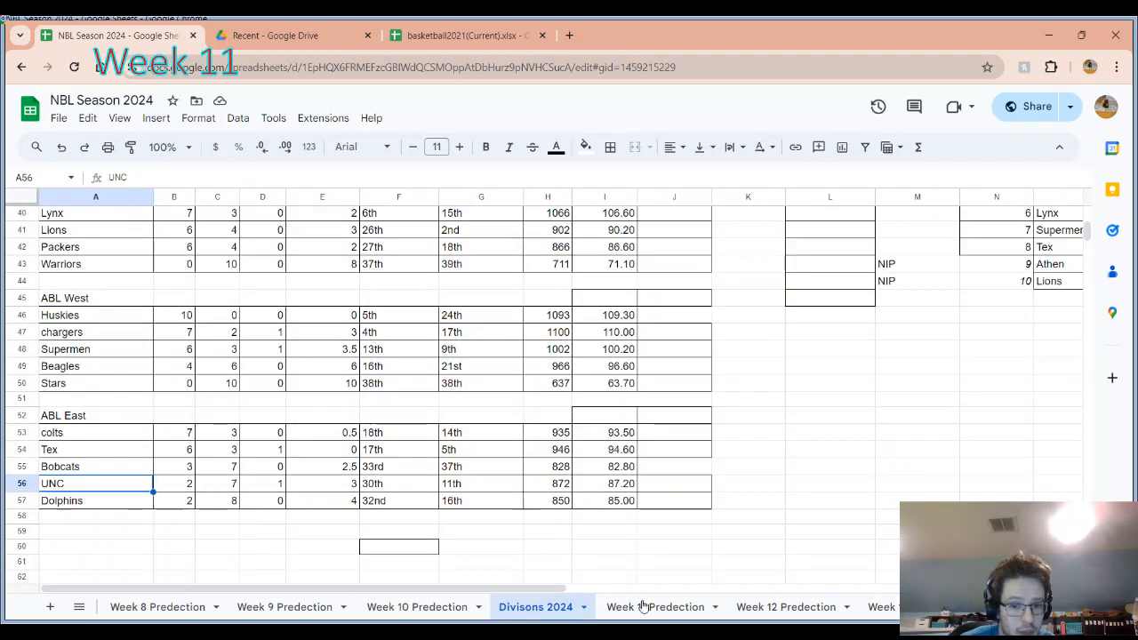
{"action": "left_click", "coordinate": [656, 607]}
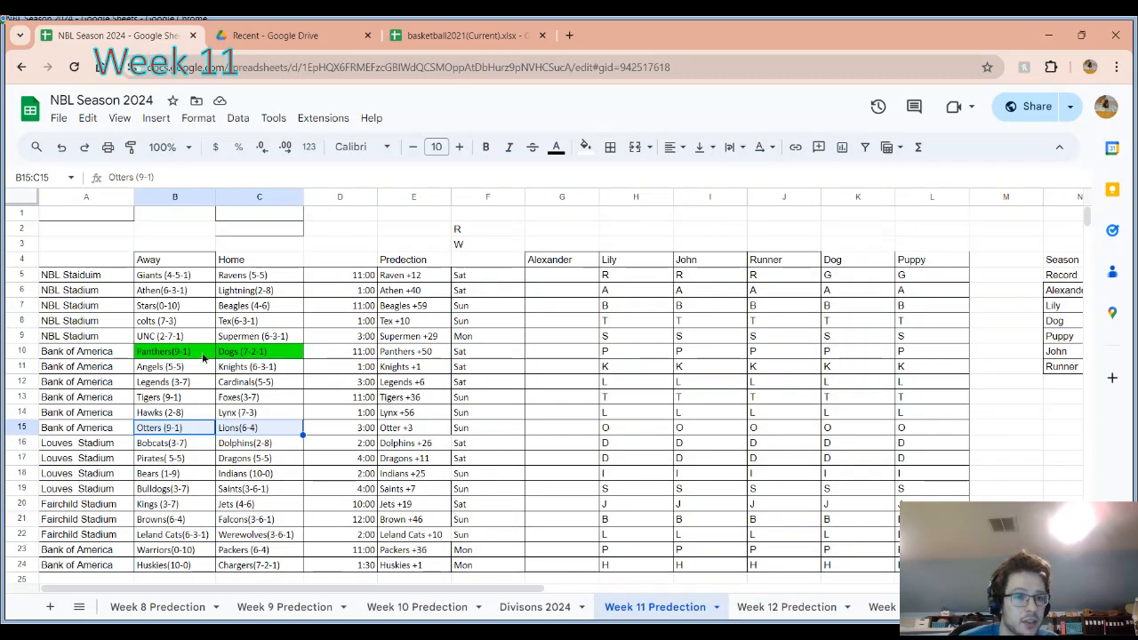
{"action": "left_click", "coordinate": [175, 350]}
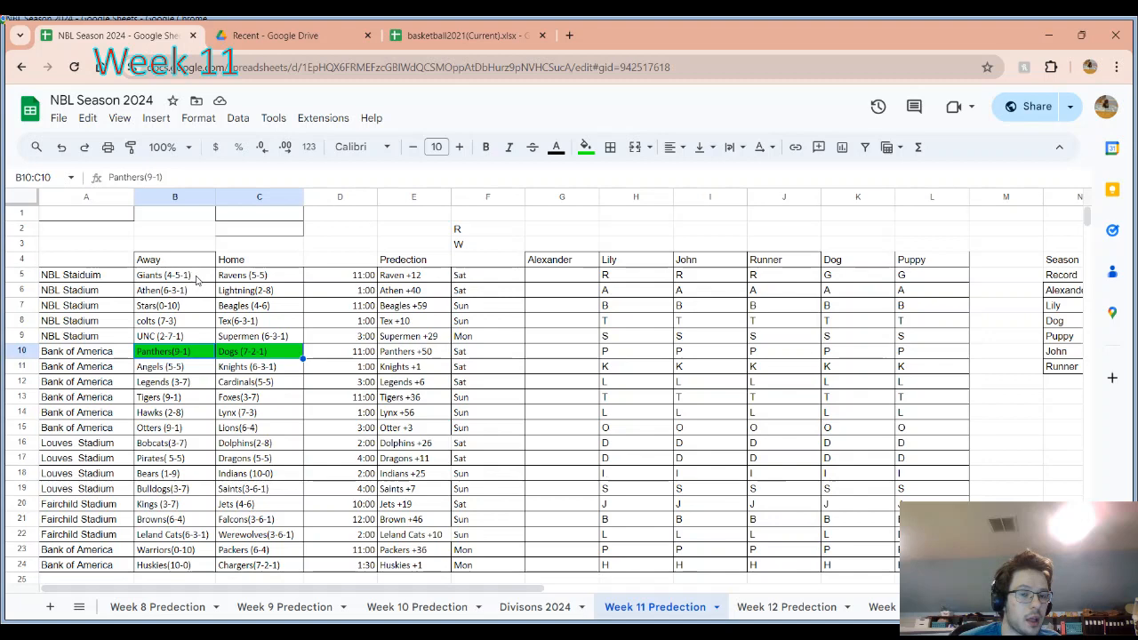
{"action": "left_click", "coordinate": [174, 275]}
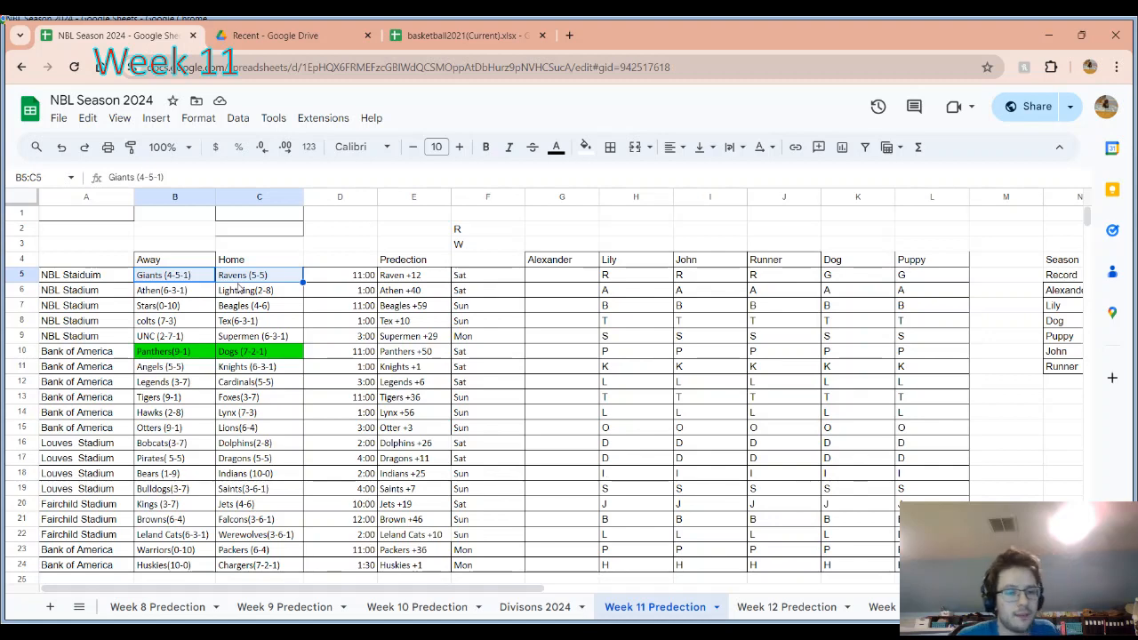
{"action": "mouse_move", "coordinate": [195, 279]}
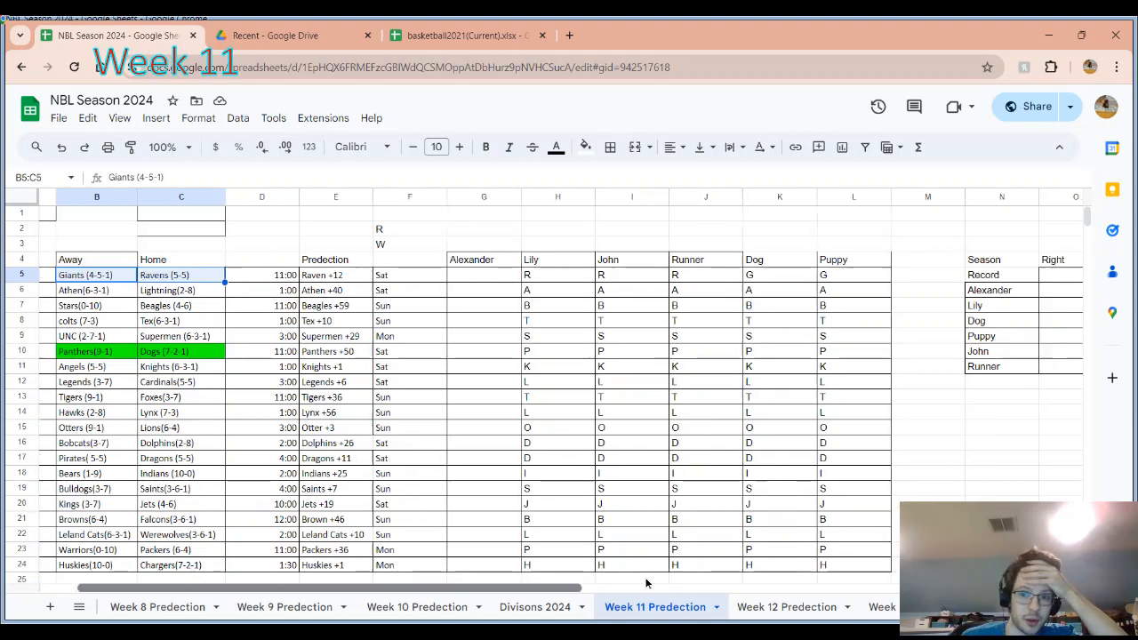
{"action": "scroll", "scroll_direction": "right", "scroll_amount": 3}
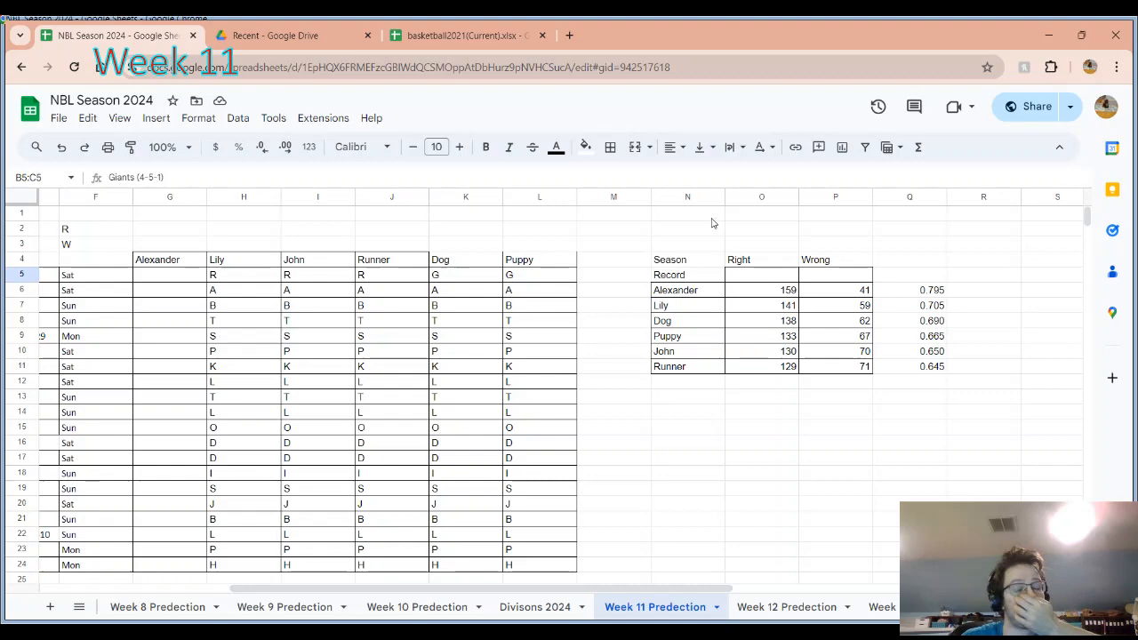
{"action": "left_click", "coordinate": [534, 607]}
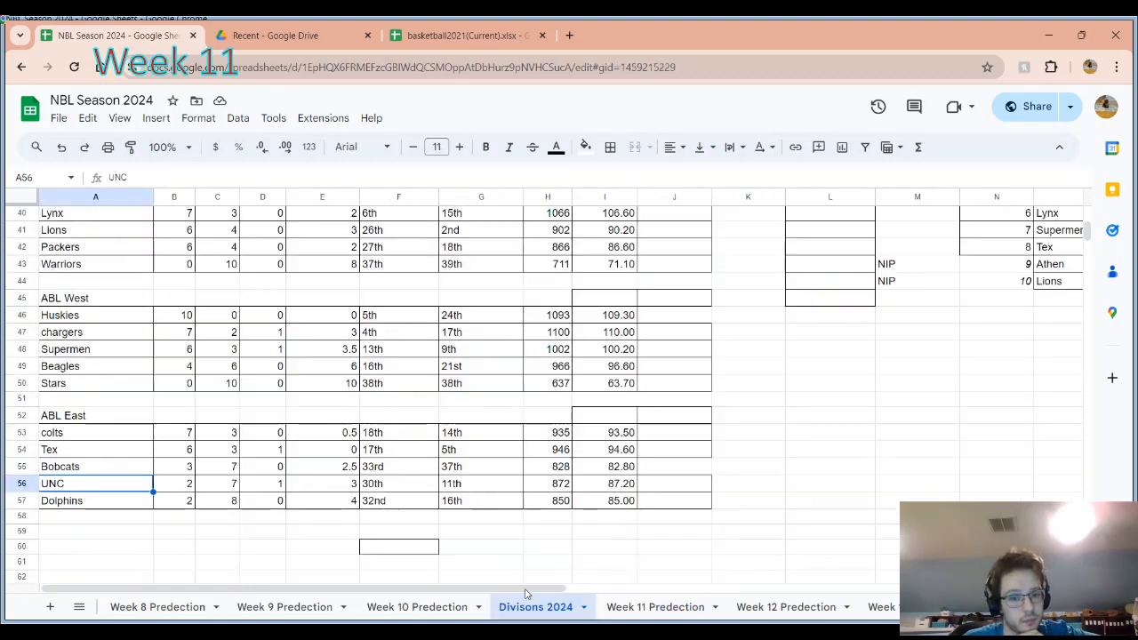
{"action": "left_click", "coordinate": [416, 607]}
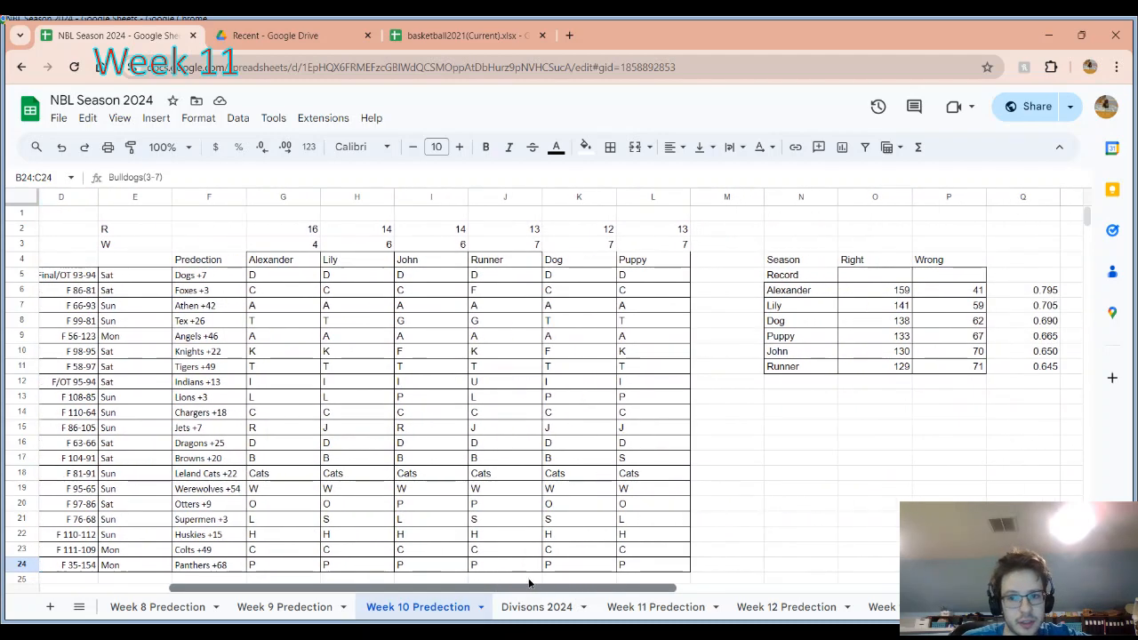
{"action": "left_click", "coordinate": [536, 606]}
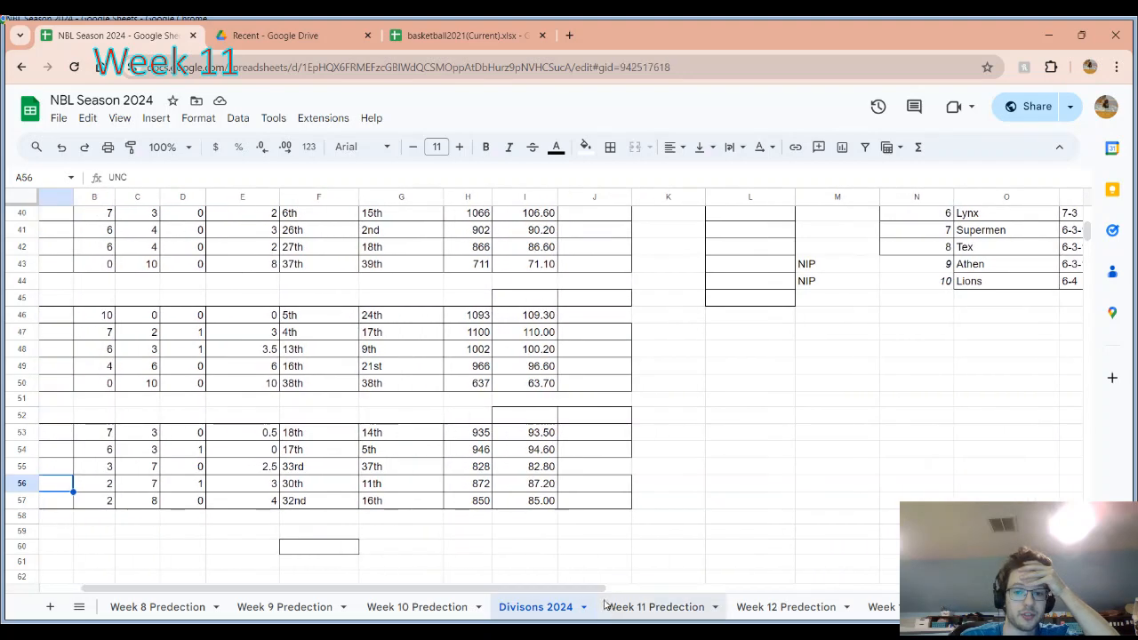
{"action": "left_click", "coordinate": [655, 606]}
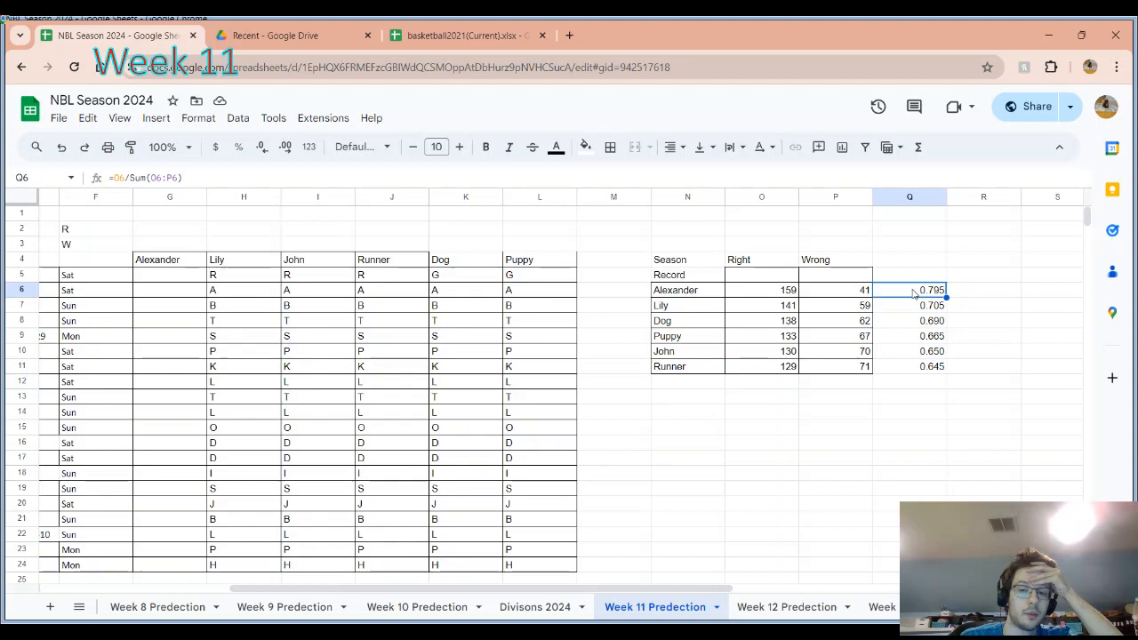
{"action": "mouse_move", "coordinate": [910, 309]}
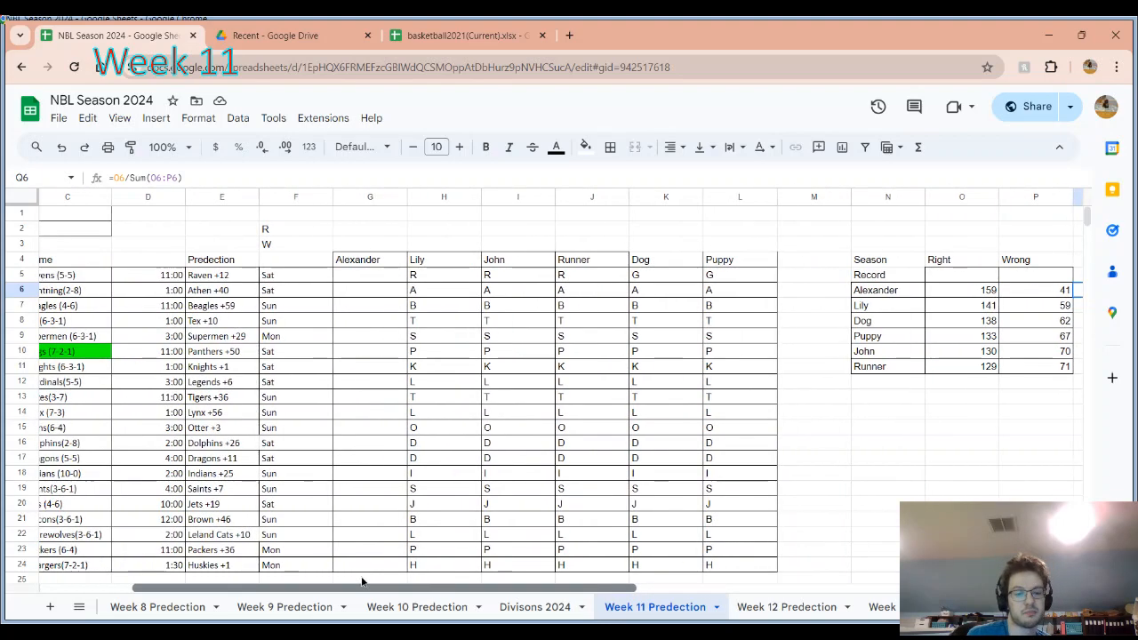
{"action": "scroll", "scroll_direction": "left", "scroll_amount": 3}
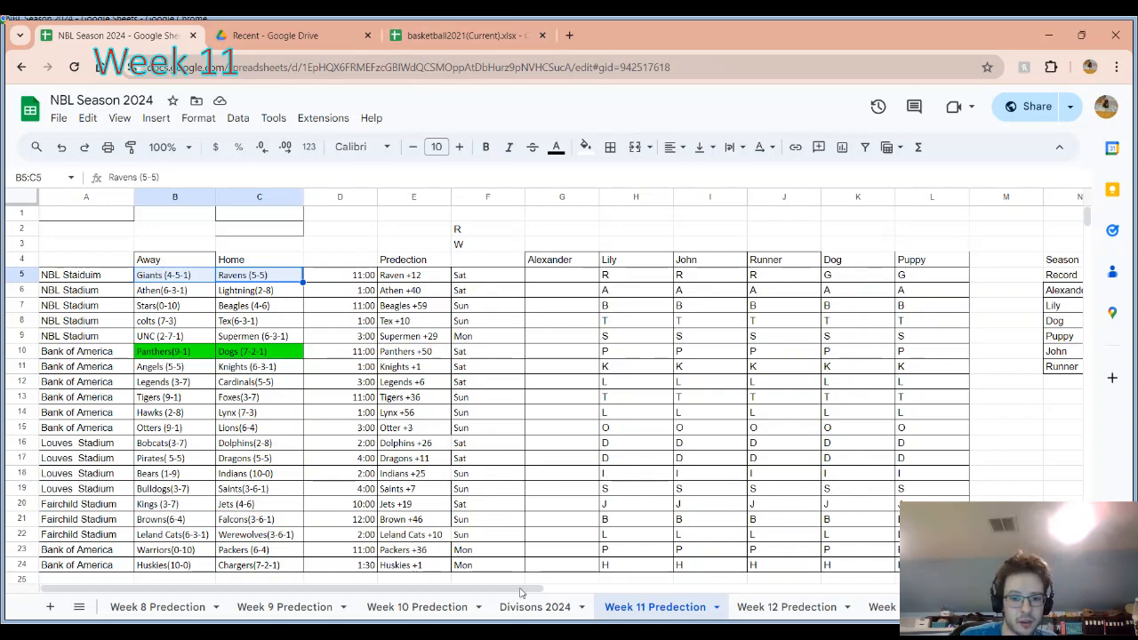
- Compare the Giants (F11) and Ravens (F10) offence ranks, then select G5 on Week 11 Predection
{"action": "left_click", "coordinate": [534, 606]}
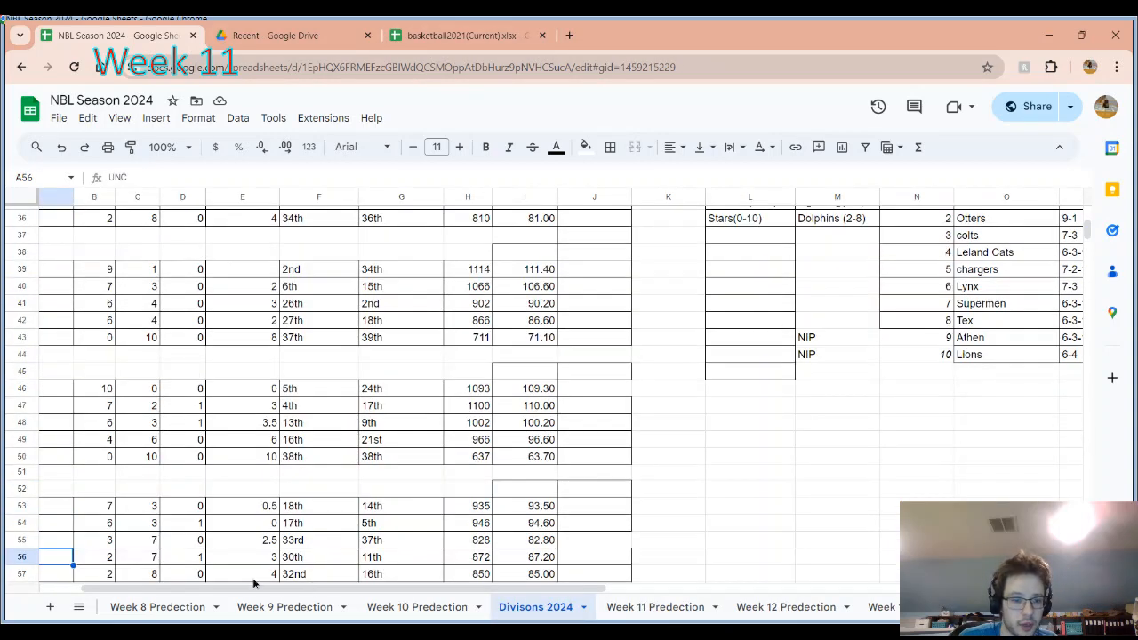
{"action": "scroll", "scroll_direction": "up", "scroll_amount": 3}
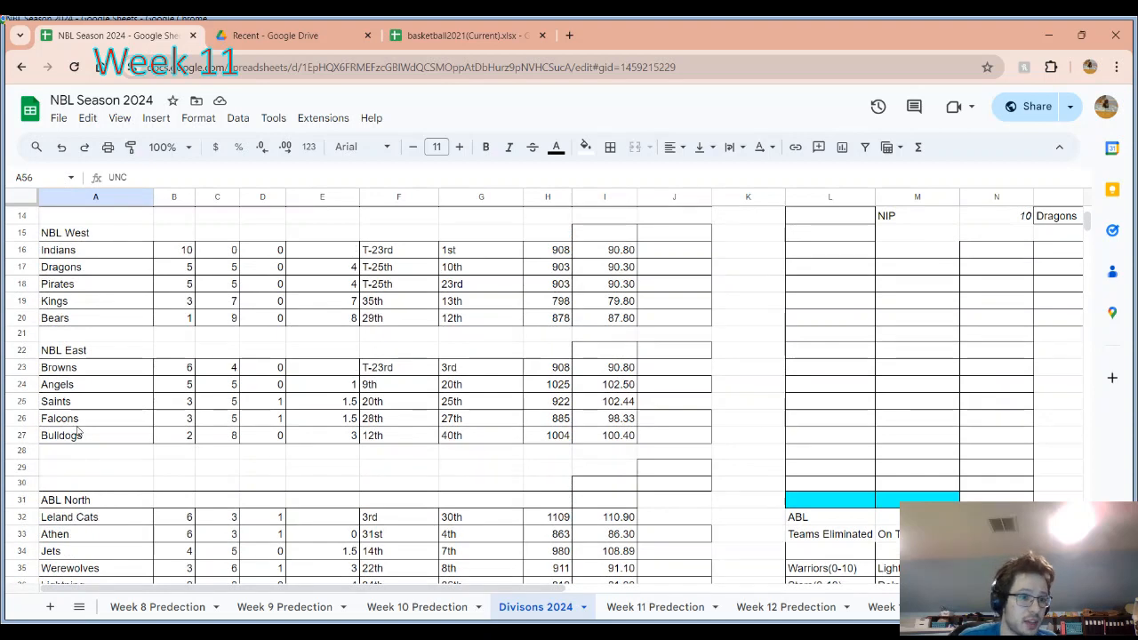
{"action": "scroll", "scroll_direction": "up", "scroll_amount": 3}
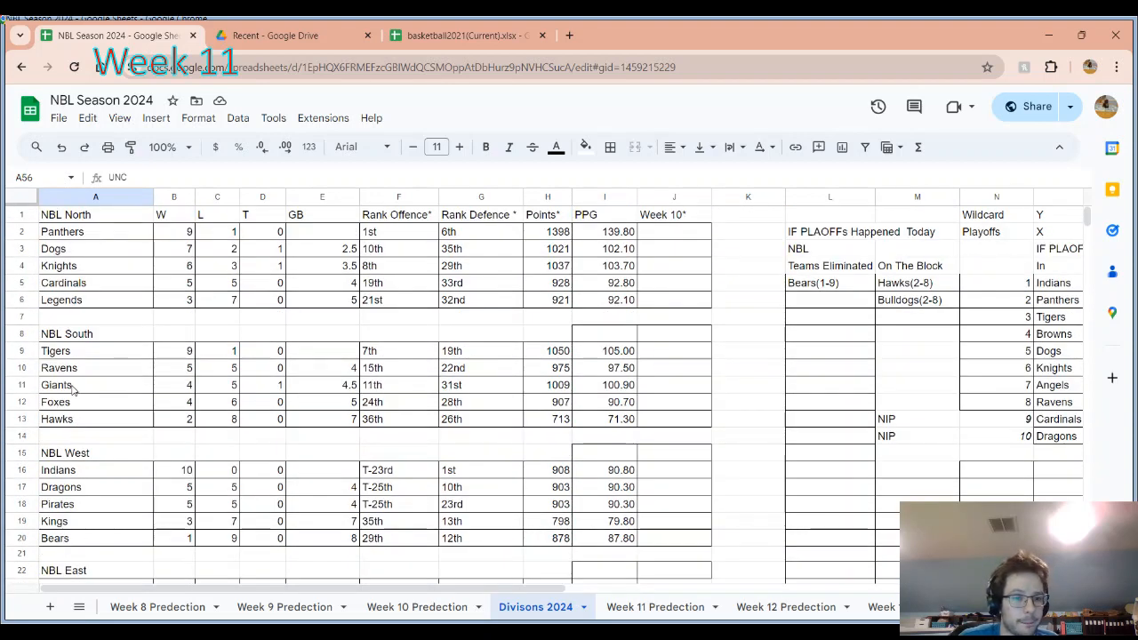
{"action": "left_click", "coordinate": [398, 385]}
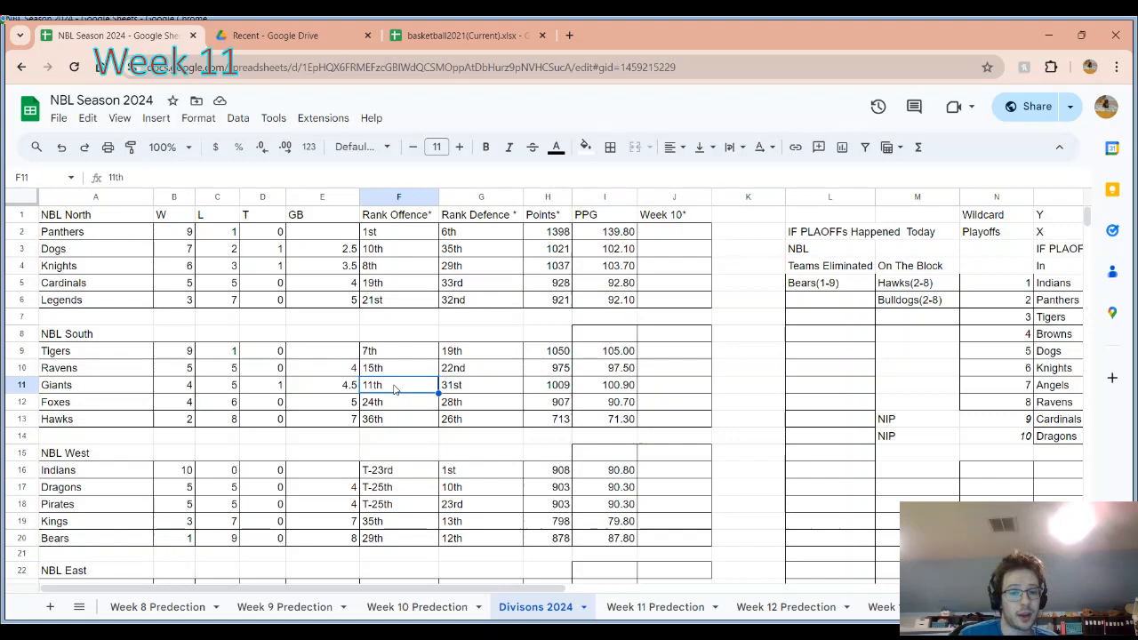
{"action": "mouse_move", "coordinate": [478, 392]}
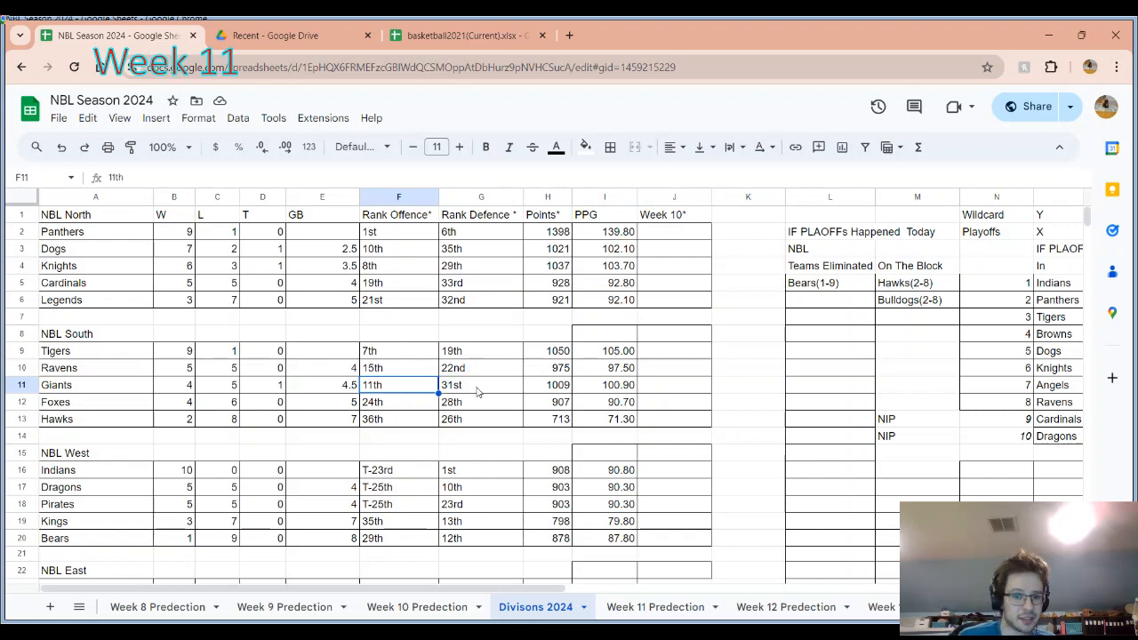
{"action": "mouse_move", "coordinate": [421, 373]}
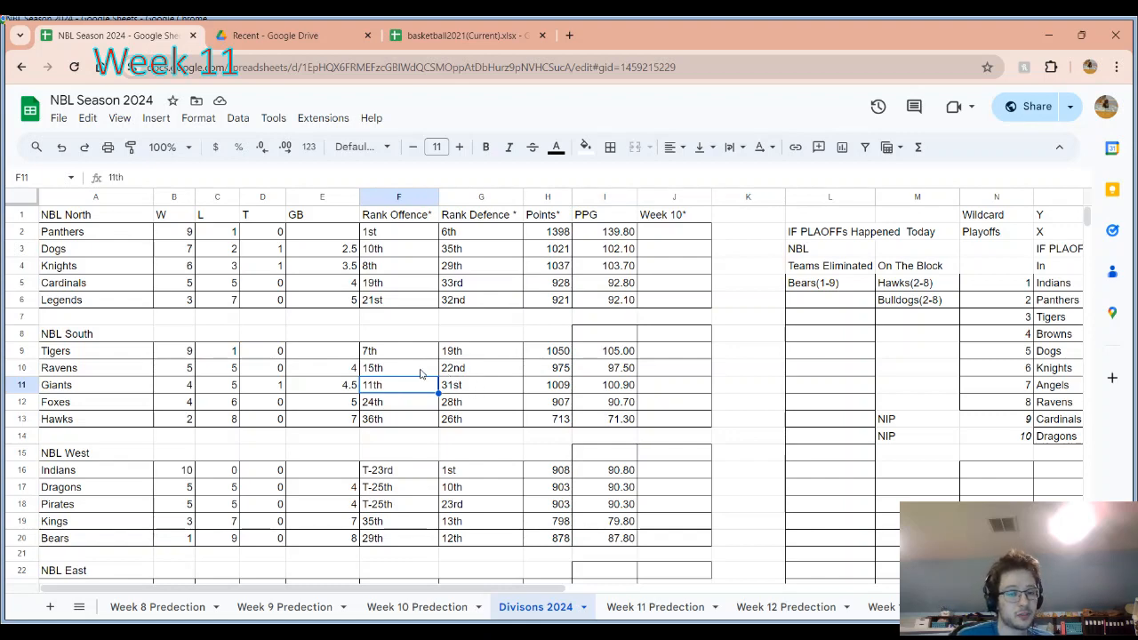
{"action": "left_click", "coordinate": [398, 367]}
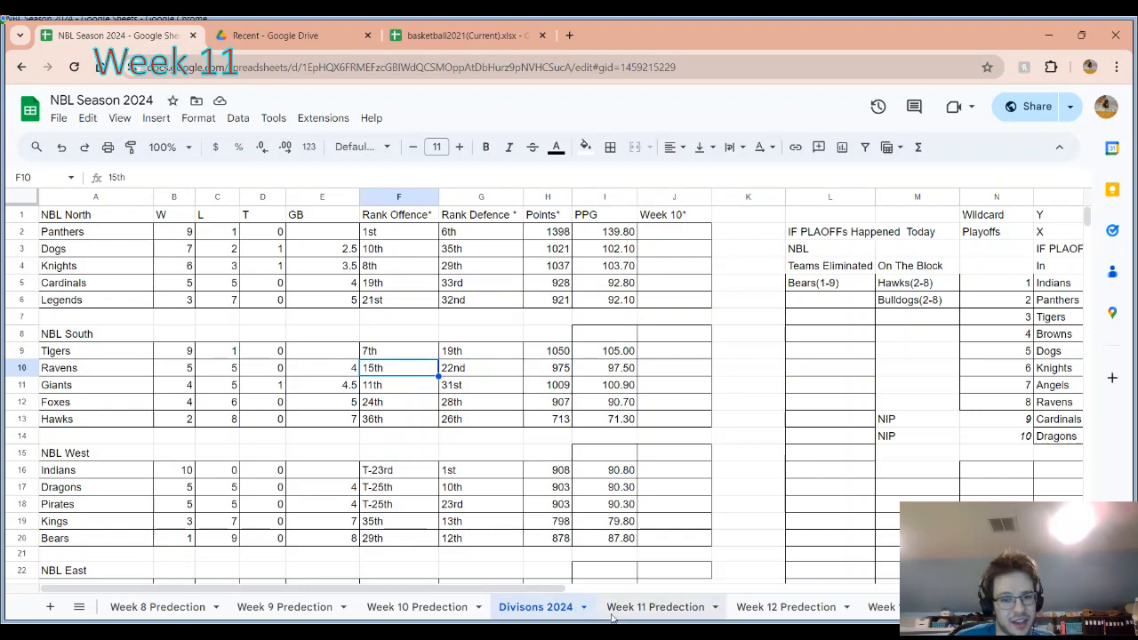
{"action": "left_click", "coordinate": [655, 606]}
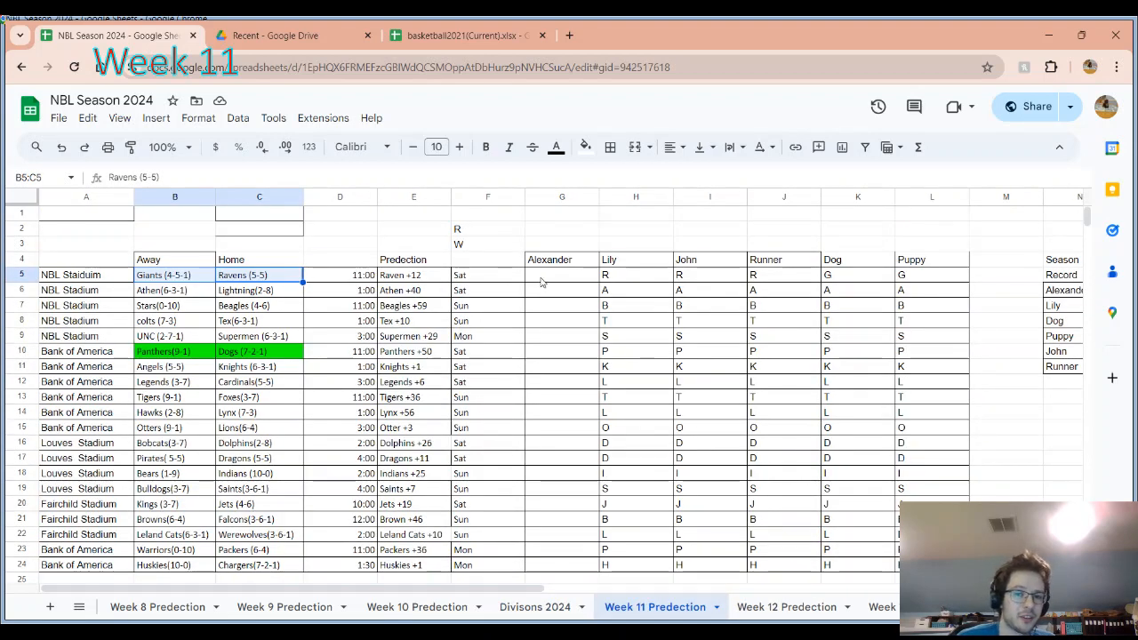
{"action": "left_click", "coordinate": [561, 274]}
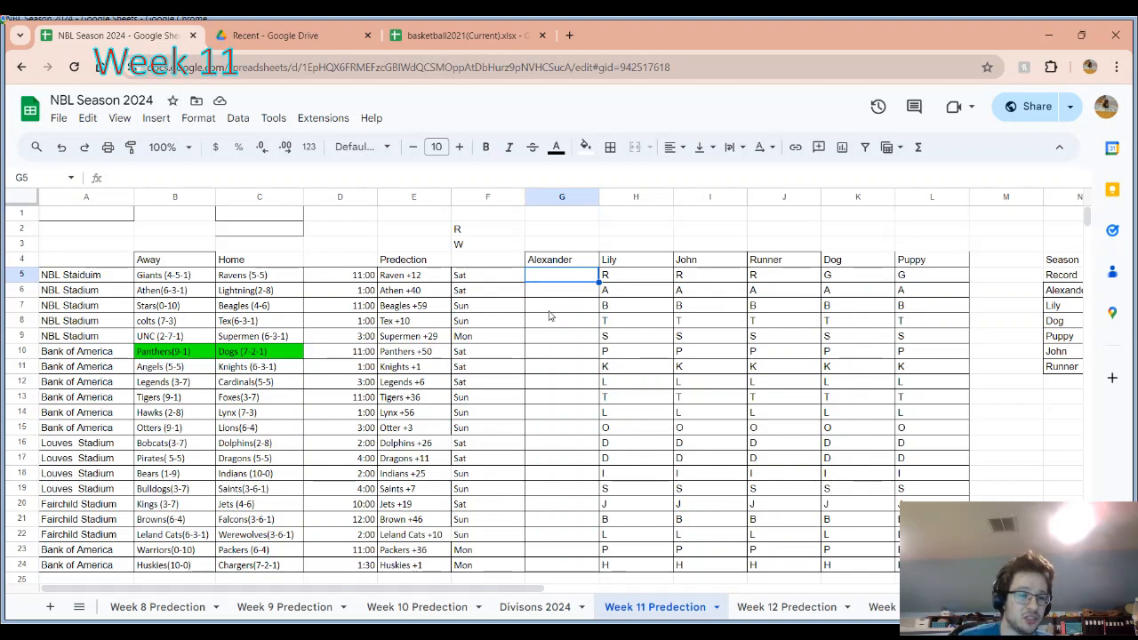
{"action": "mouse_move", "coordinate": [525, 296]}
{"action": "type", "text": "G"}
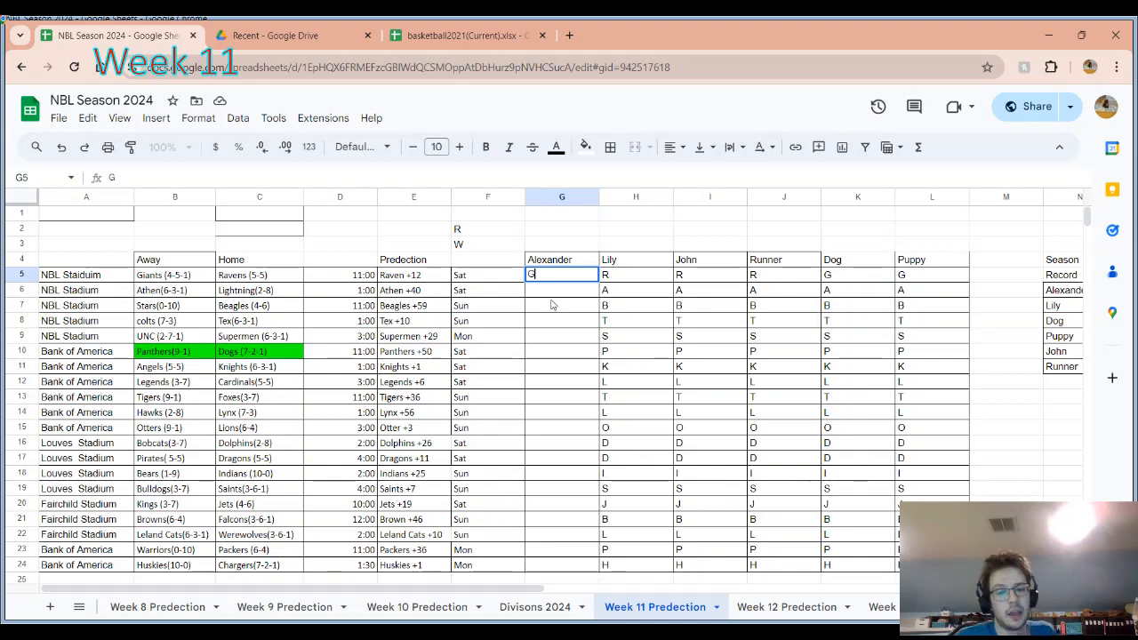
{"action": "mouse_move", "coordinate": [321, 273]}
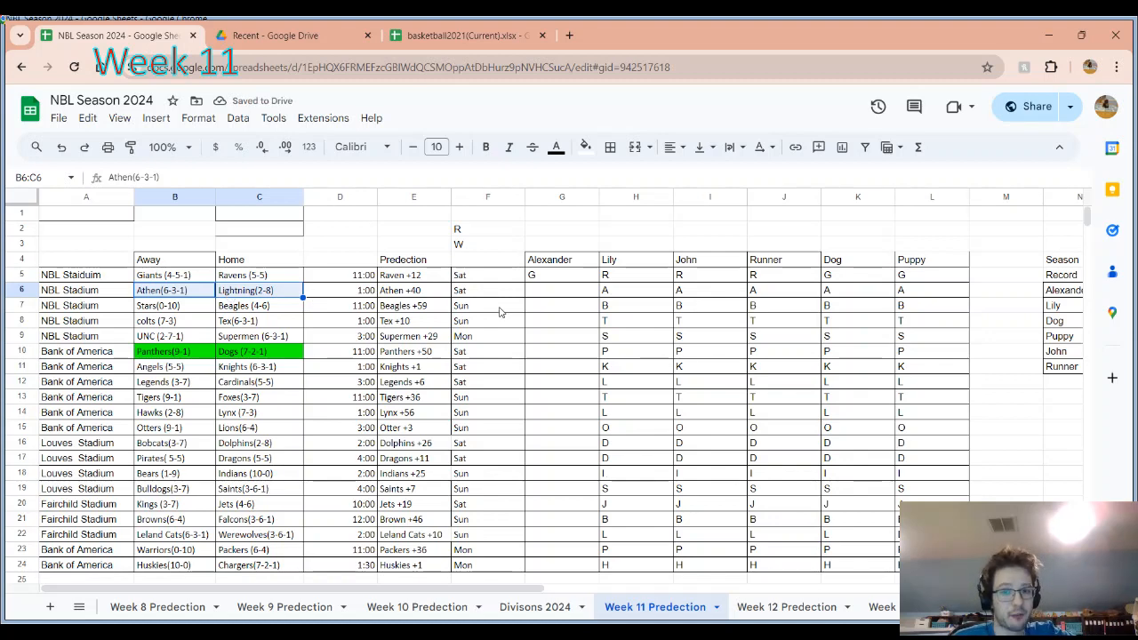
{"action": "mouse_move", "coordinate": [728, 295]}
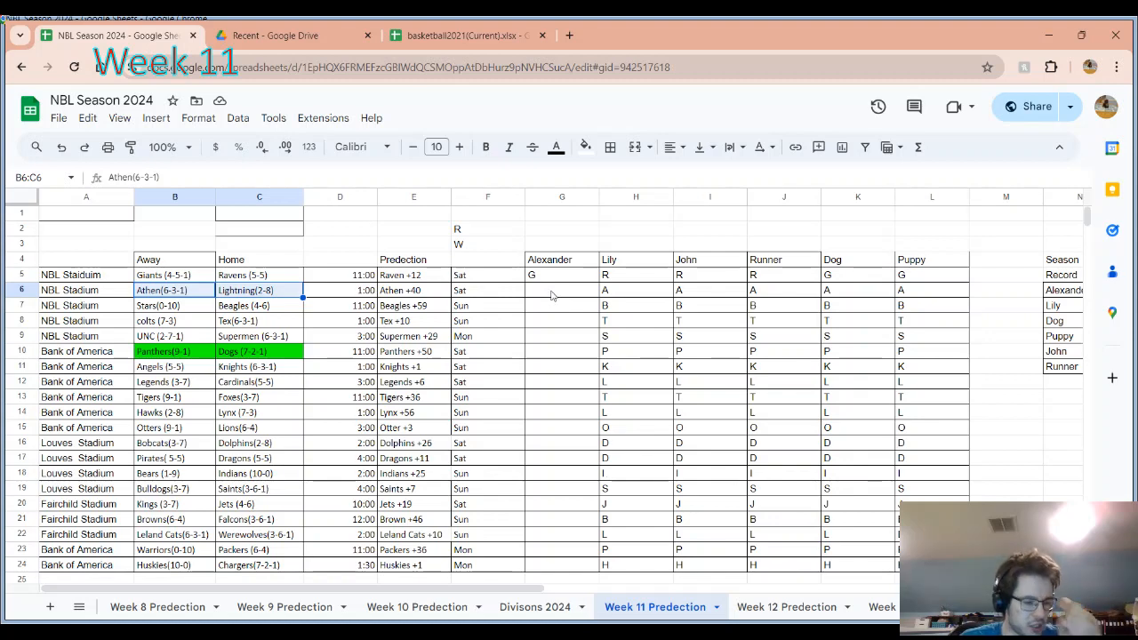
- Enter picks in G6–G8, with B for Stars–Beagles and C for Colts–Tex
{"action": "left_click", "coordinate": [561, 290]}
{"action": "type", "text": "A"}
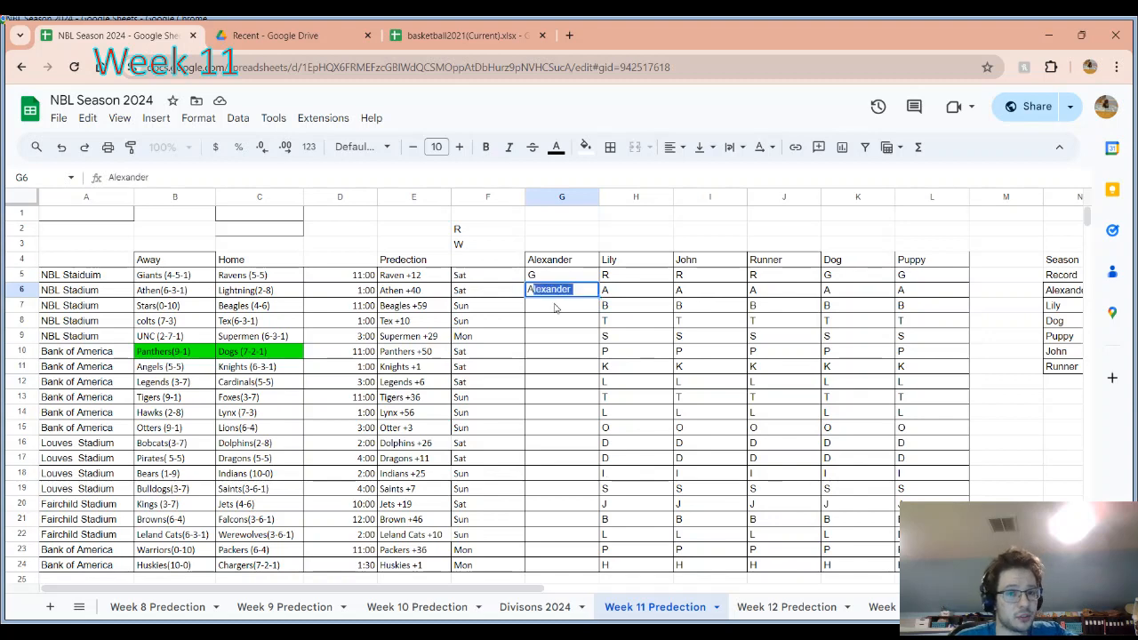
{"action": "left_click", "coordinate": [175, 305]}
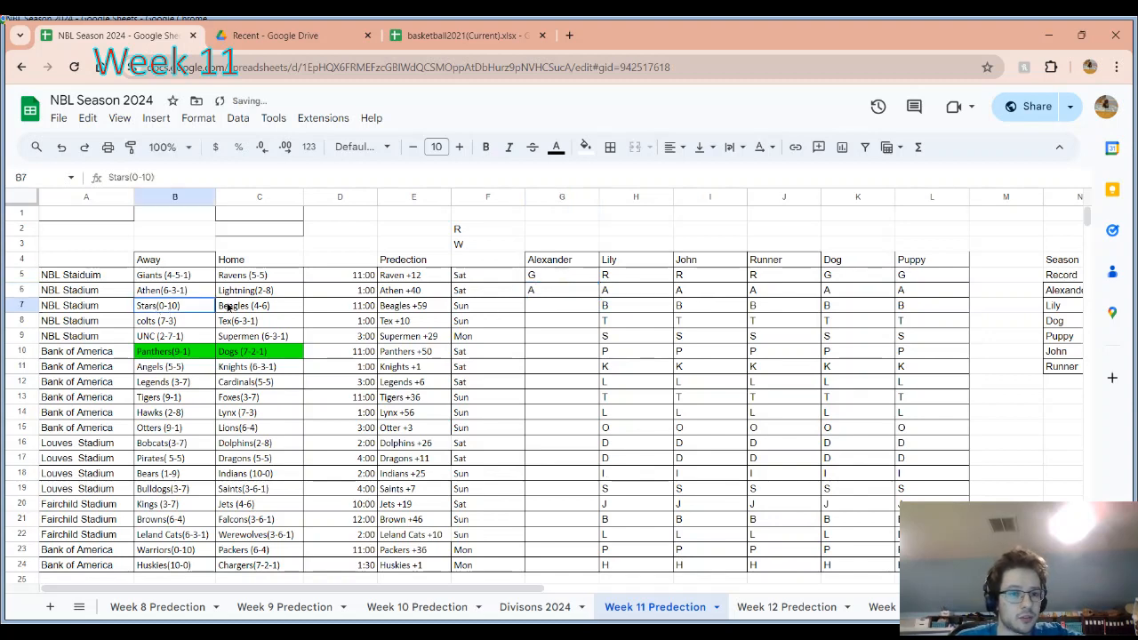
{"action": "left_click", "coordinate": [561, 305]}
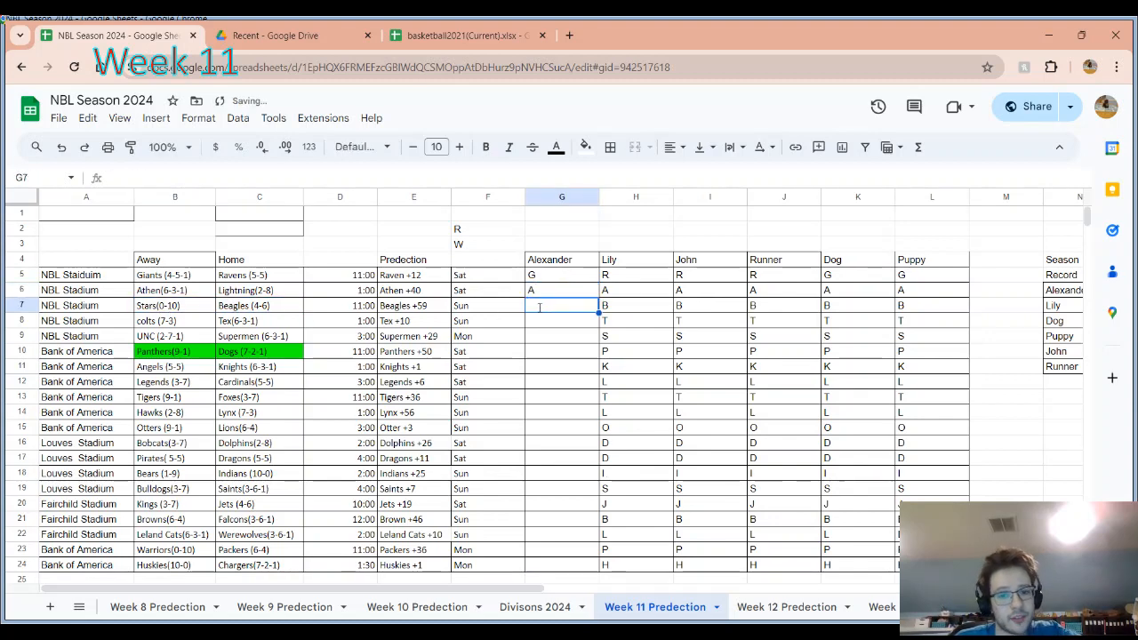
{"action": "type", "text": "B"}
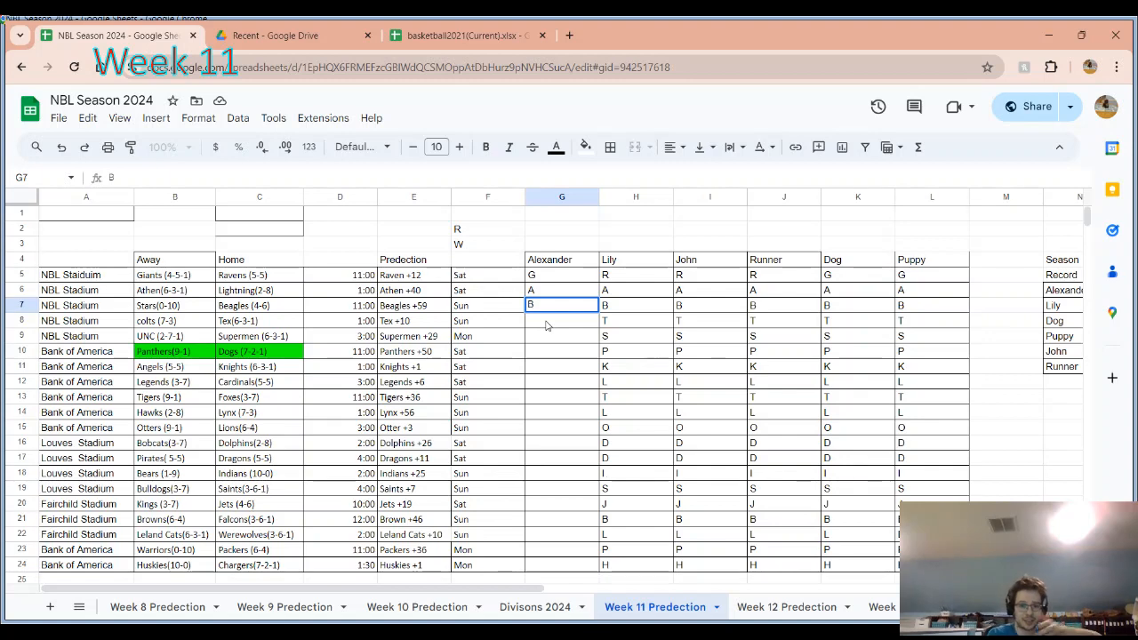
{"action": "mouse_move", "coordinate": [551, 346]}
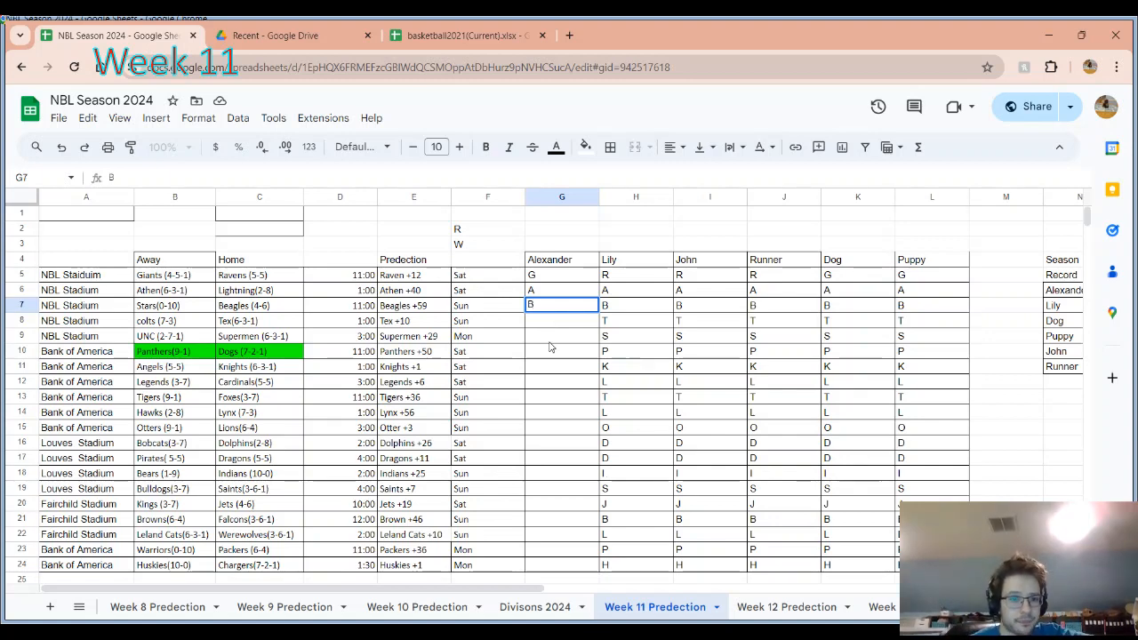
{"action": "left_click", "coordinate": [174, 320]}
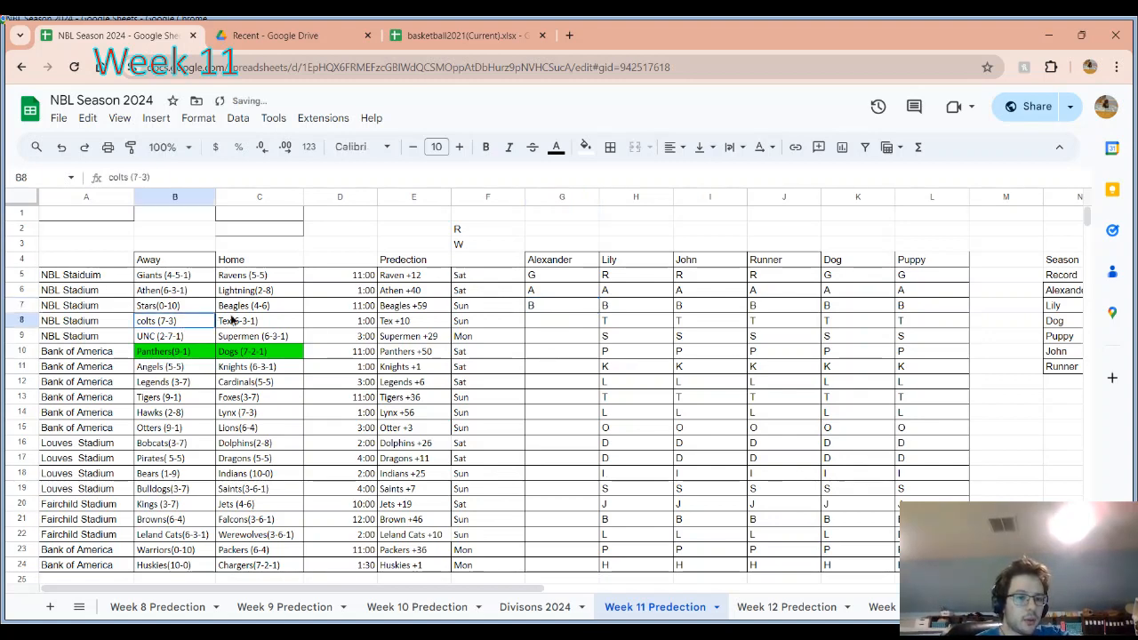
{"action": "left_click_drag", "start_coordinate": [156, 320], "coordinate": [238, 320]}
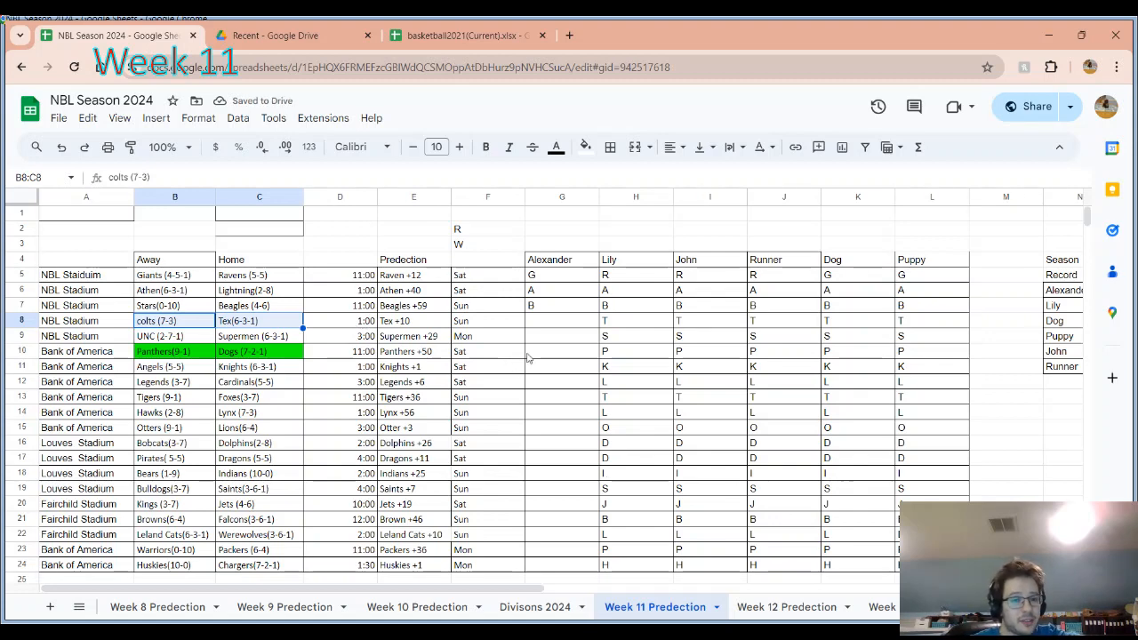
{"action": "left_click", "coordinate": [561, 320]}
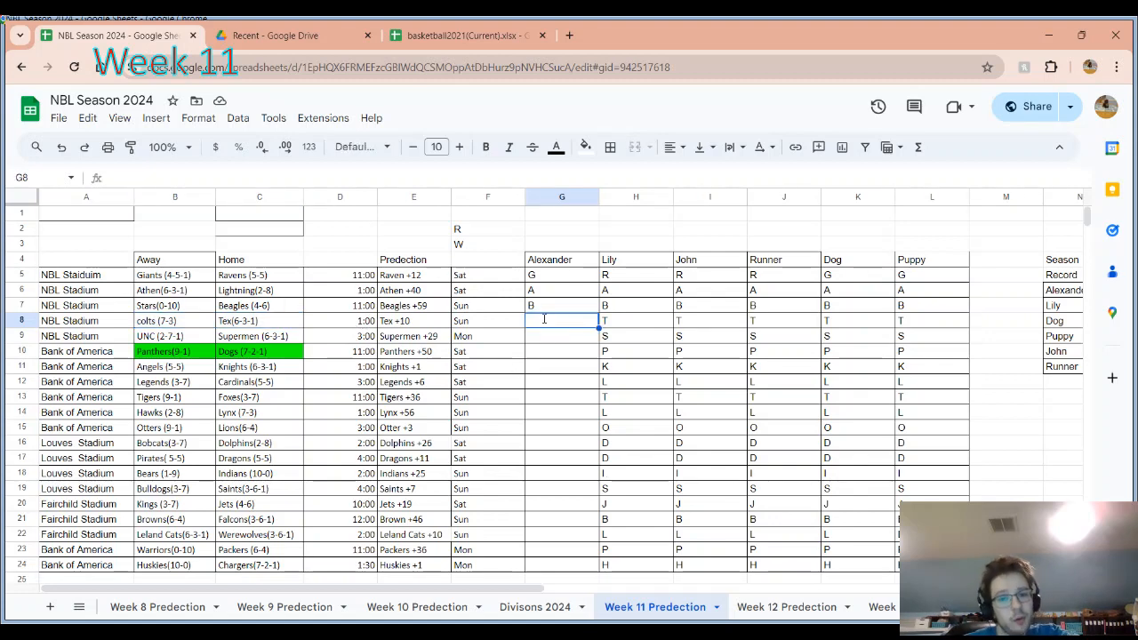
{"action": "type", "text": "C"}
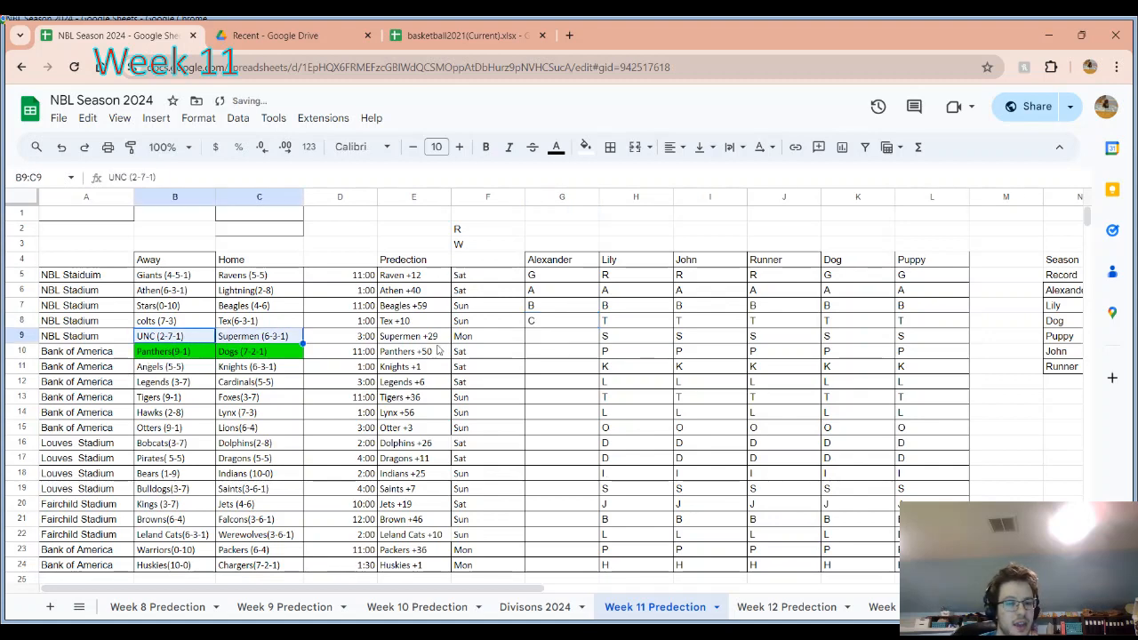
- Enter picks in G9–G14 skipping G10: K for Angels, T for Tigers–Foxes, L for Hawks–Lynx
{"action": "left_click", "coordinate": [561, 335]}
{"action": "type", "text": "S"}
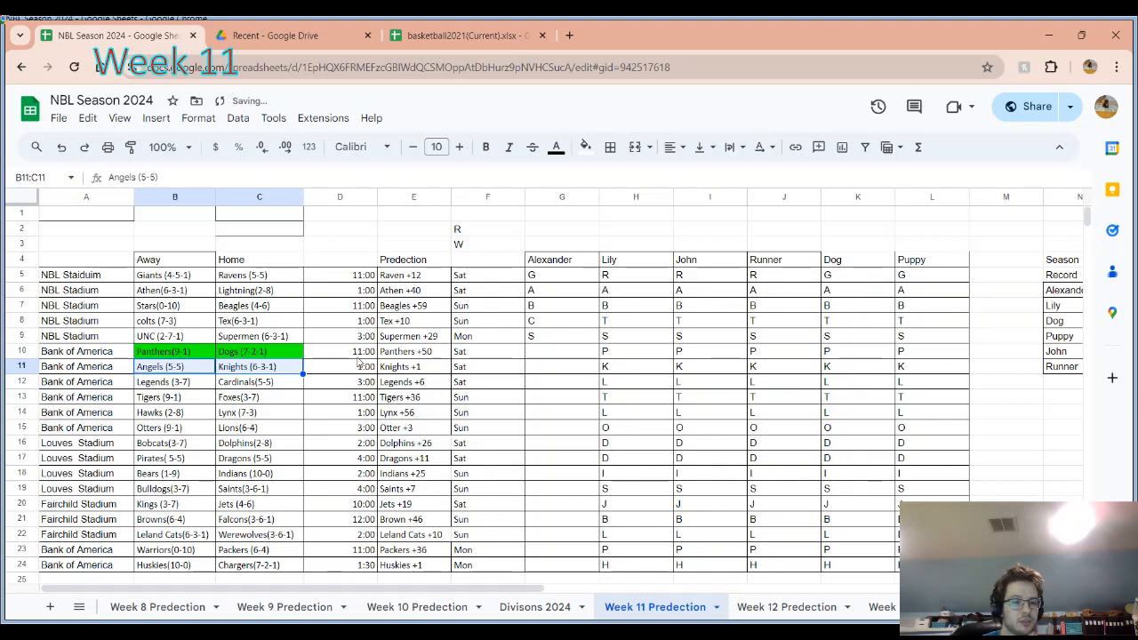
{"action": "left_click", "coordinate": [561, 367]}
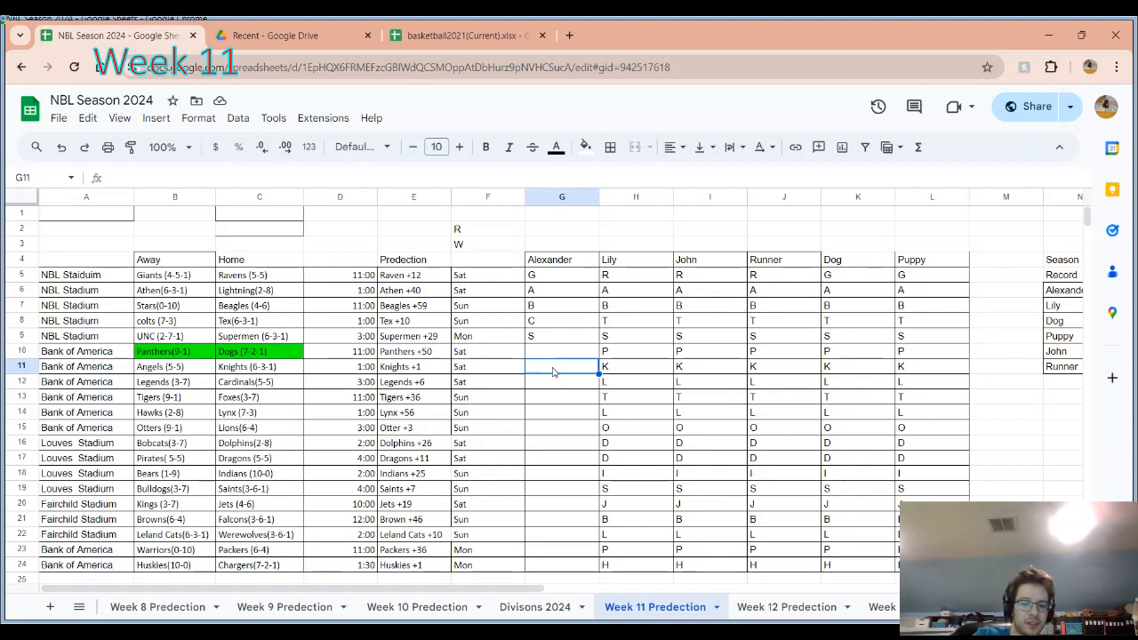
{"action": "type", "text": "K"}
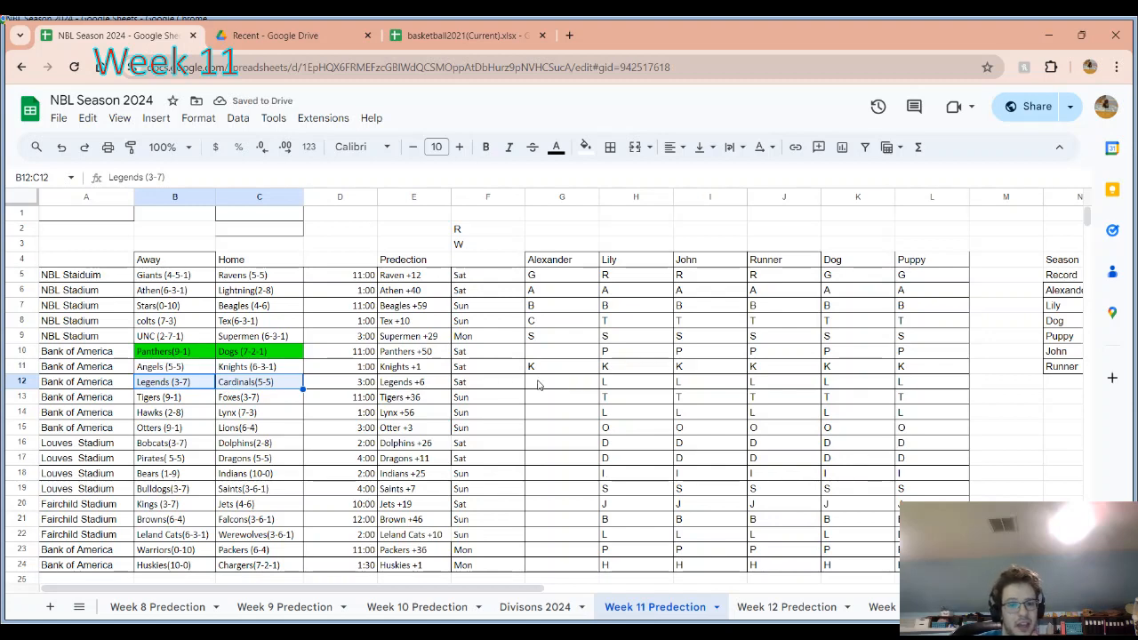
{"action": "left_click", "coordinate": [561, 381]}
{"action": "type", "text": "C"}
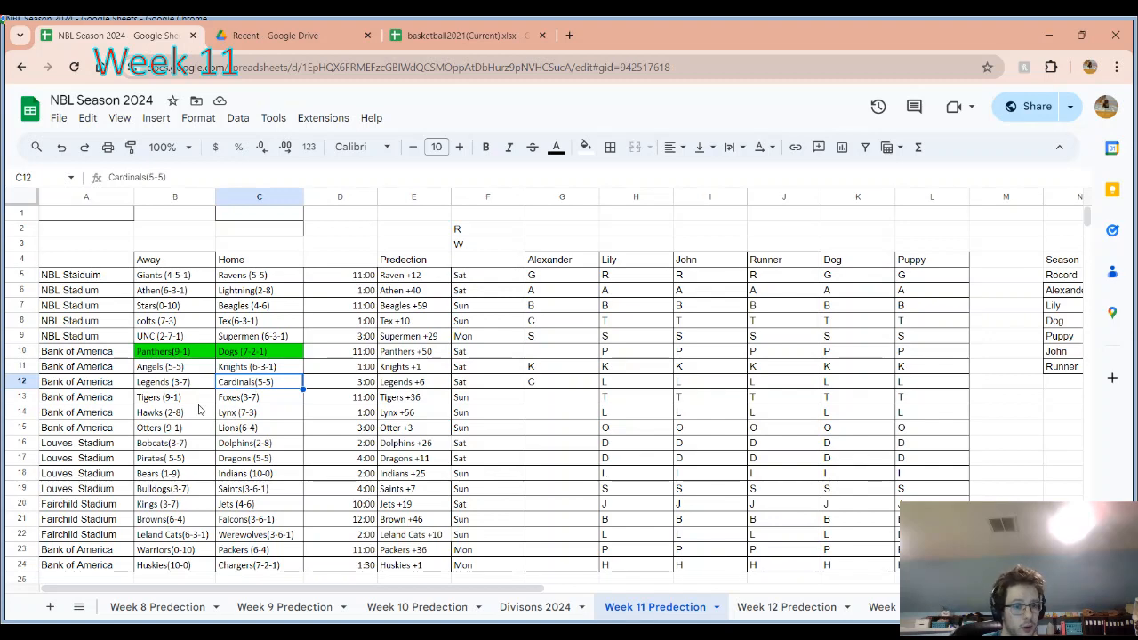
{"action": "left_click", "coordinate": [174, 396]}
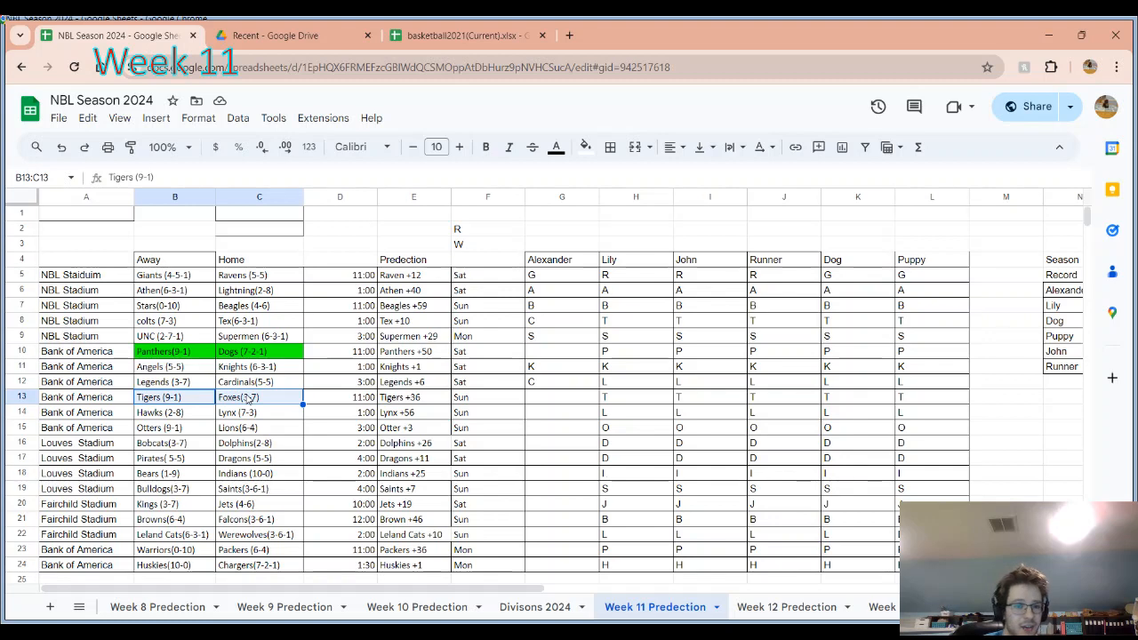
{"action": "left_click", "coordinate": [561, 397]}
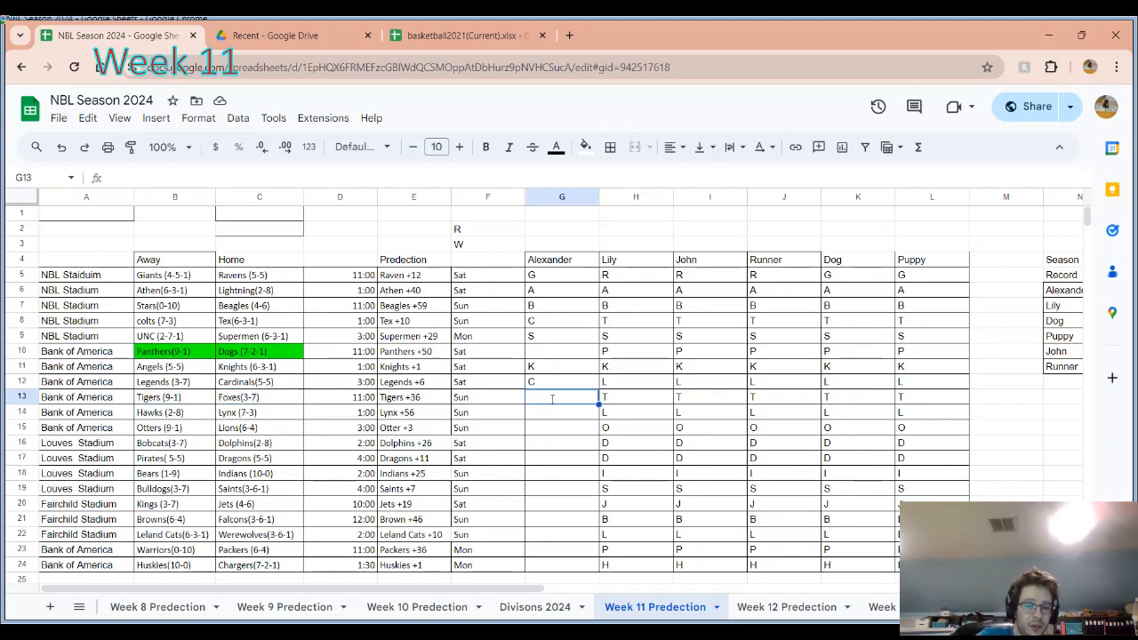
{"action": "type", "text": "T"}
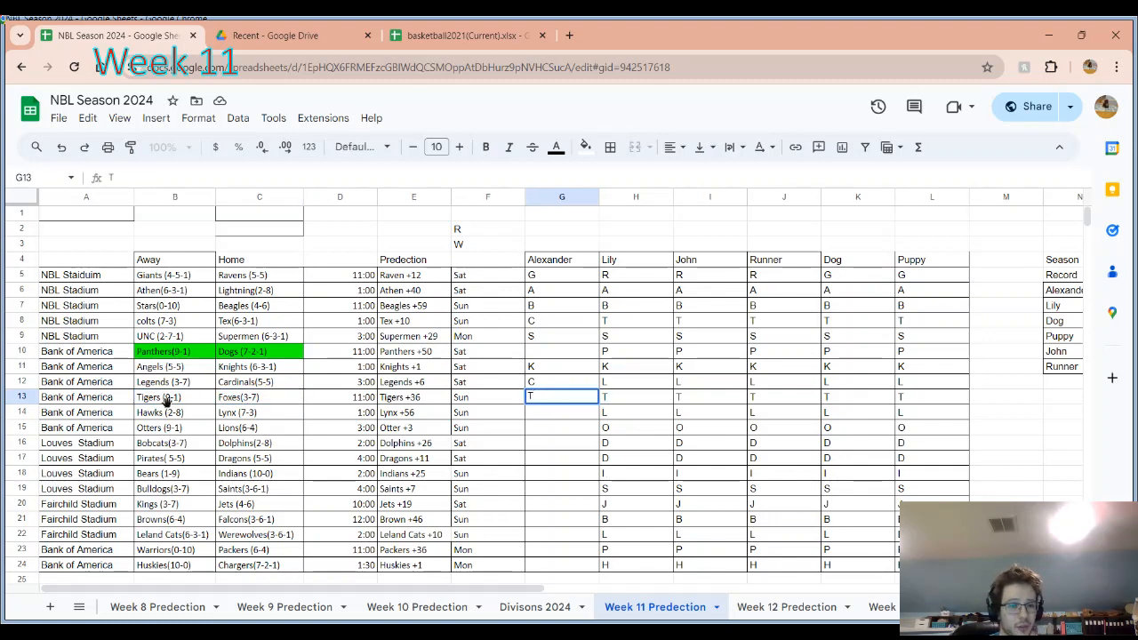
{"action": "left_click", "coordinate": [160, 397]}
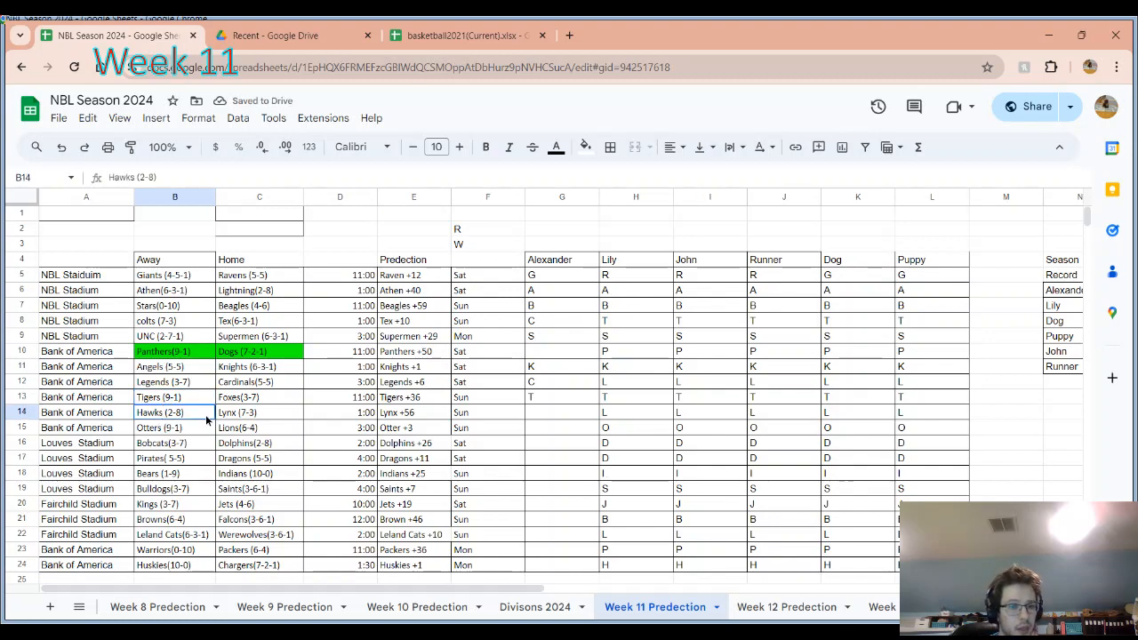
{"action": "left_click", "coordinate": [561, 412]}
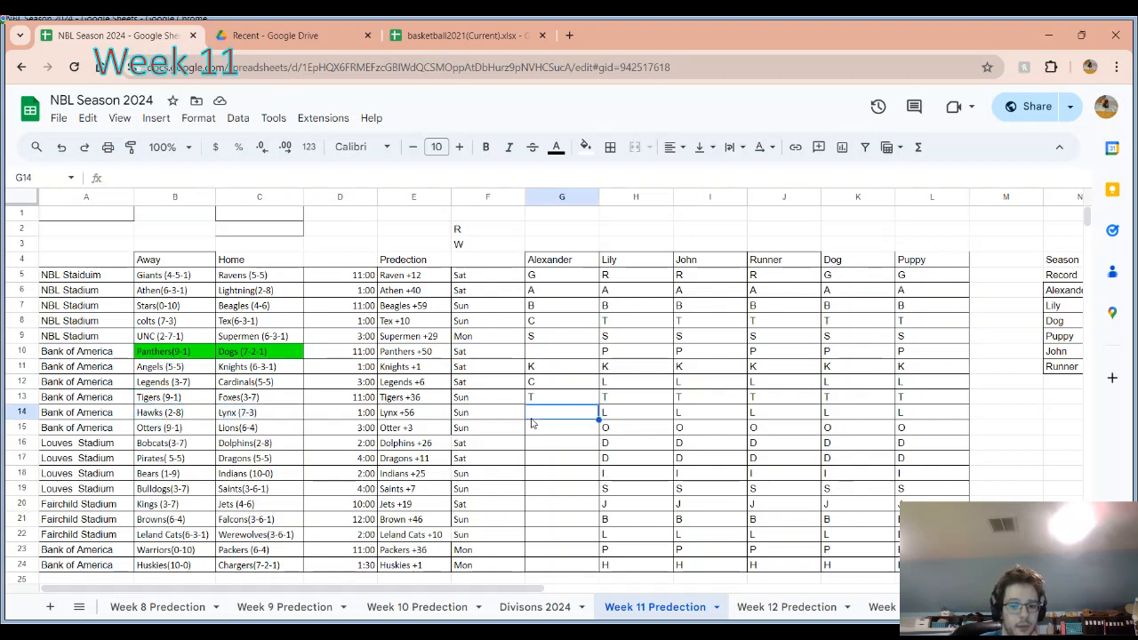
{"action": "type", "text": "L"}
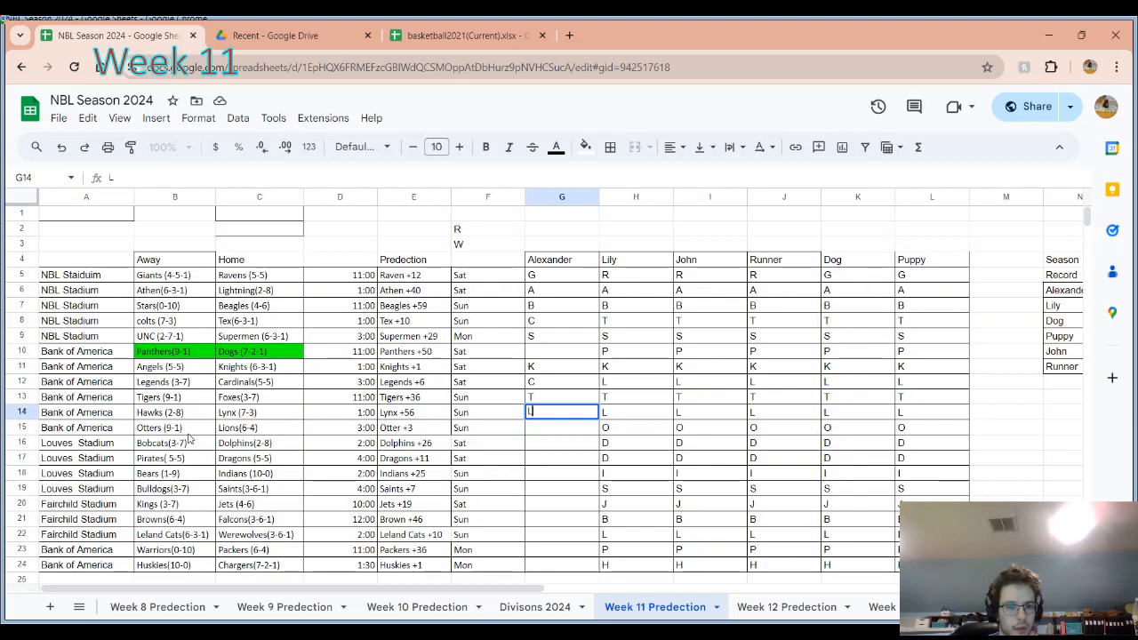
- Confirm the Hawks–Lynx L pick and review the Otters–Lions and Bobcats–Dolphins matchups in G15
{"action": "left_click", "coordinate": [237, 428]}
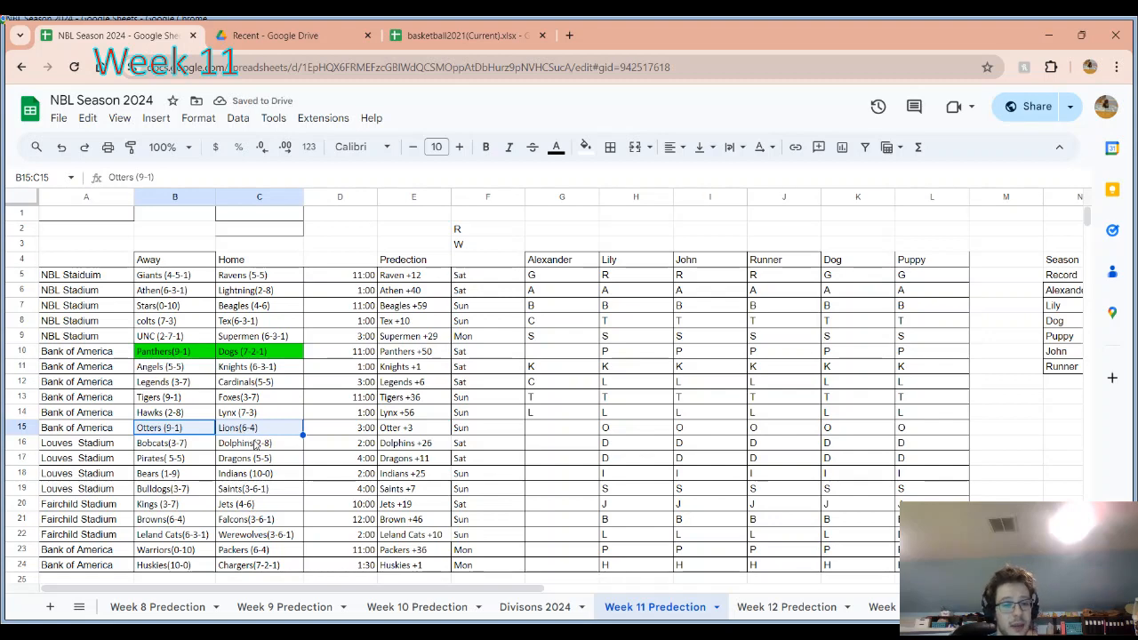
{"action": "mouse_move", "coordinate": [495, 434]}
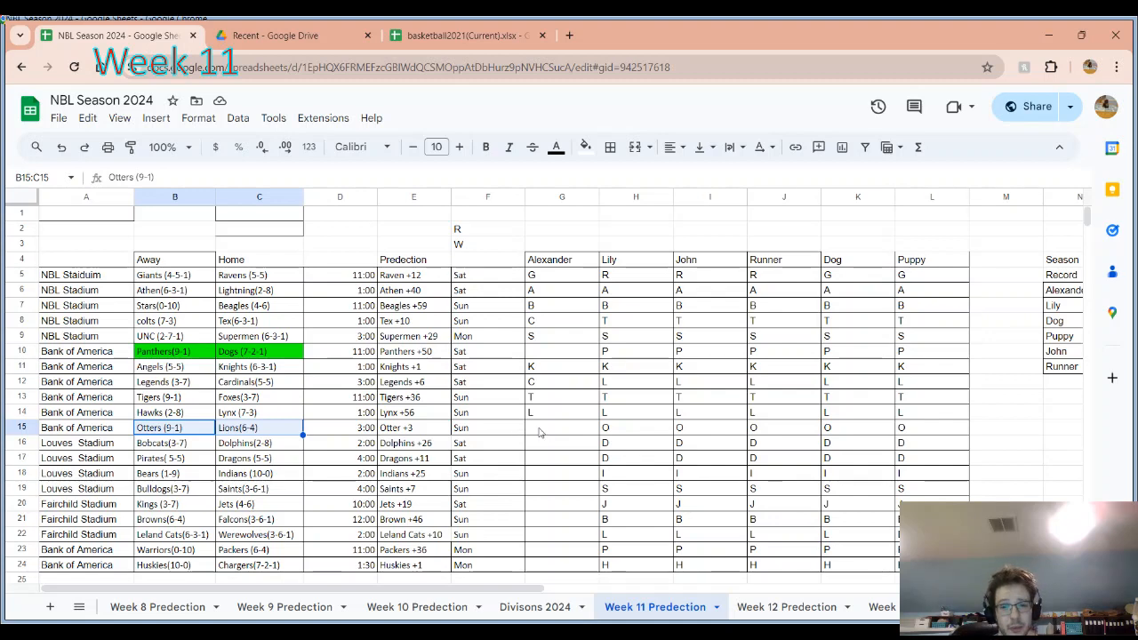
{"action": "mouse_move", "coordinate": [546, 434]}
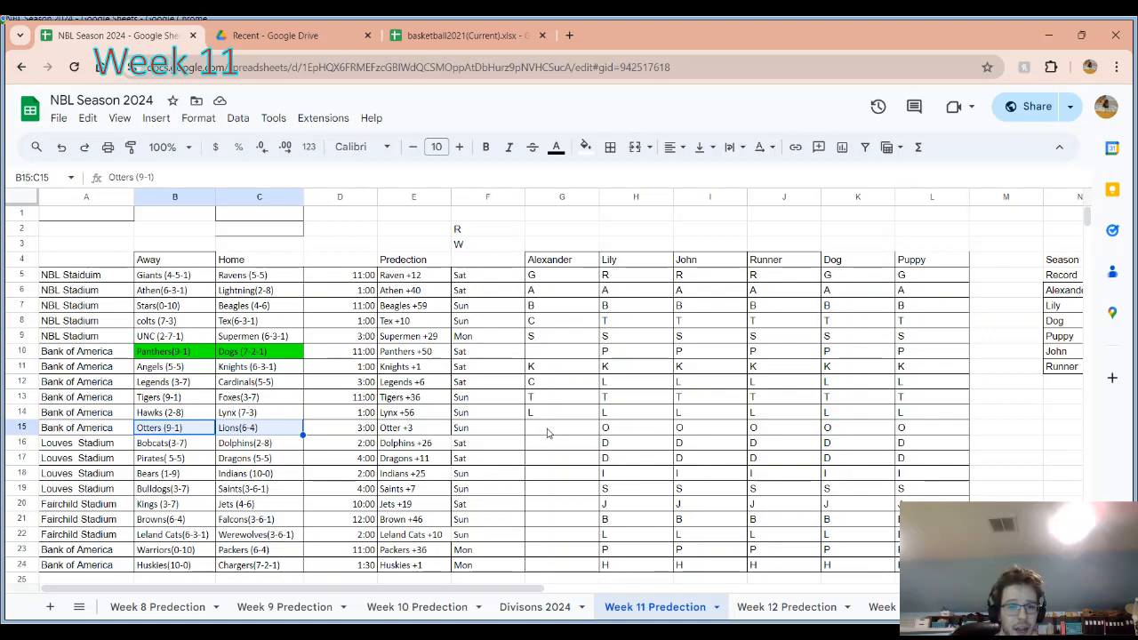
{"action": "left_click", "coordinate": [561, 427]}
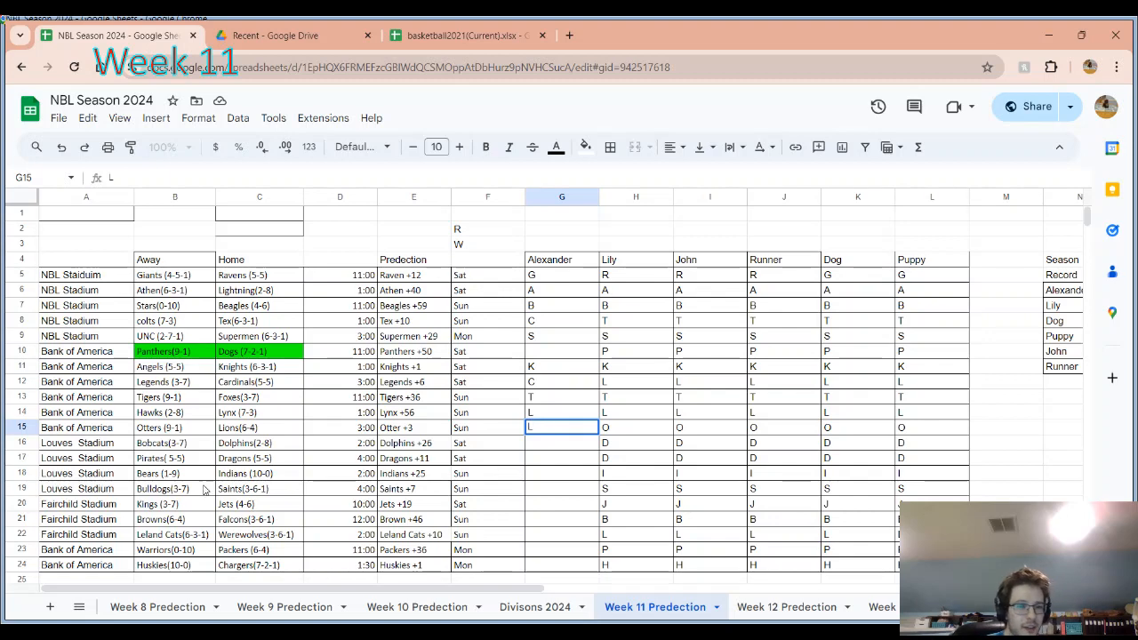
{"action": "left_click", "coordinate": [161, 428]}
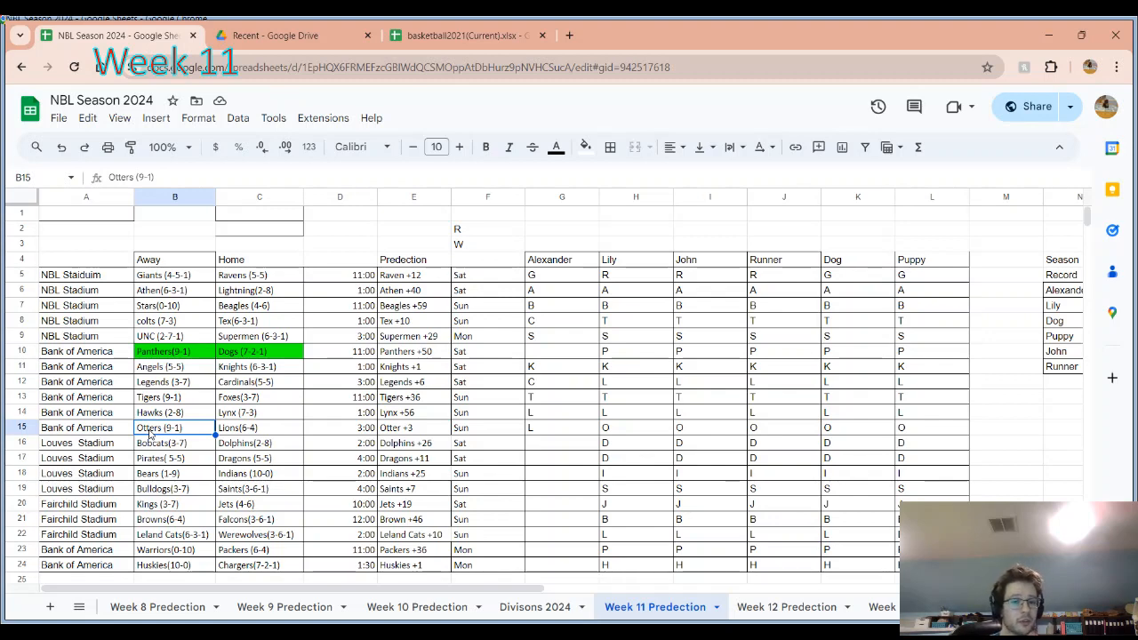
{"action": "left_click_drag", "start_coordinate": [175, 428], "coordinate": [258, 443]}
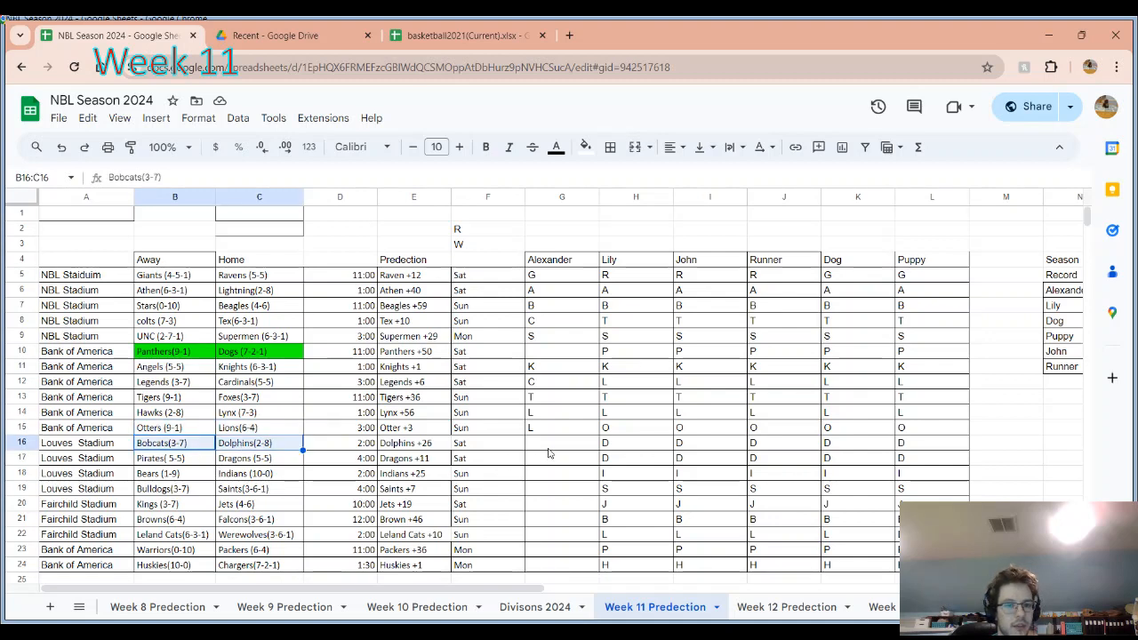
- Enter B, D and I in G16–G18 for the Bobcats, Pirates and Bears games
{"action": "left_click", "coordinate": [561, 442]}
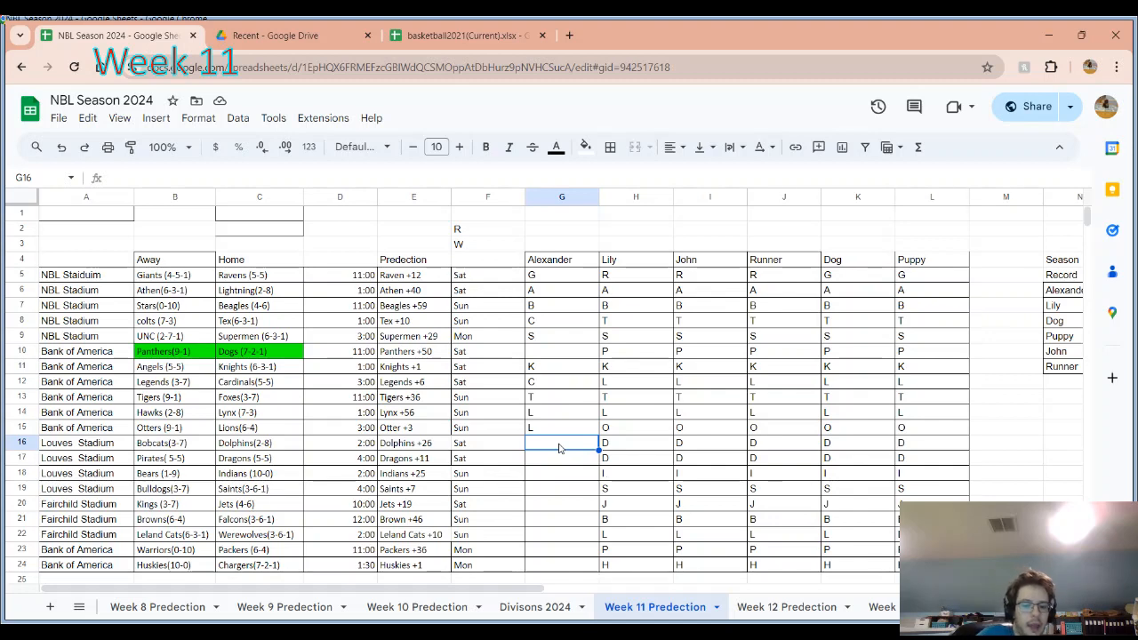
{"action": "type", "text": "B"}
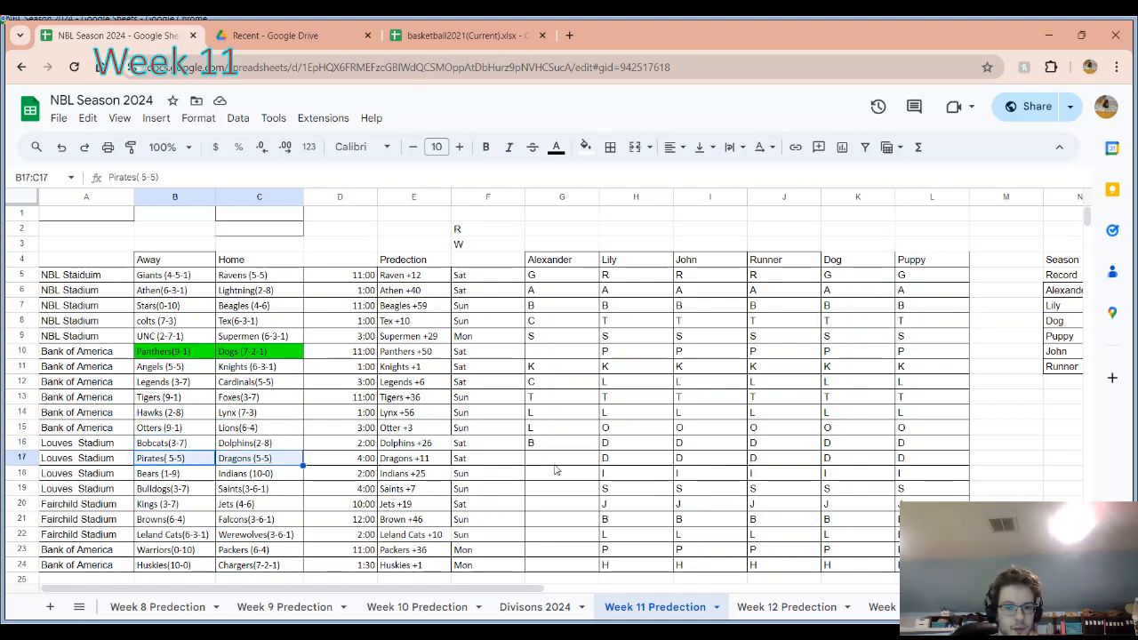
{"action": "left_click", "coordinate": [562, 457]}
{"action": "type", "text": "D"}
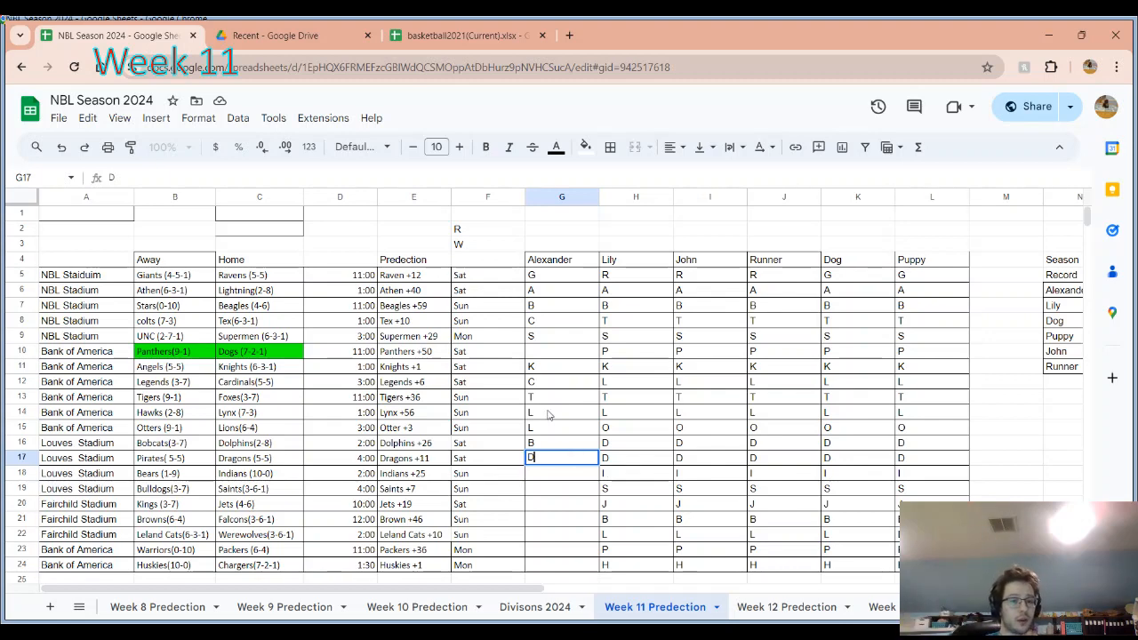
{"action": "mouse_move", "coordinate": [538, 451]}
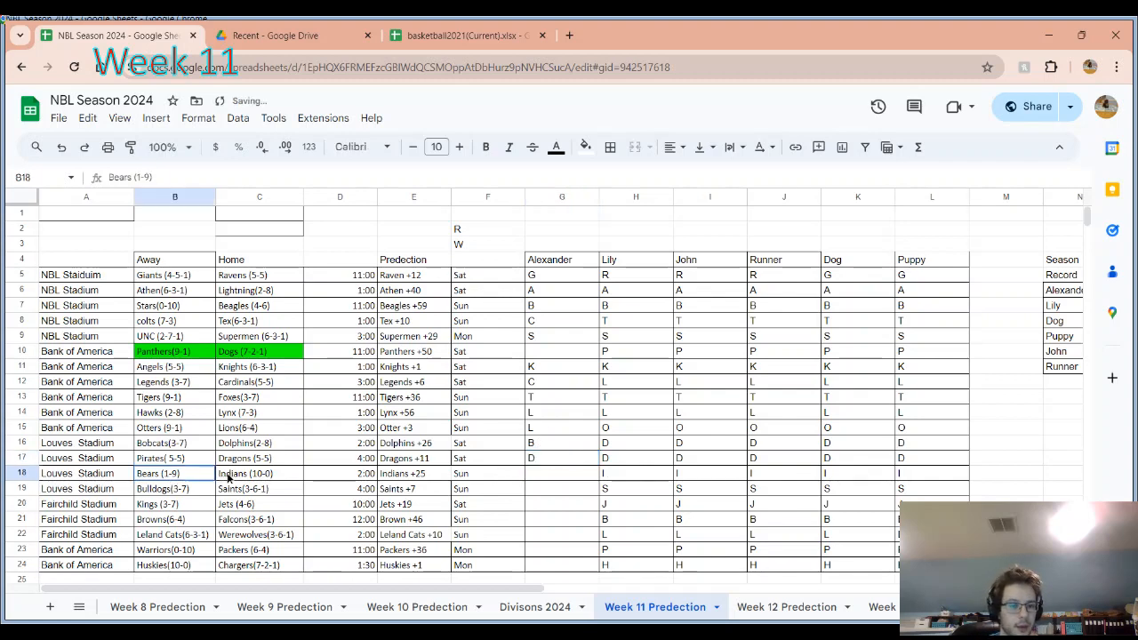
{"action": "left_click", "coordinate": [562, 473]}
{"action": "type", "text": "I"}
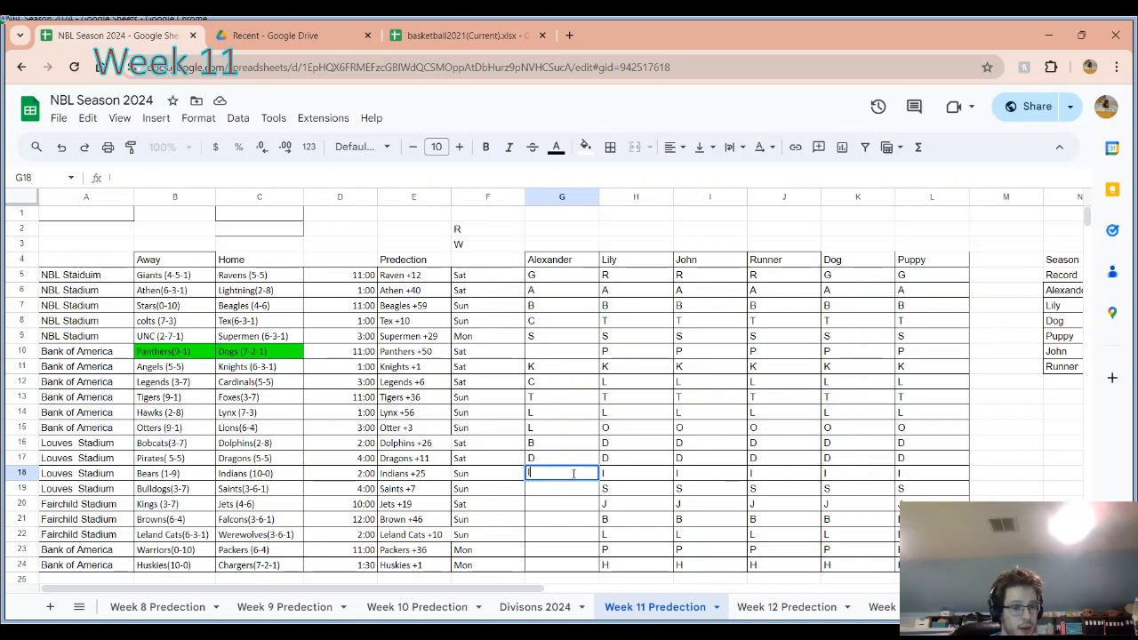
{"action": "mouse_move", "coordinate": [196, 480]}
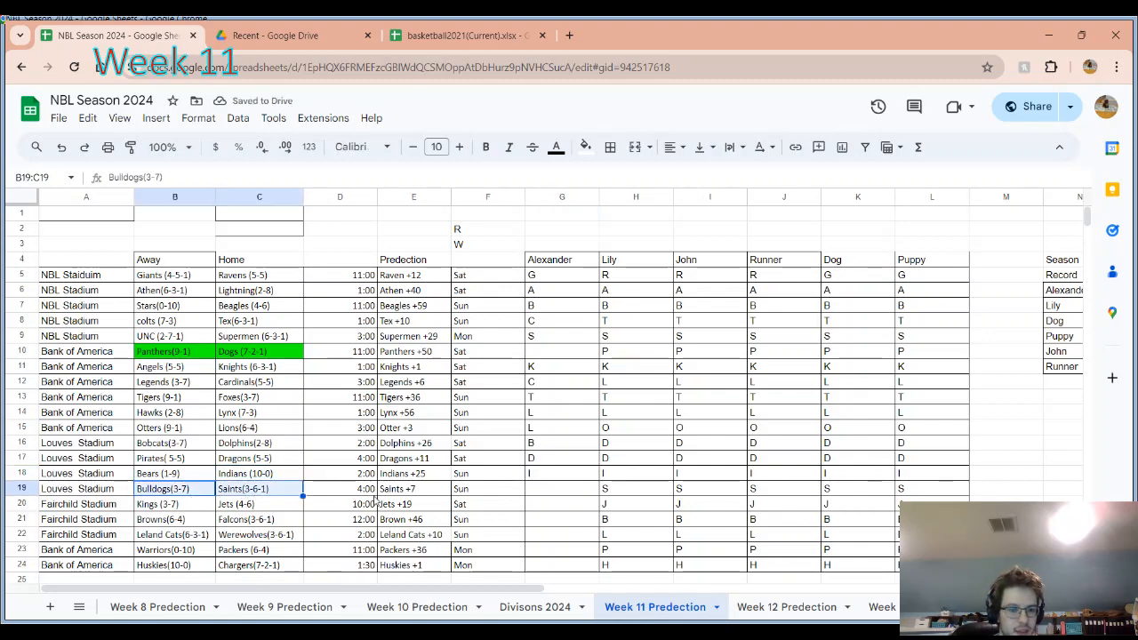
{"action": "mouse_move", "coordinate": [538, 491]}
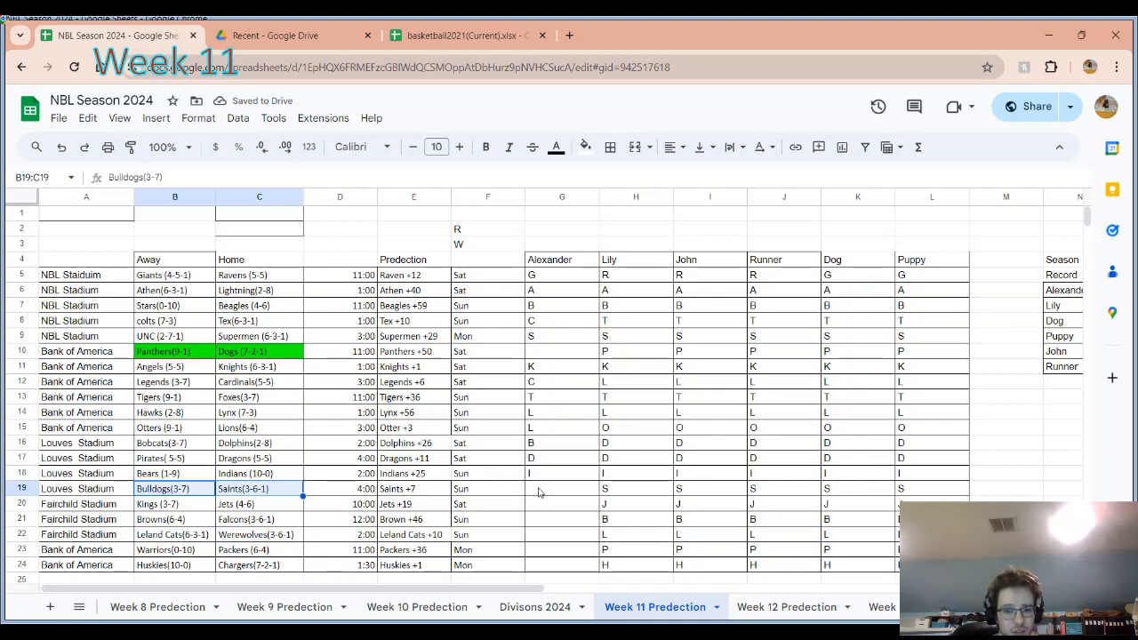
{"action": "left_click", "coordinate": [561, 488]}
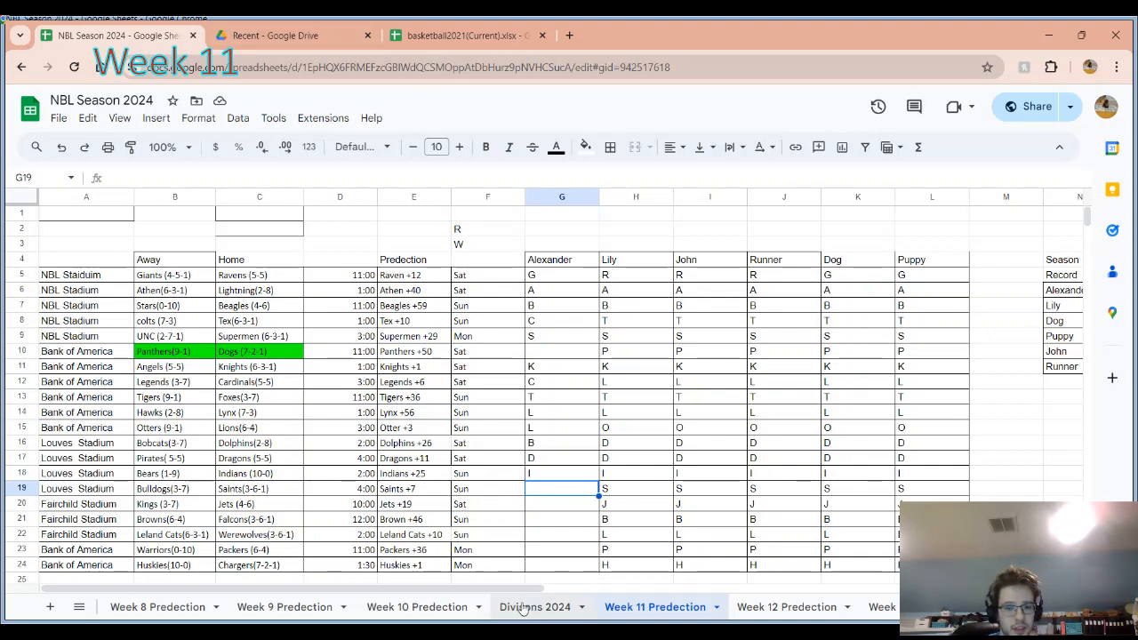
- Compare the Saints, Falcons and Bulldogs offence and defence rankings in NBL East
{"action": "left_click", "coordinate": [535, 606]}
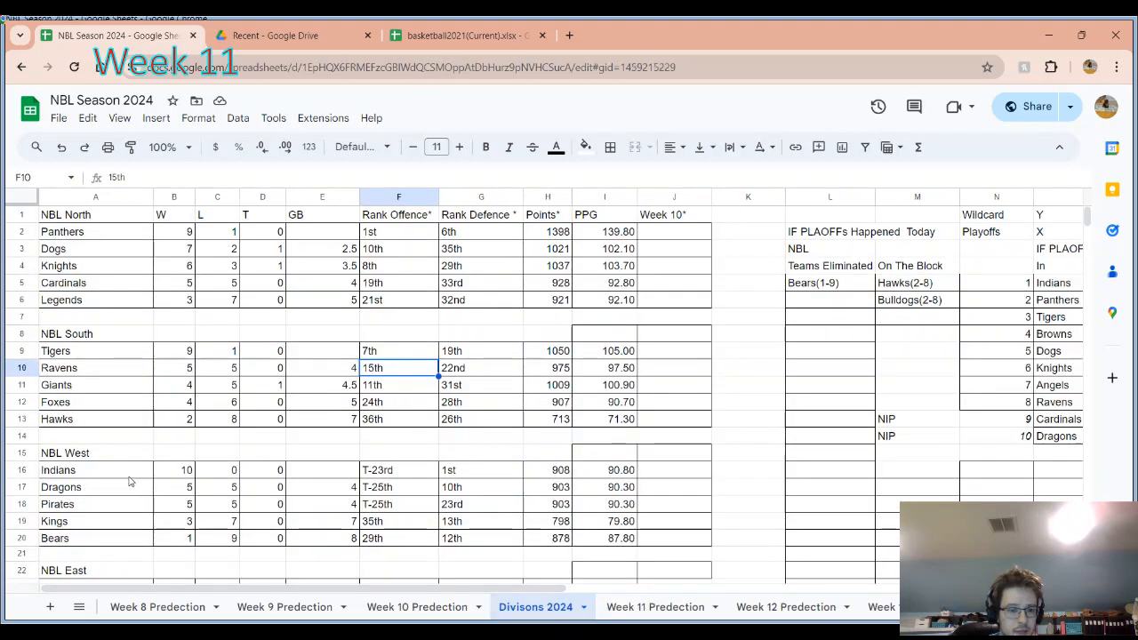
{"action": "scroll", "scroll_direction": "down", "scroll_amount": 3}
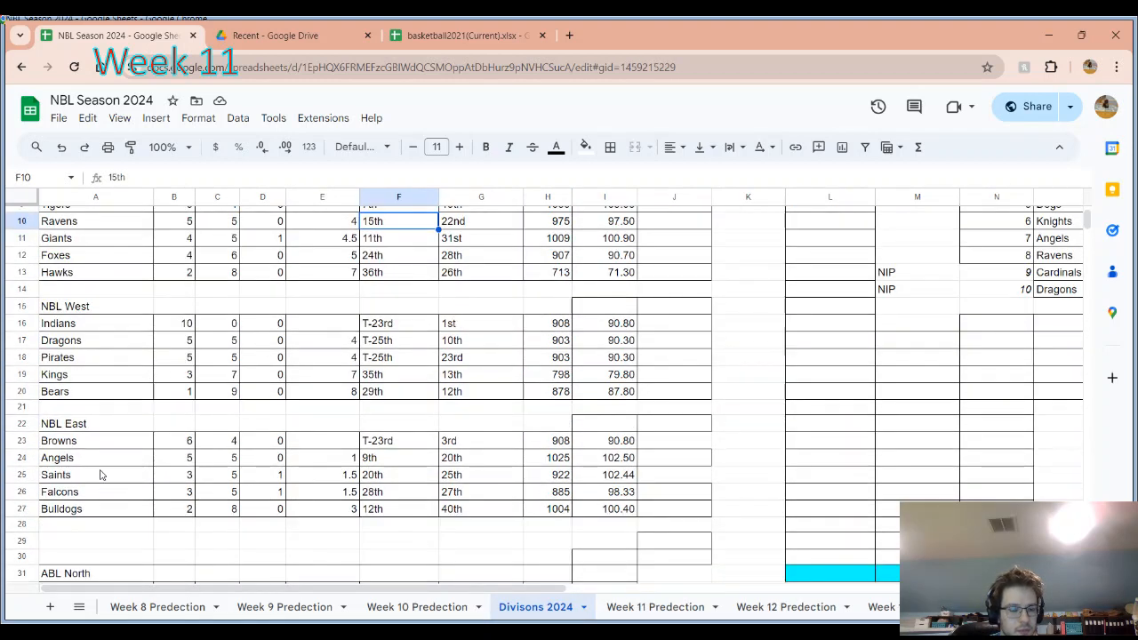
{"action": "mouse_move", "coordinate": [391, 492]}
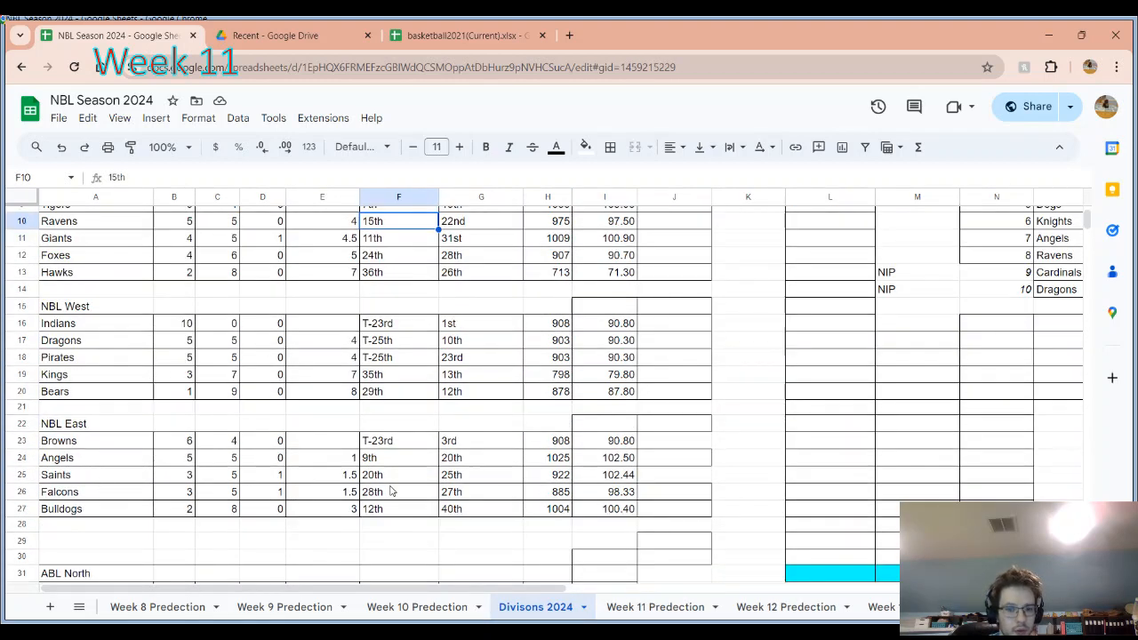
{"action": "left_click_drag", "start_coordinate": [398, 474], "coordinate": [481, 508]}
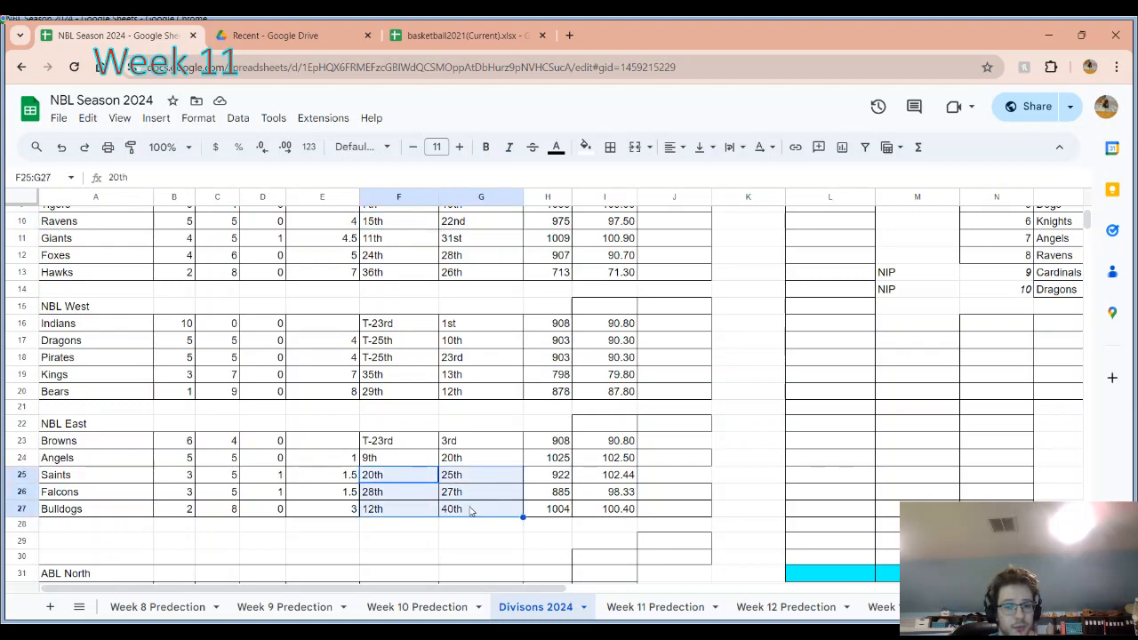
{"action": "mouse_move", "coordinate": [408, 479]}
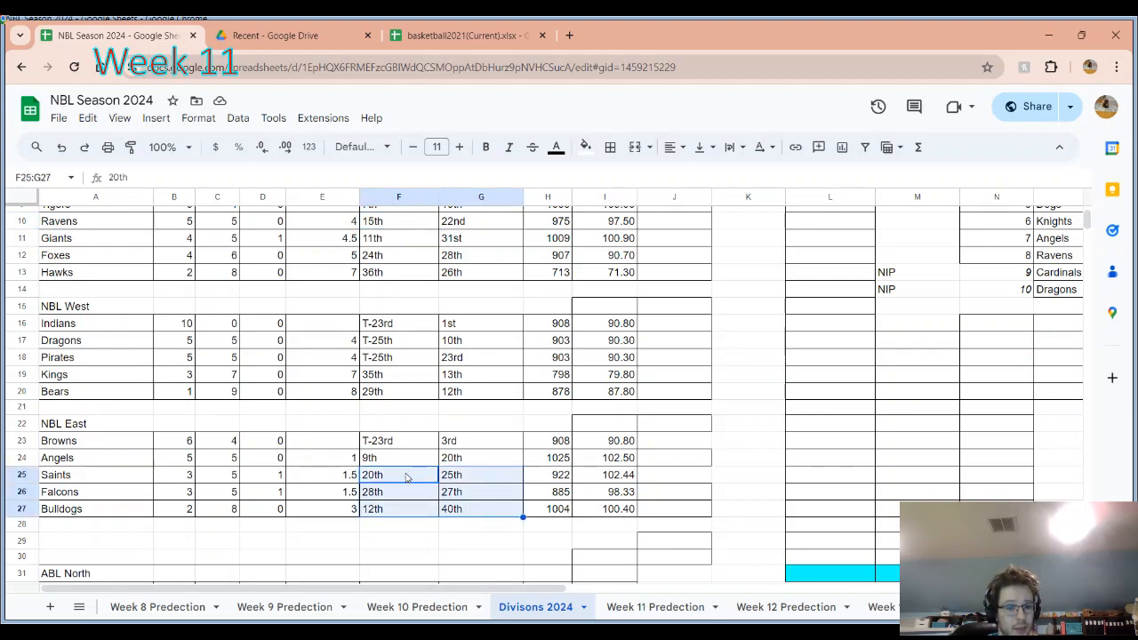
{"action": "left_click", "coordinate": [481, 509]}
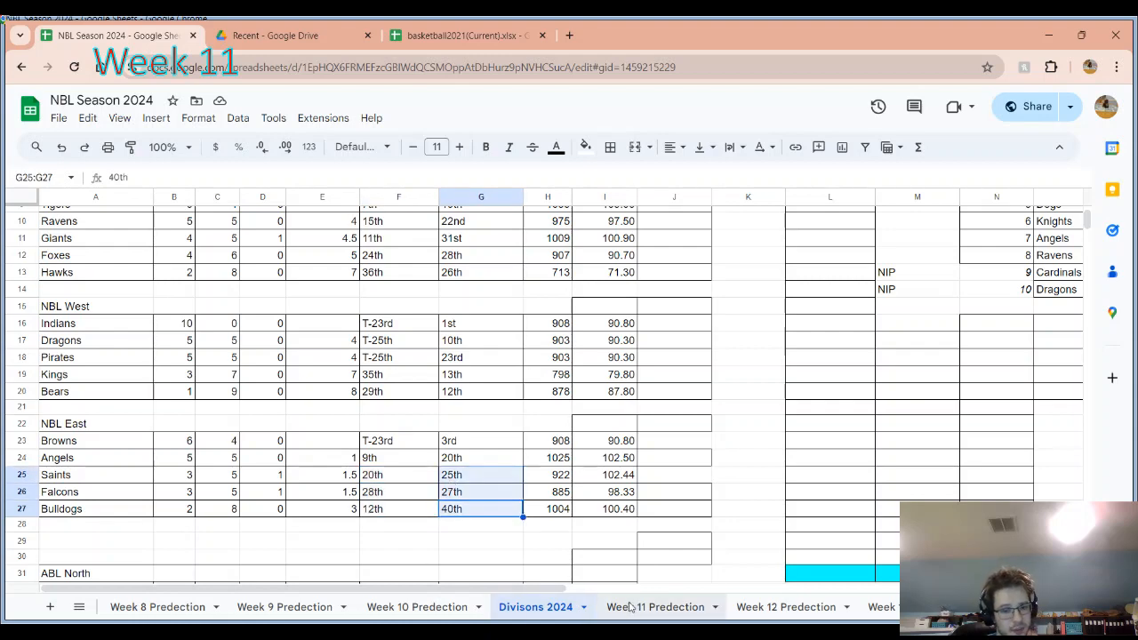
- Enter S in G19 for Bulldogs, J in G20 for Kings, B in G21 for Browns
{"action": "left_click", "coordinate": [656, 607]}
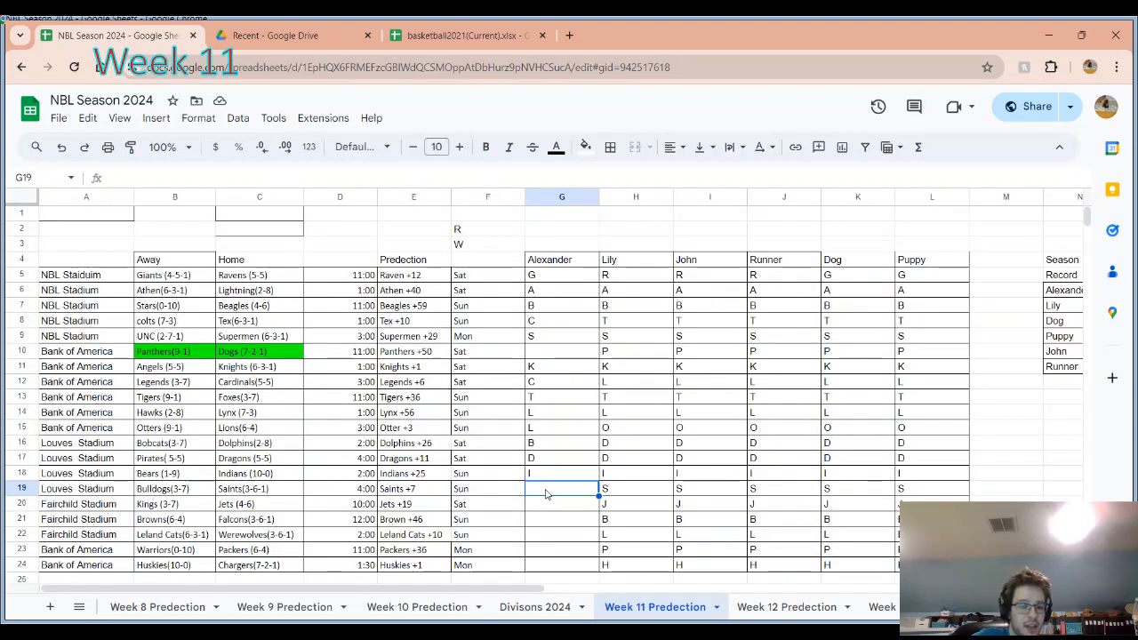
{"action": "type", "text": "S"}
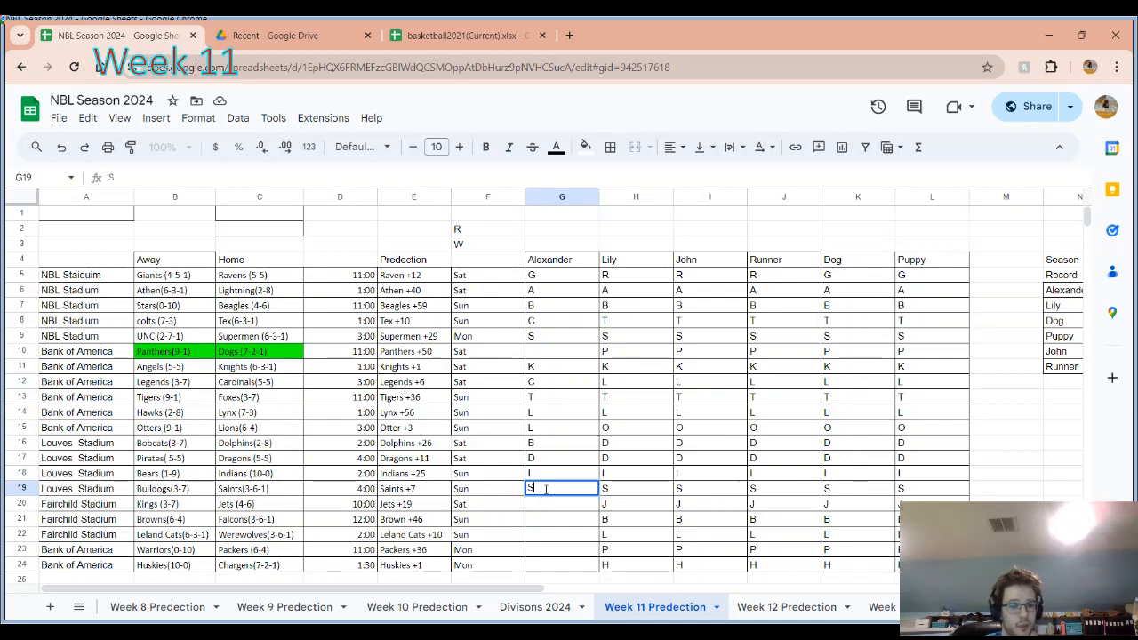
{"action": "key", "text": "Return"}
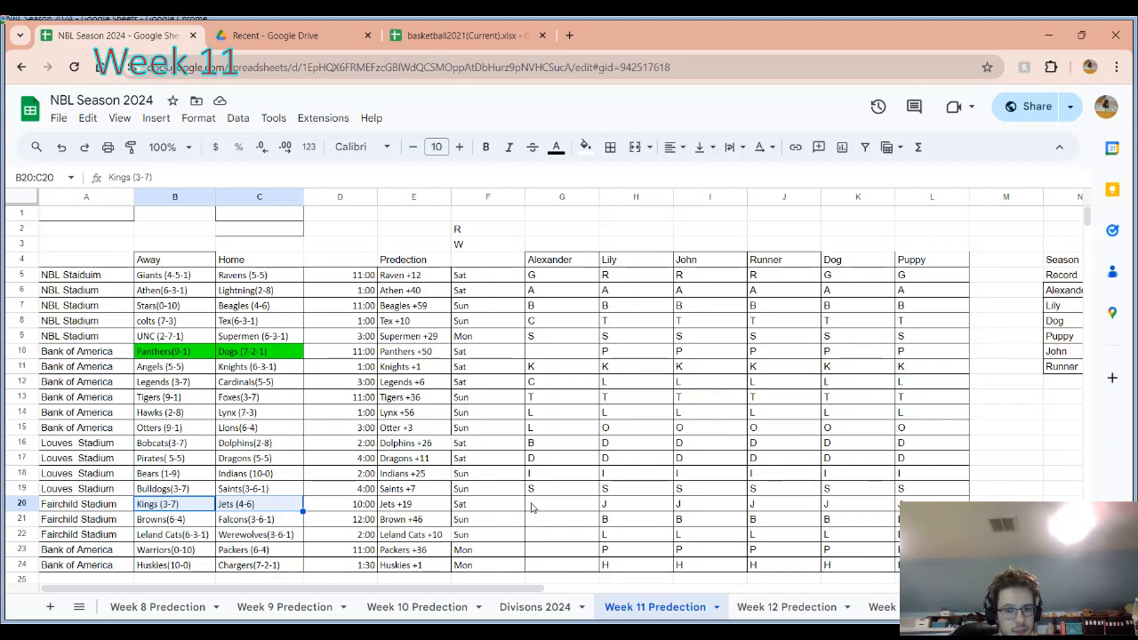
{"action": "left_click", "coordinate": [561, 504]}
{"action": "type", "text": "J"}
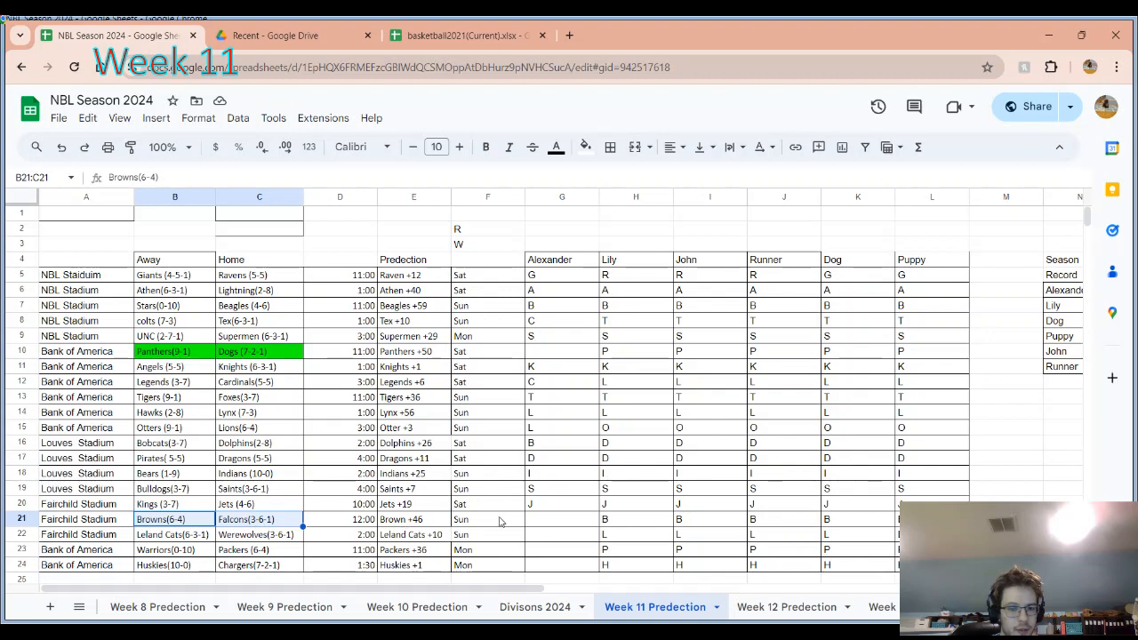
{"action": "left_click", "coordinate": [561, 519]}
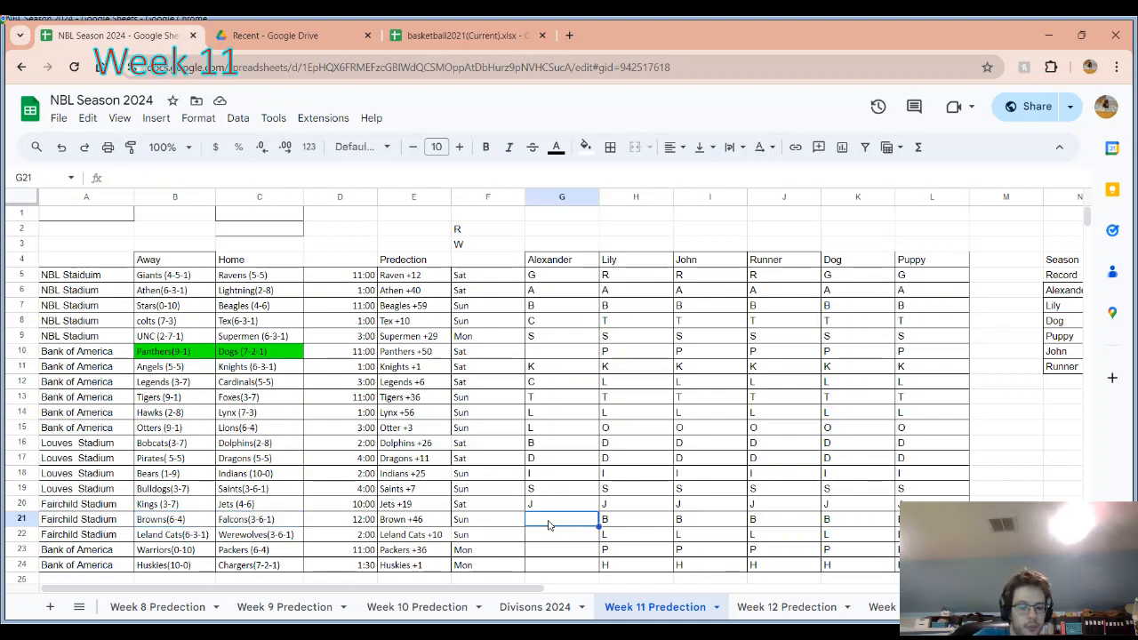
{"action": "type", "text": "B"}
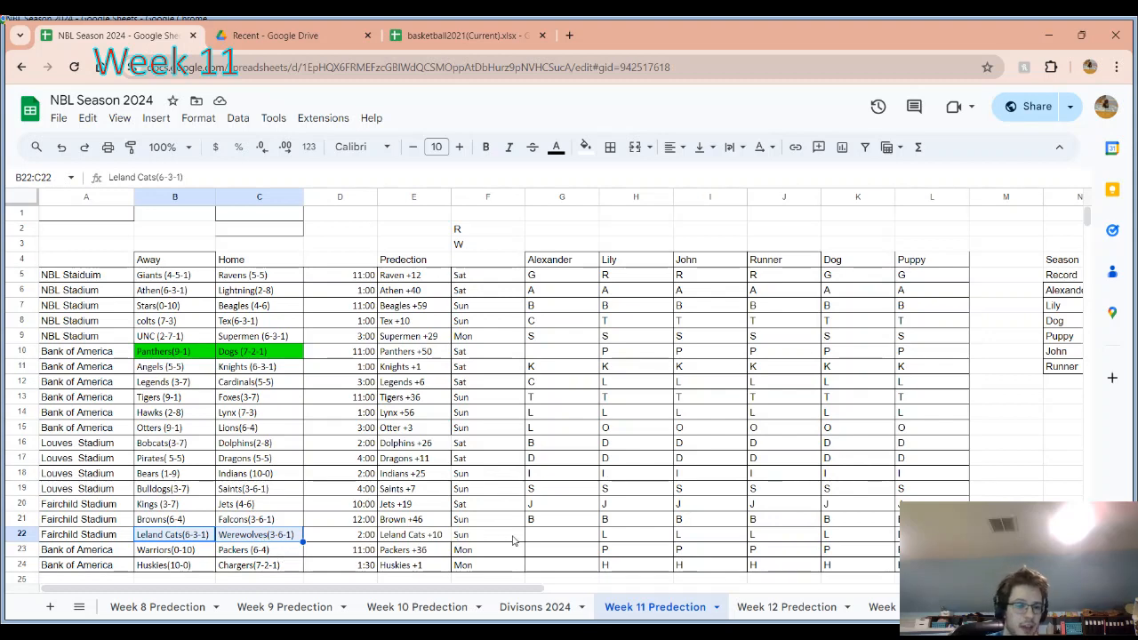
- Enter Alexander's picks L for Leland Cats and P for Warriors, and select the Huskies cell for H
{"action": "left_click", "coordinate": [561, 535]}
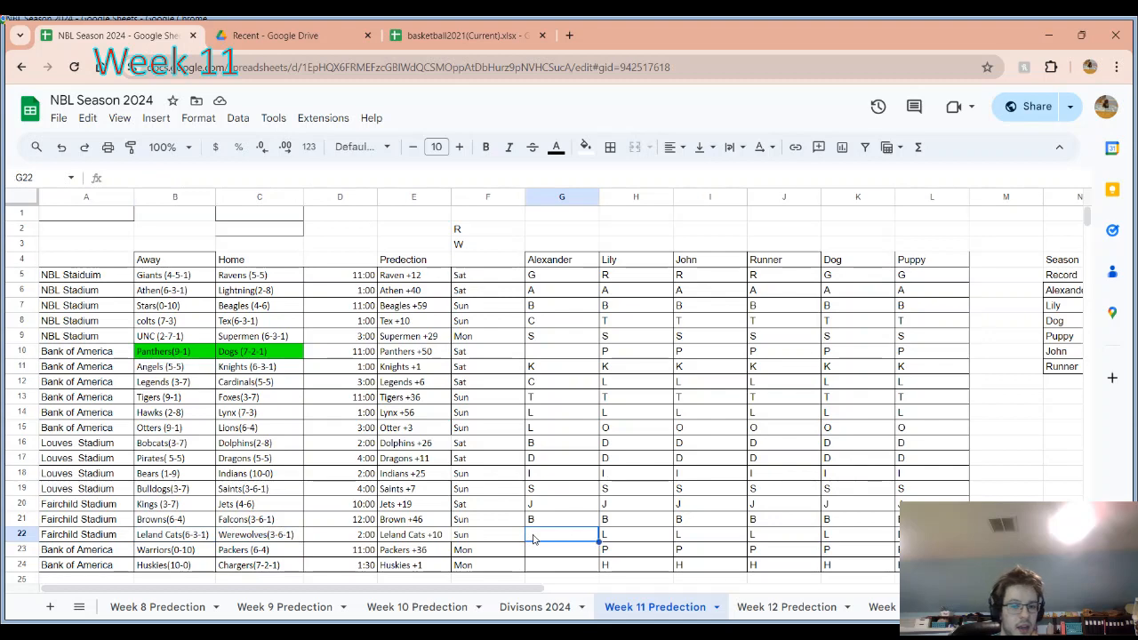
{"action": "type", "text": "L"}
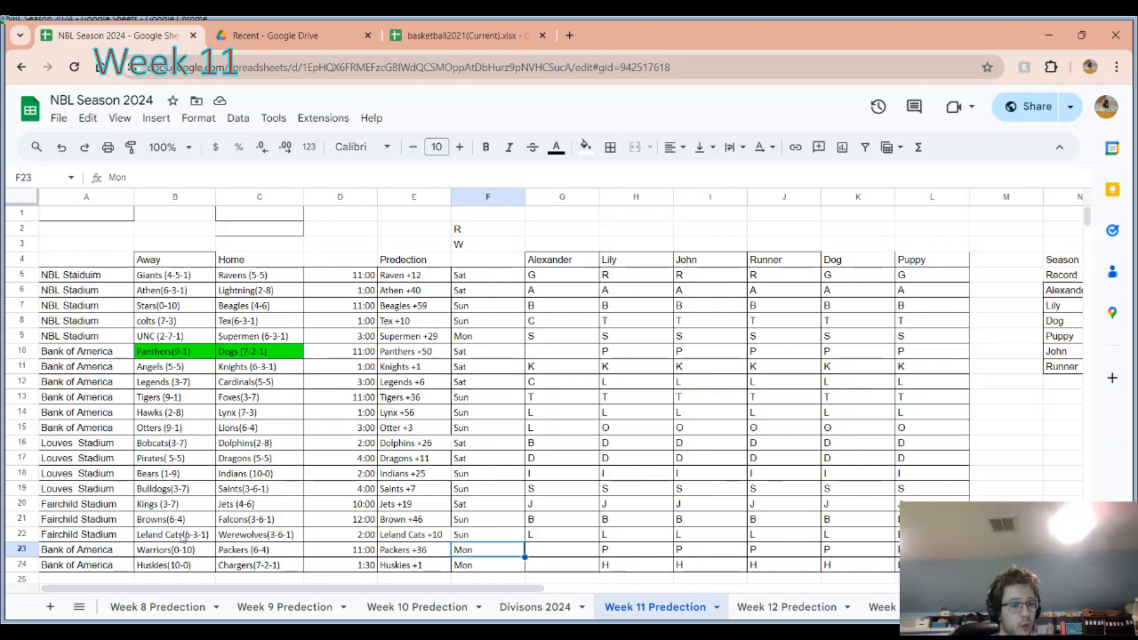
{"action": "left_click", "coordinate": [174, 550]}
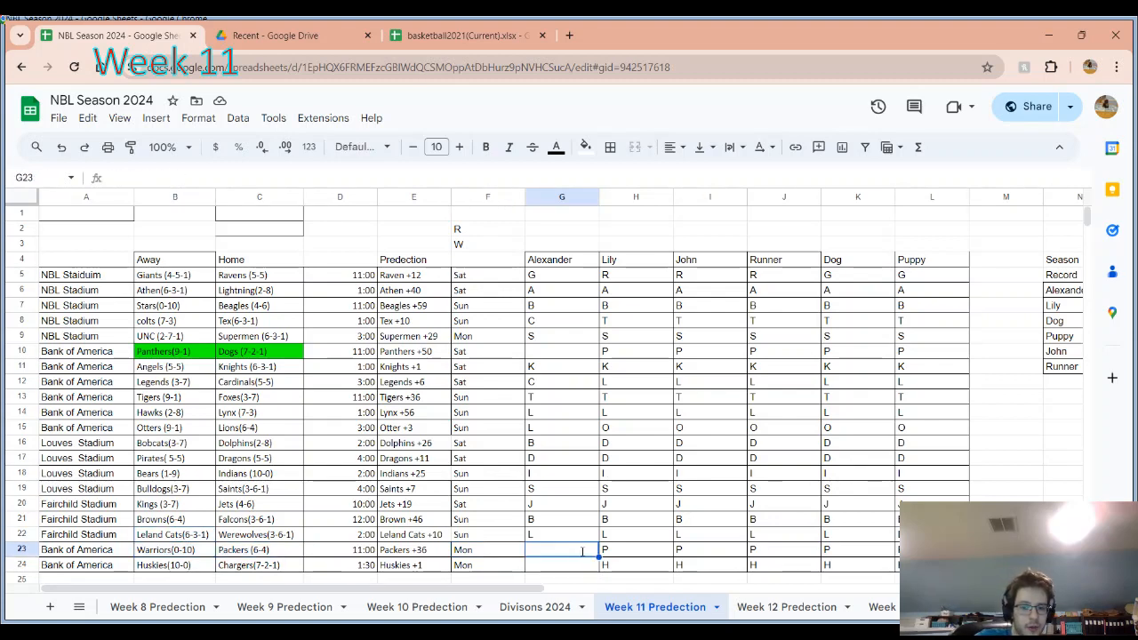
{"action": "type", "text": "P"}
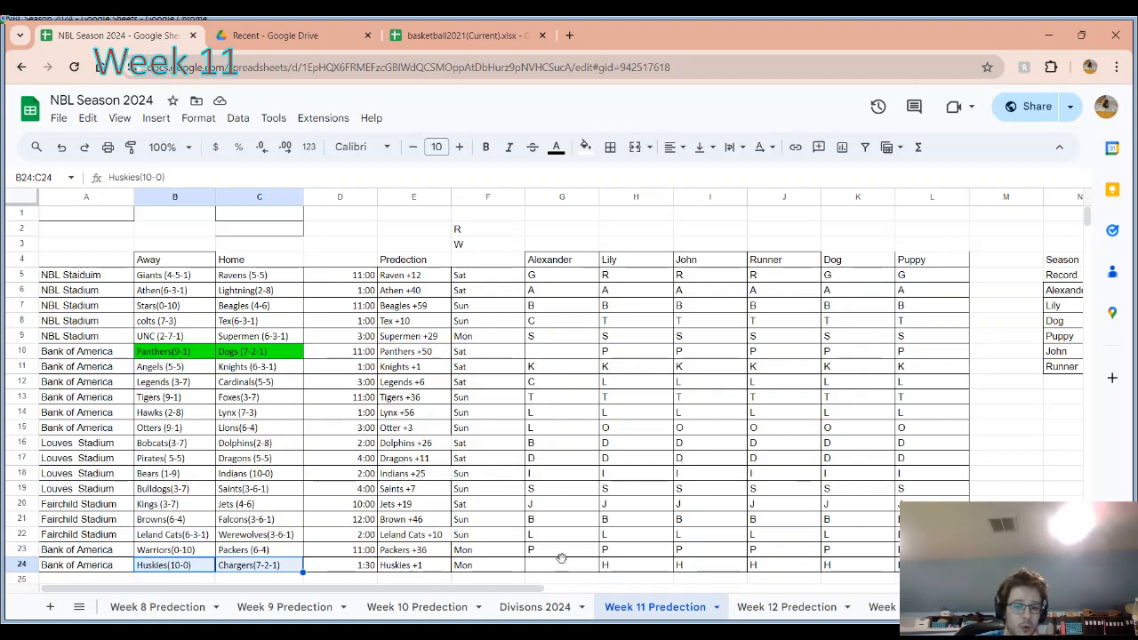
{"action": "left_click", "coordinate": [561, 565]}
{"action": "type", "text": "H"}
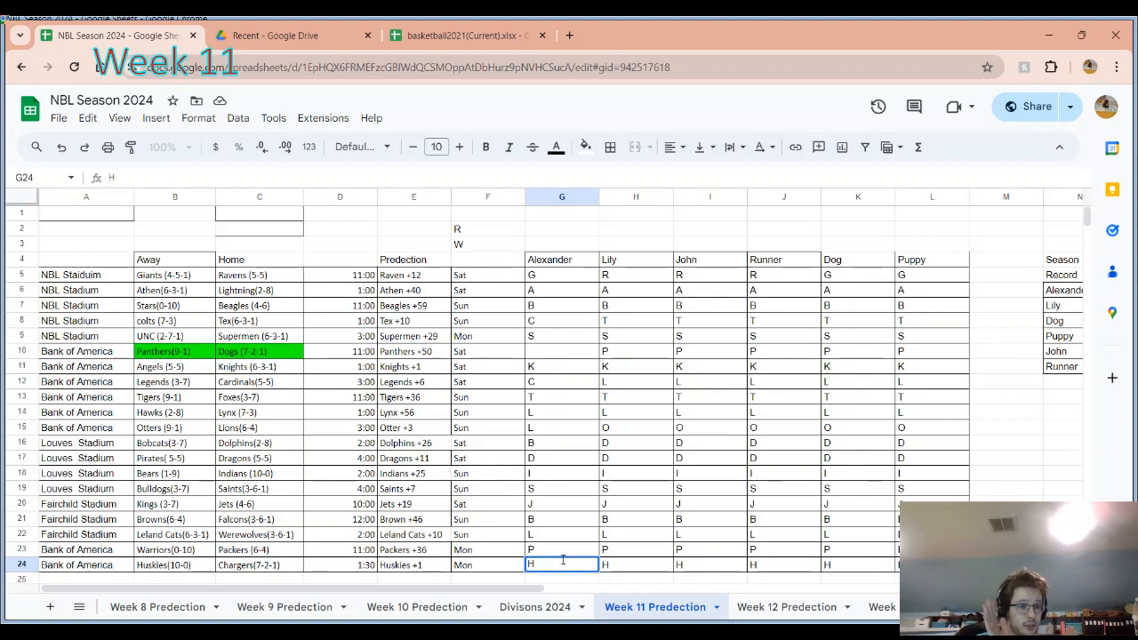
{"action": "mouse_move", "coordinate": [647, 468]}
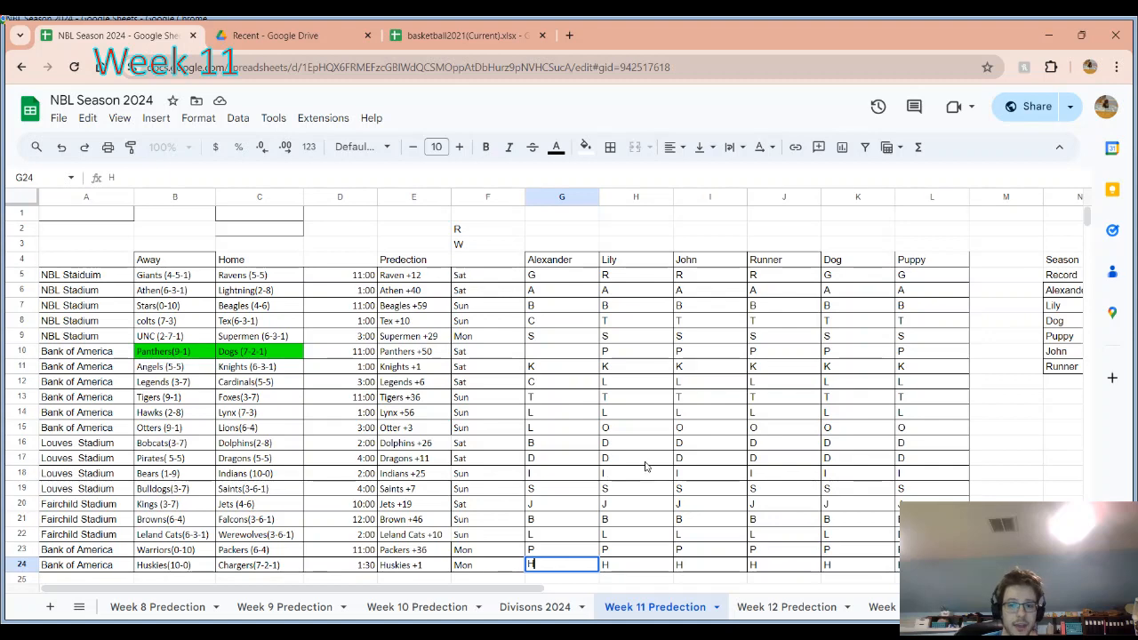